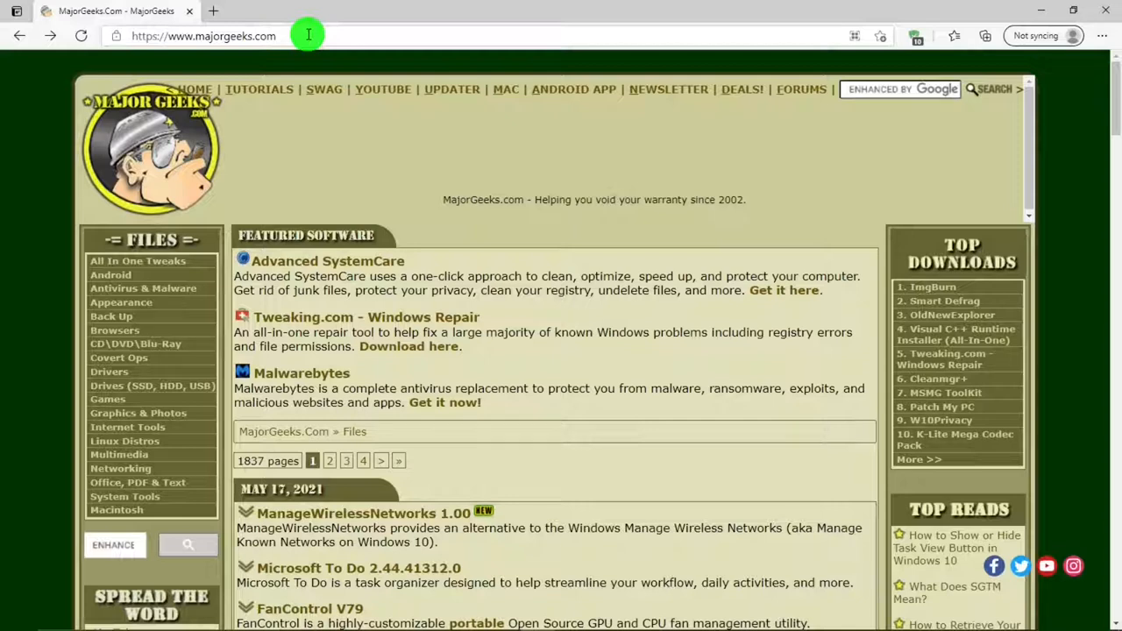
mouse_move(319, 107)
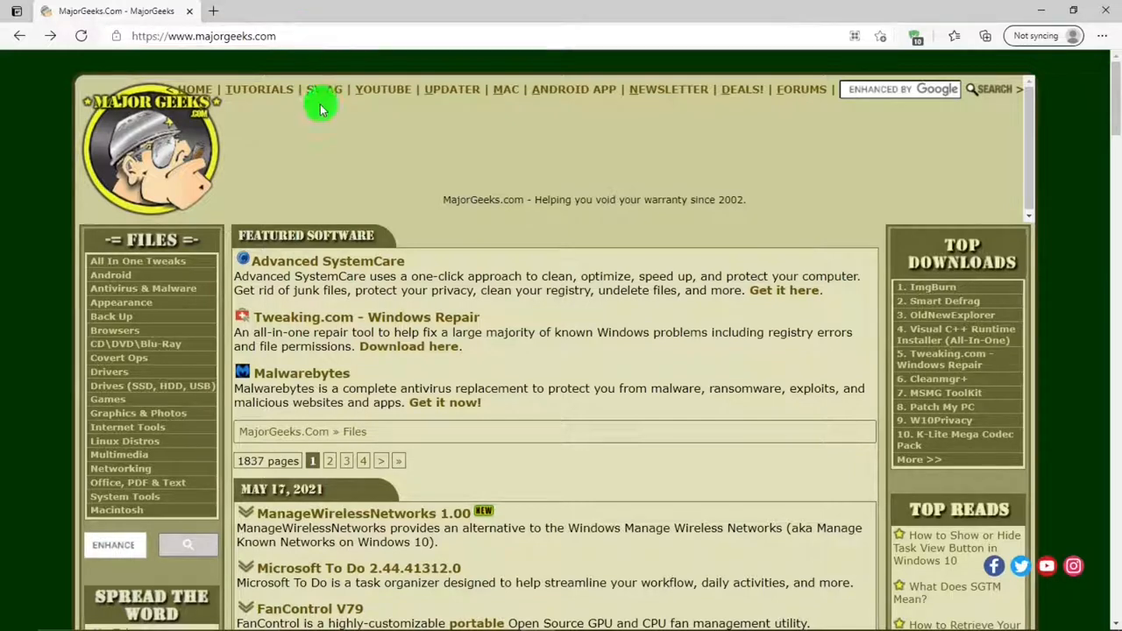
mouse_move(265, 120)
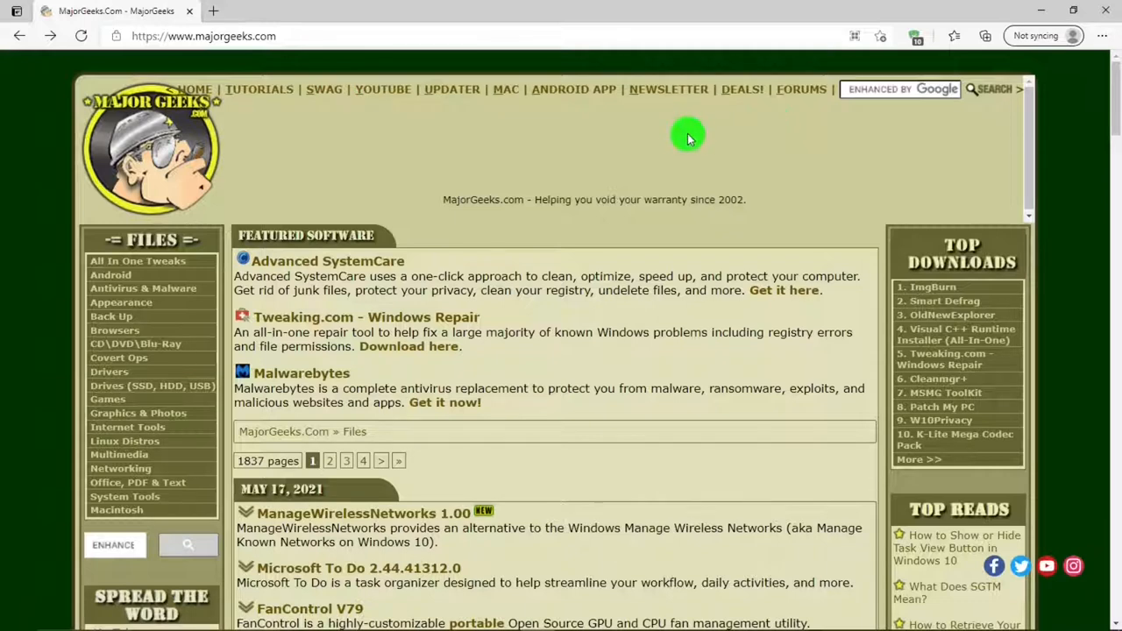
mouse_move(412, 228)
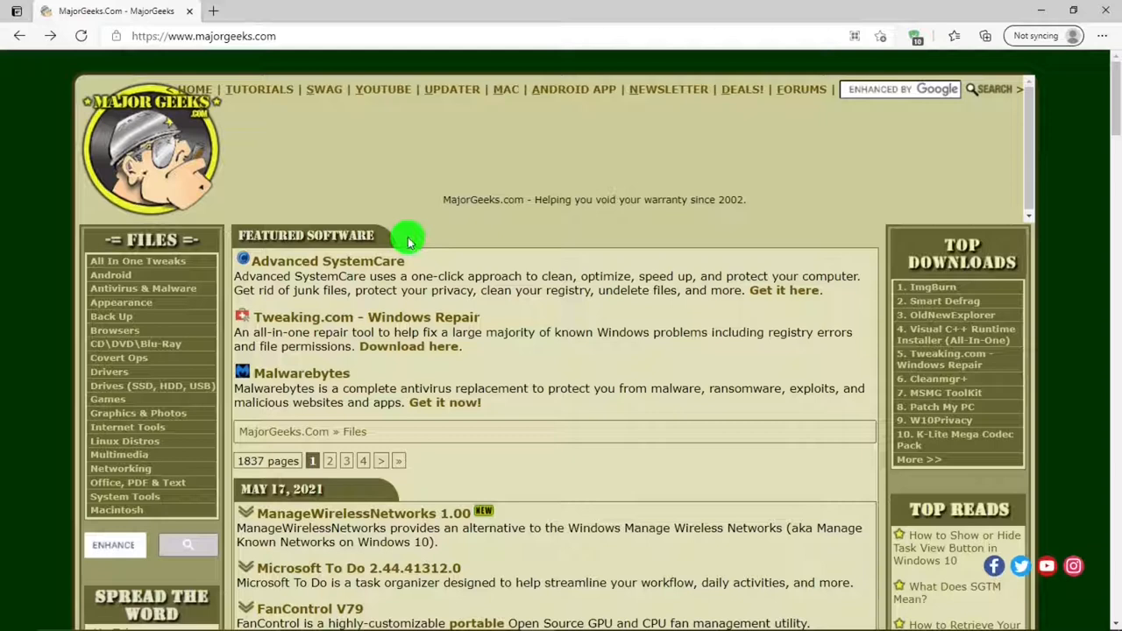
mouse_move(410, 259)
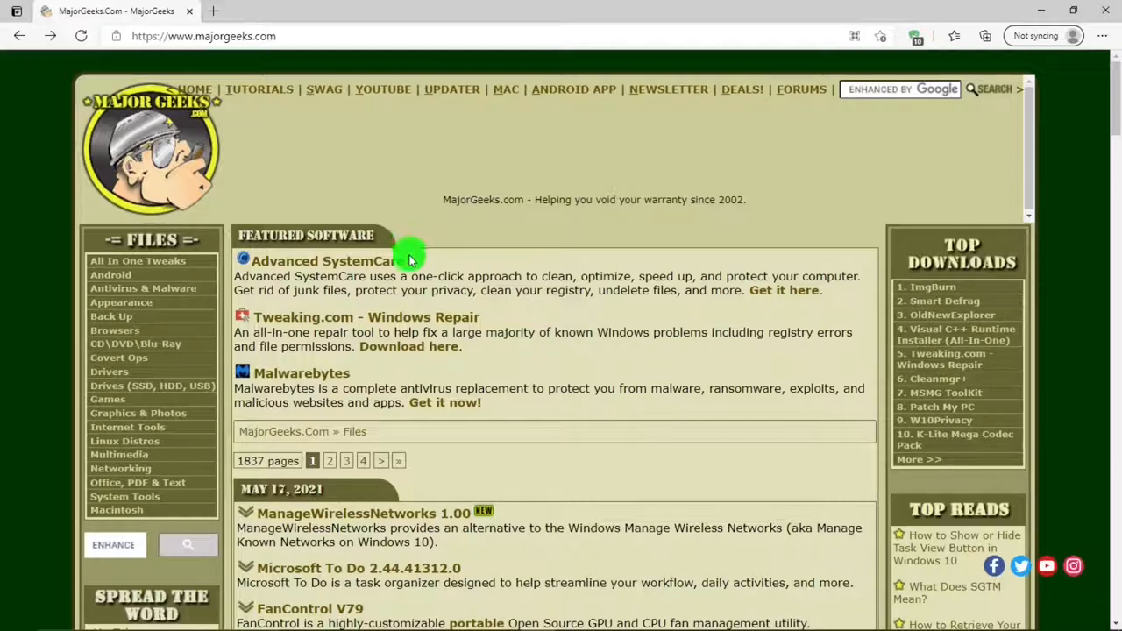
mouse_move(388, 363)
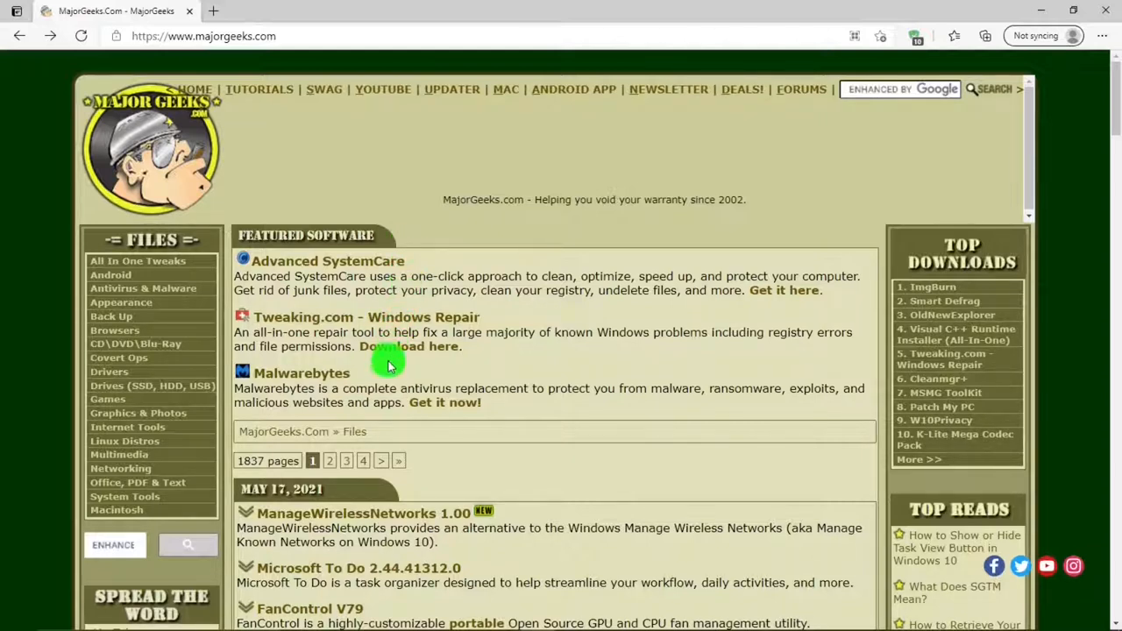
mouse_move(418, 489)
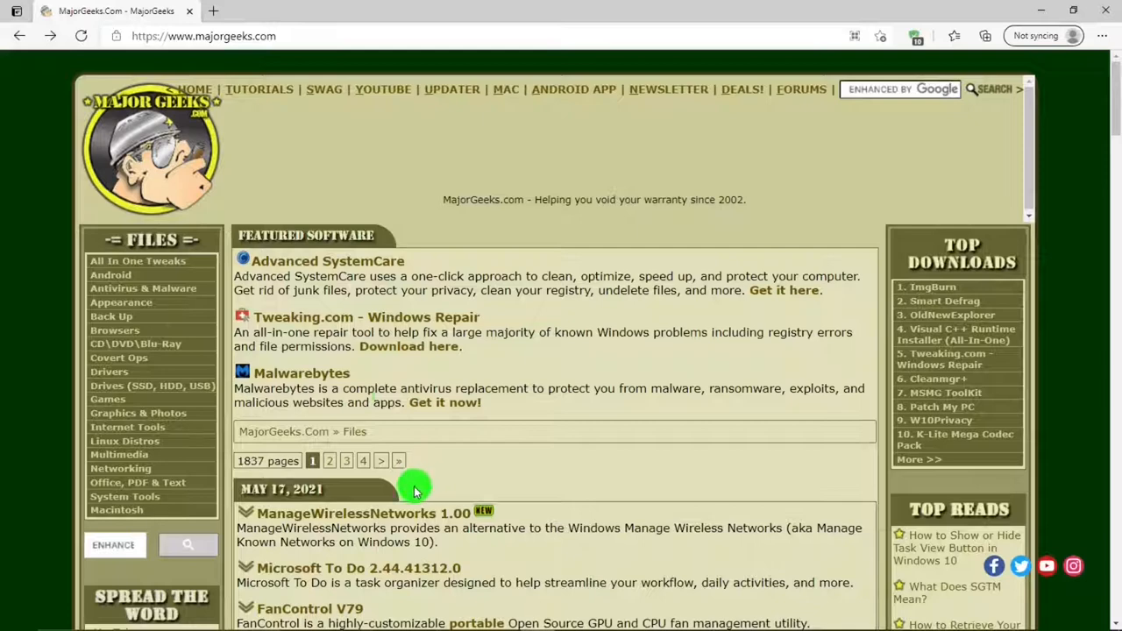
mouse_move(1043, 323)
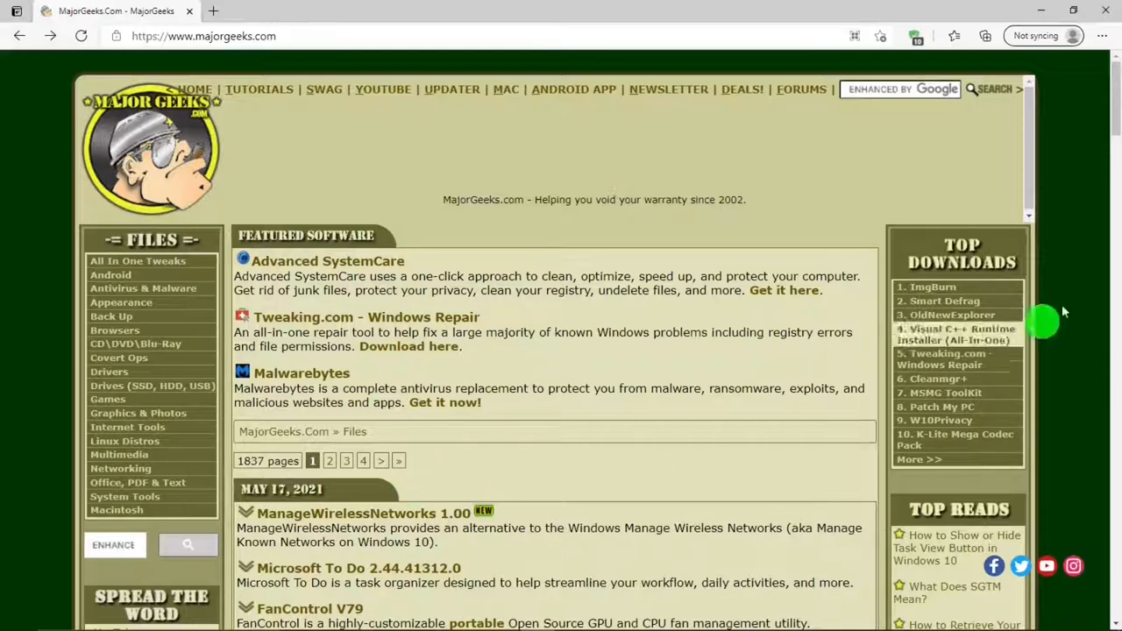
- View the ocenaudio 3.10.7 download page, scrolling through its details, description and comments
scroll(down, 3)
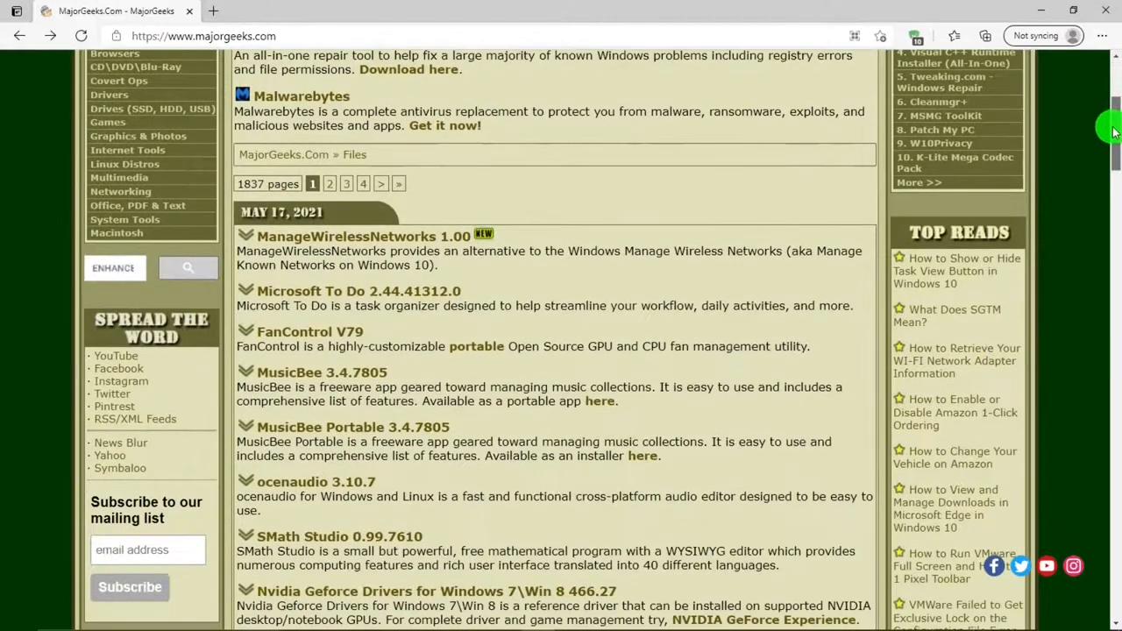
mouse_move(472, 290)
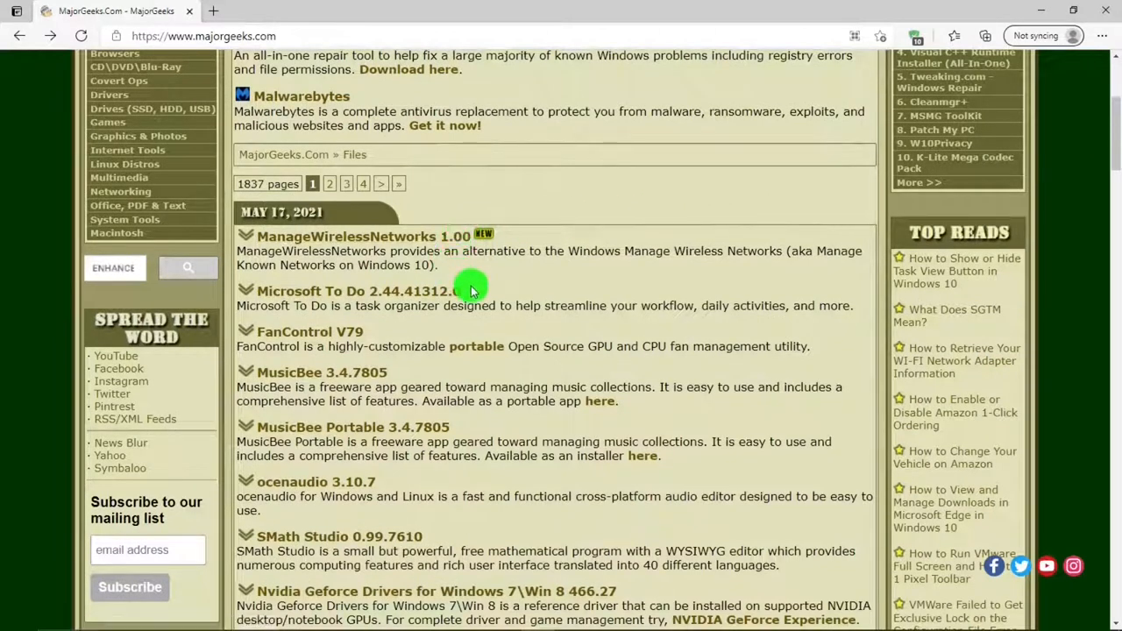
mouse_move(470, 298)
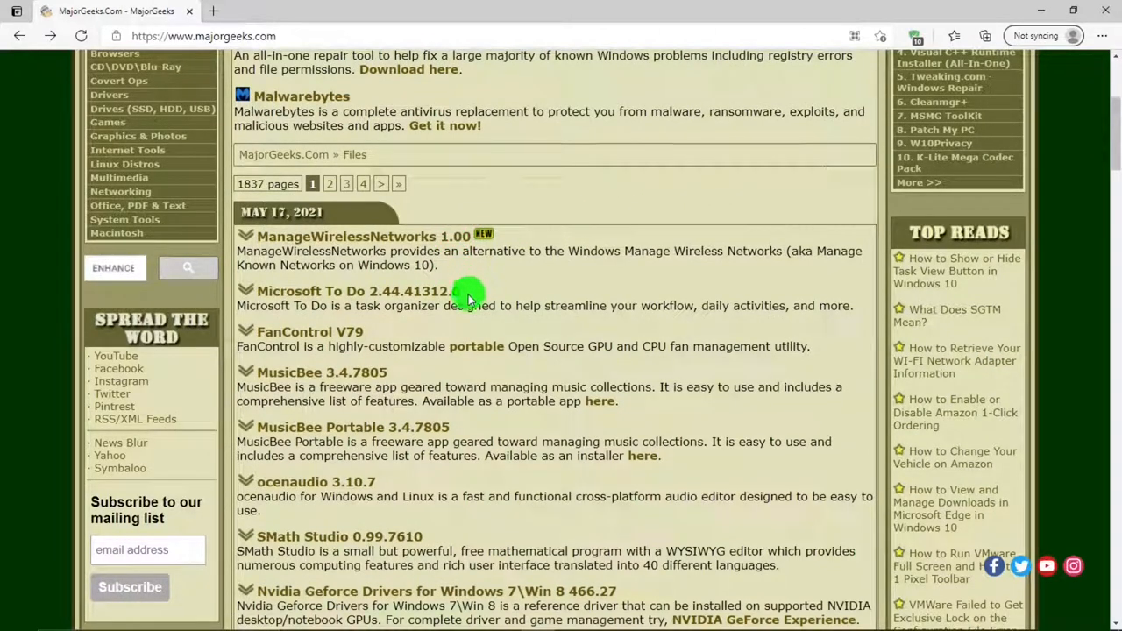
mouse_move(305, 483)
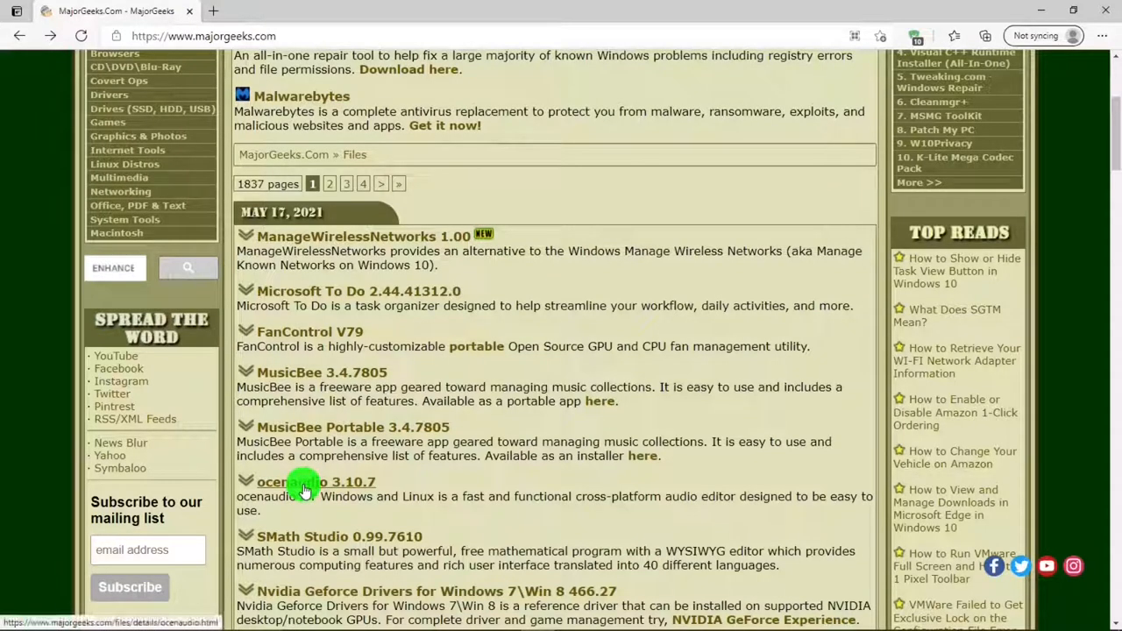
click(284, 482)
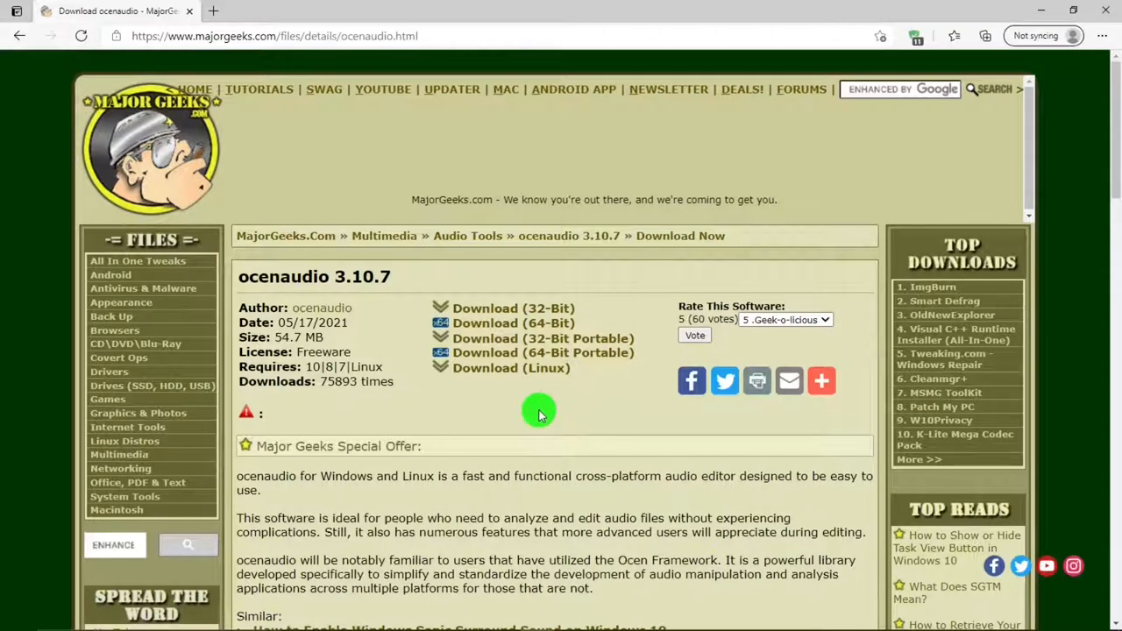
mouse_move(361, 354)
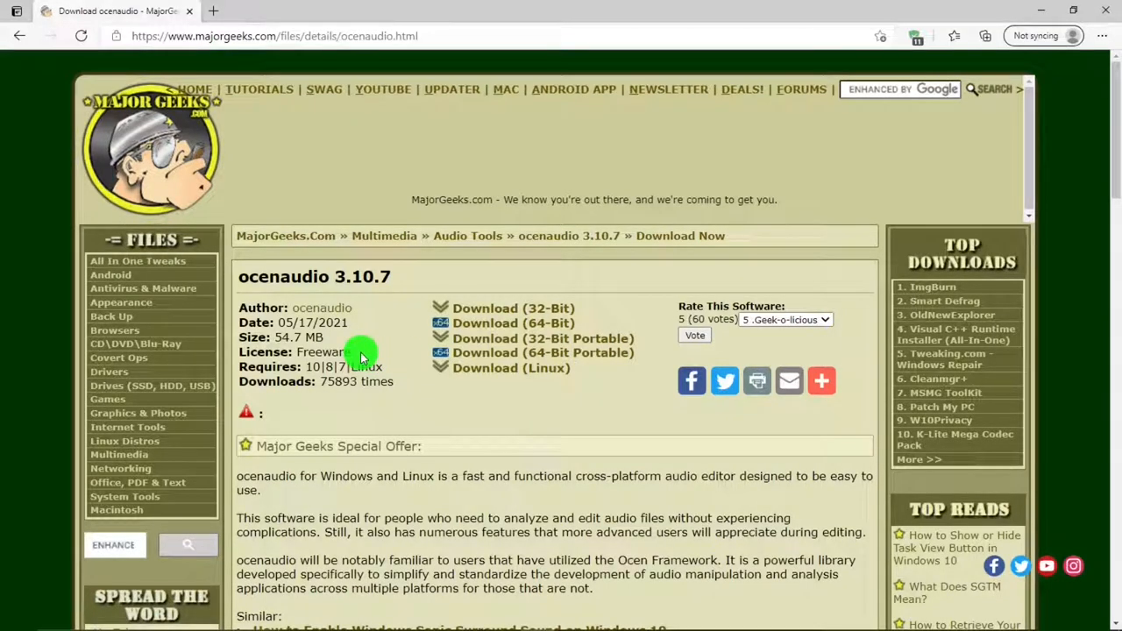
mouse_move(376, 380)
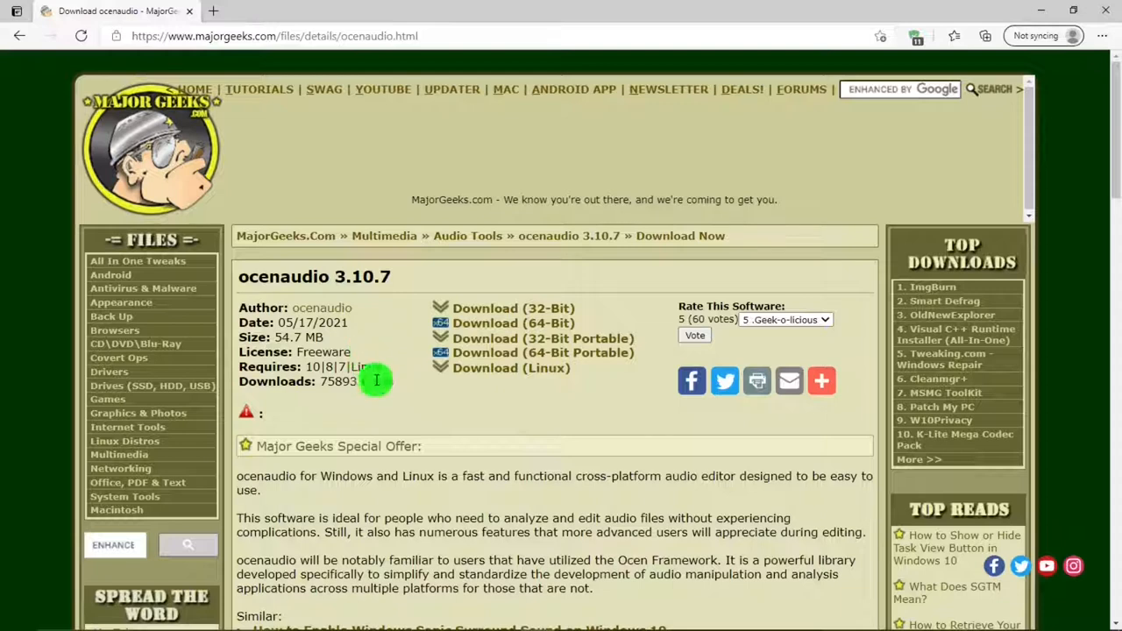
mouse_move(605, 312)
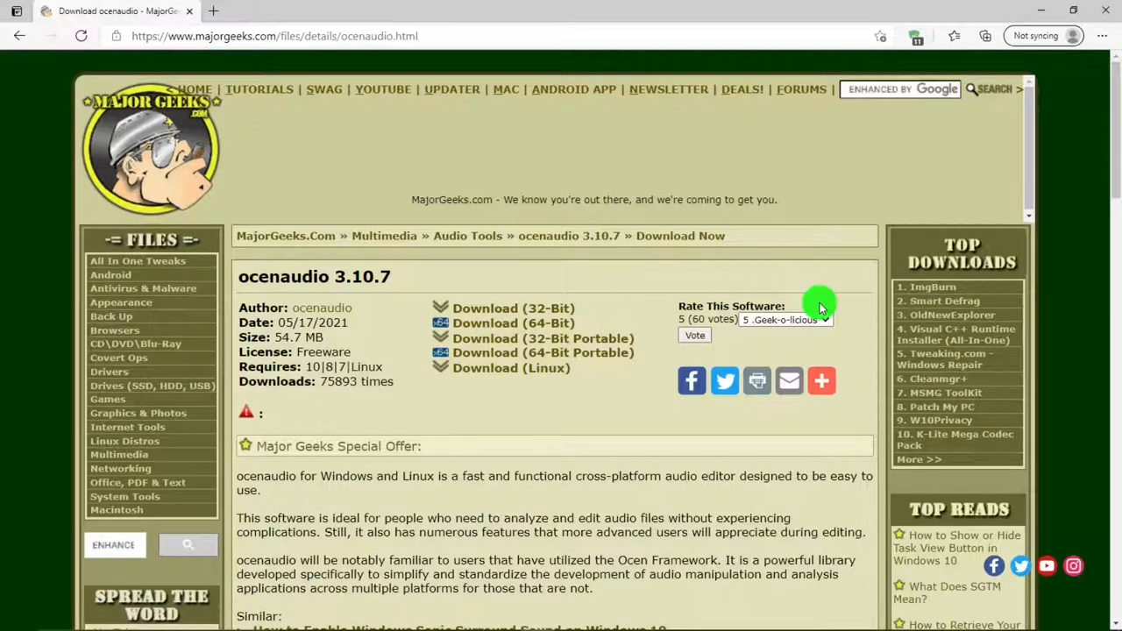
mouse_move(874, 421)
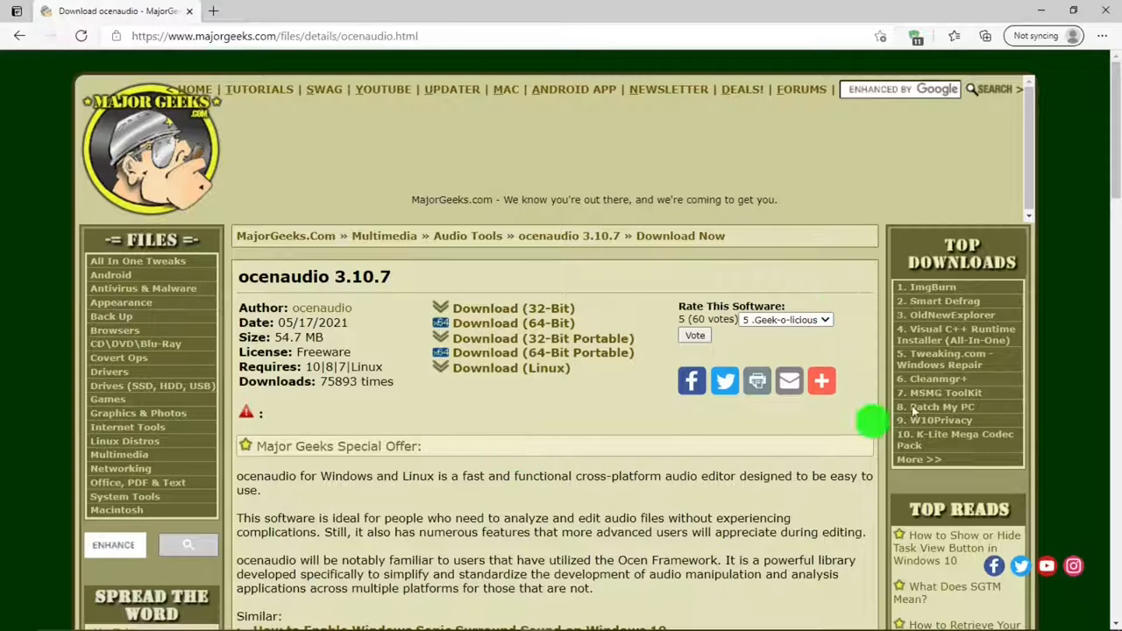
scroll(down, 3)
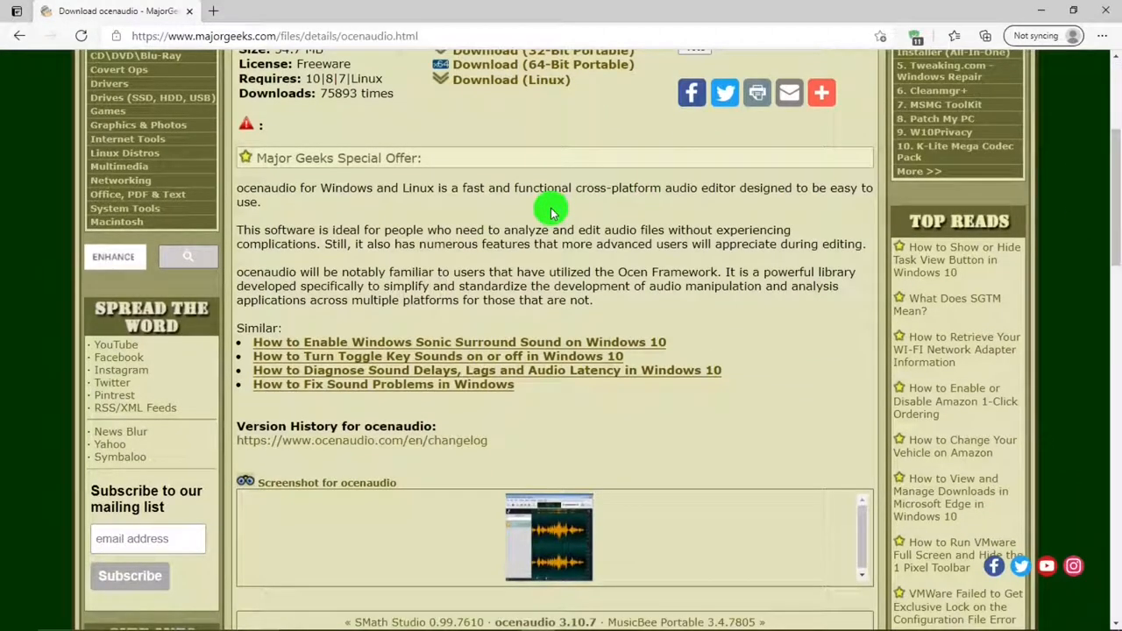
mouse_move(933, 350)
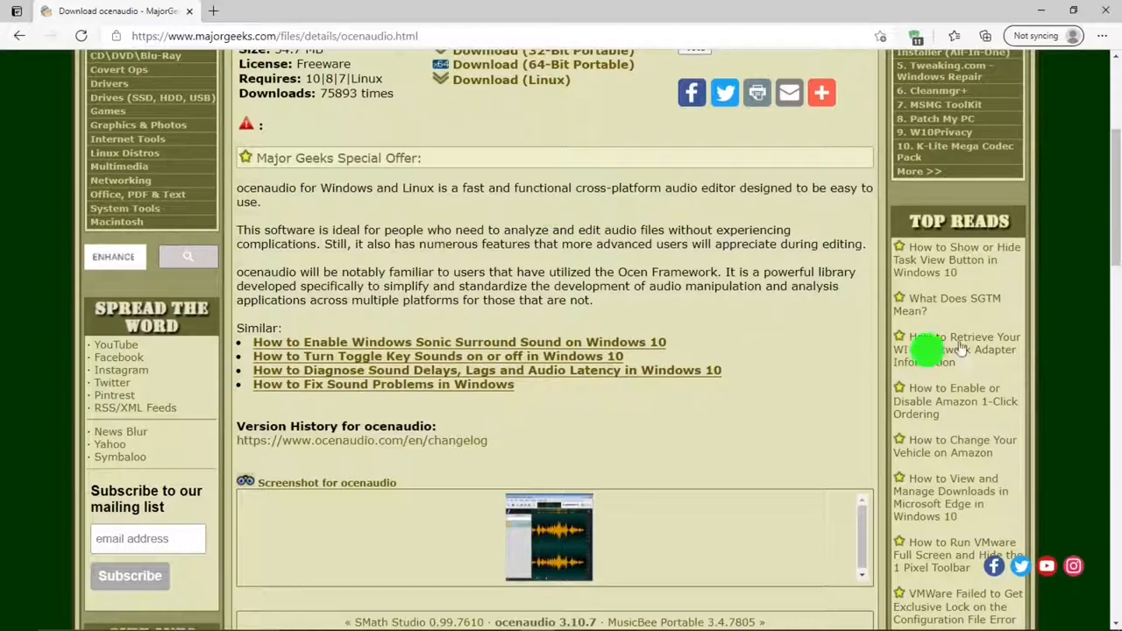
scroll(down, 3)
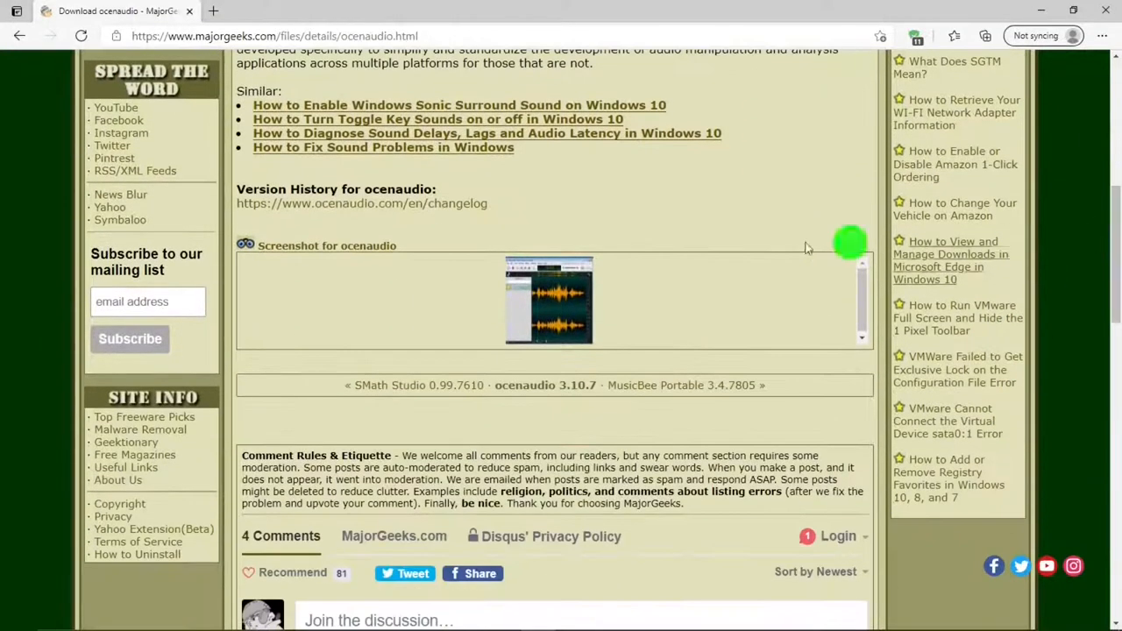
mouse_move(533, 540)
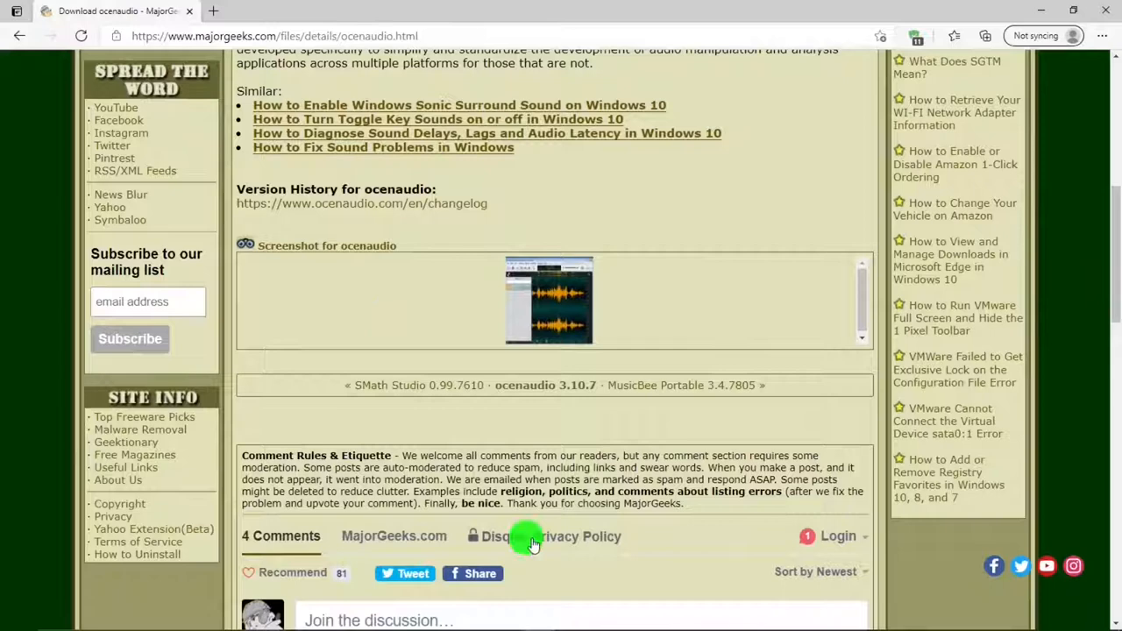
scroll(down, 3)
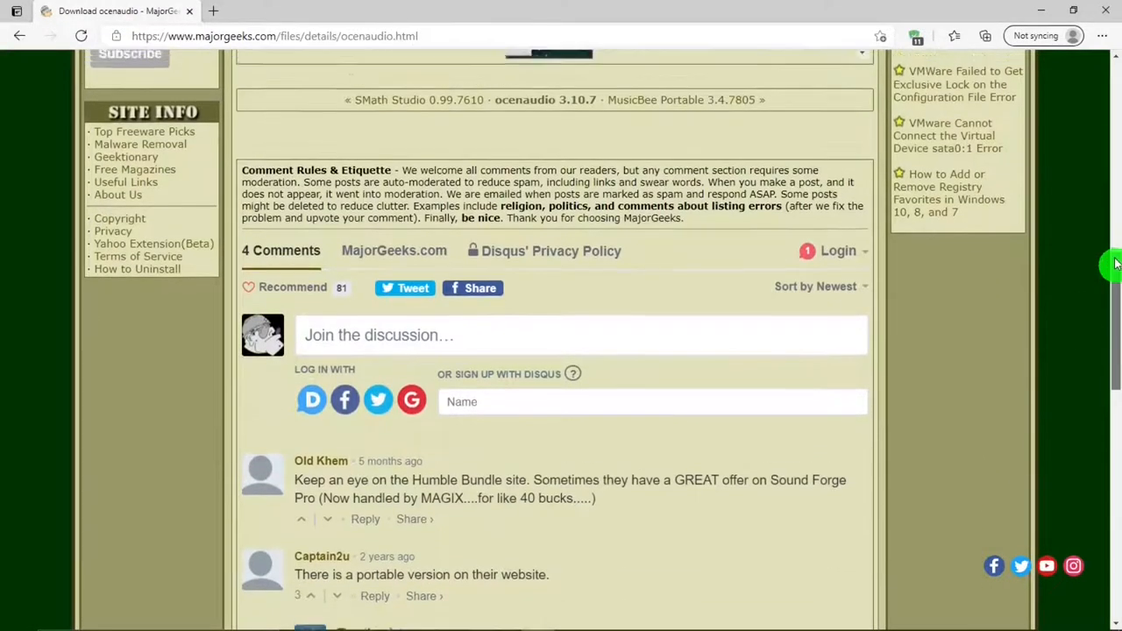
scroll(up, 3)
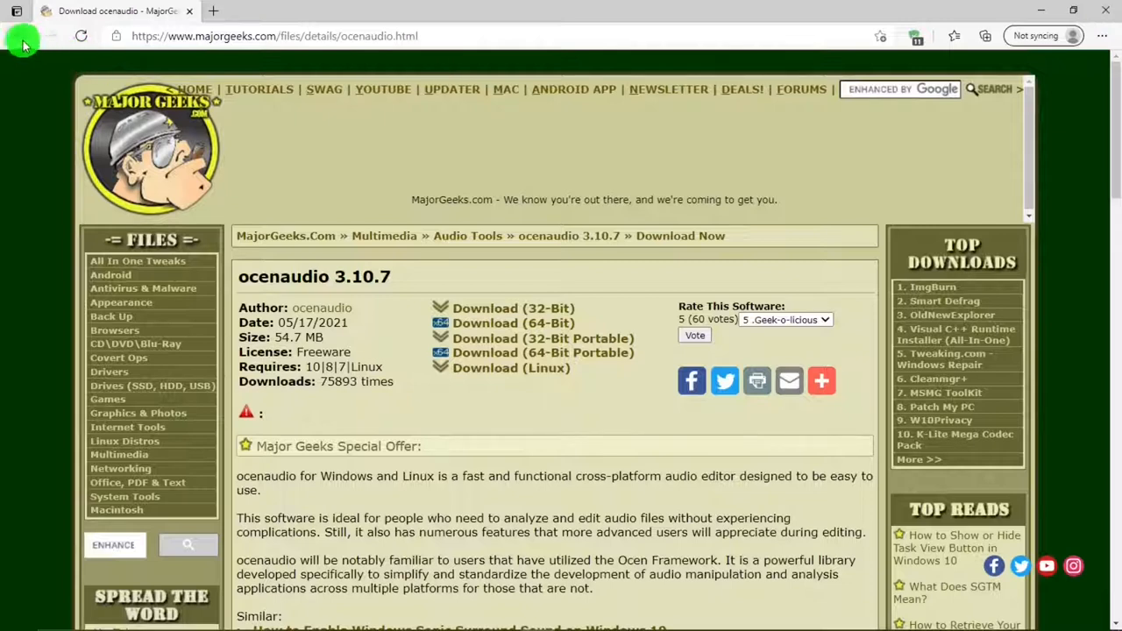
- Return to the homepage list and reopen the ocenaudio download page
click(19, 36)
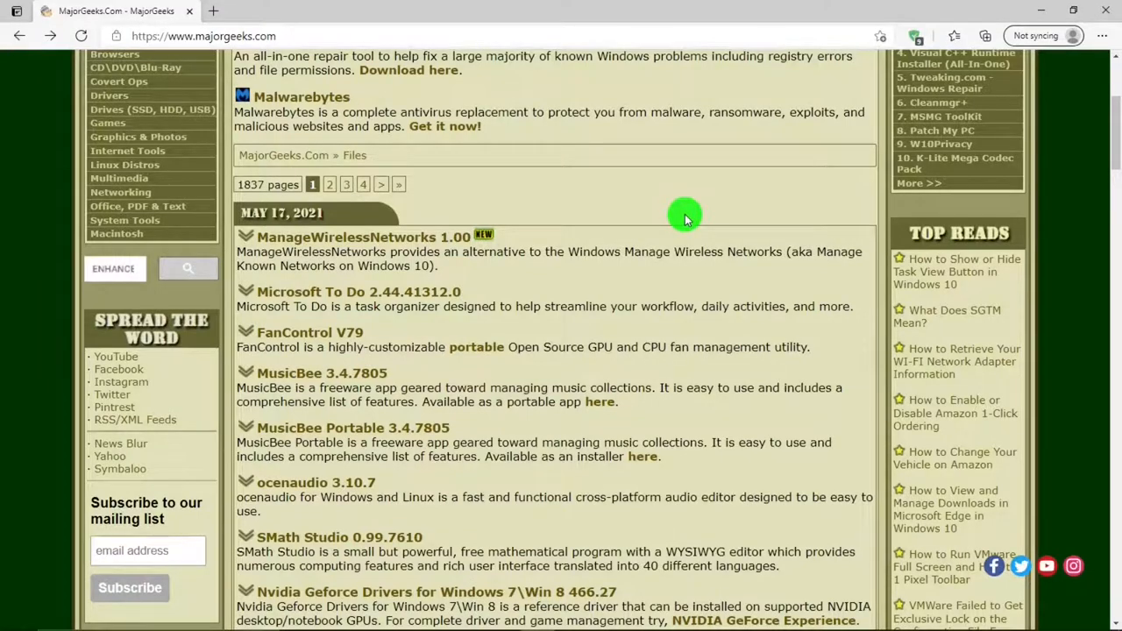
scroll(down, 3)
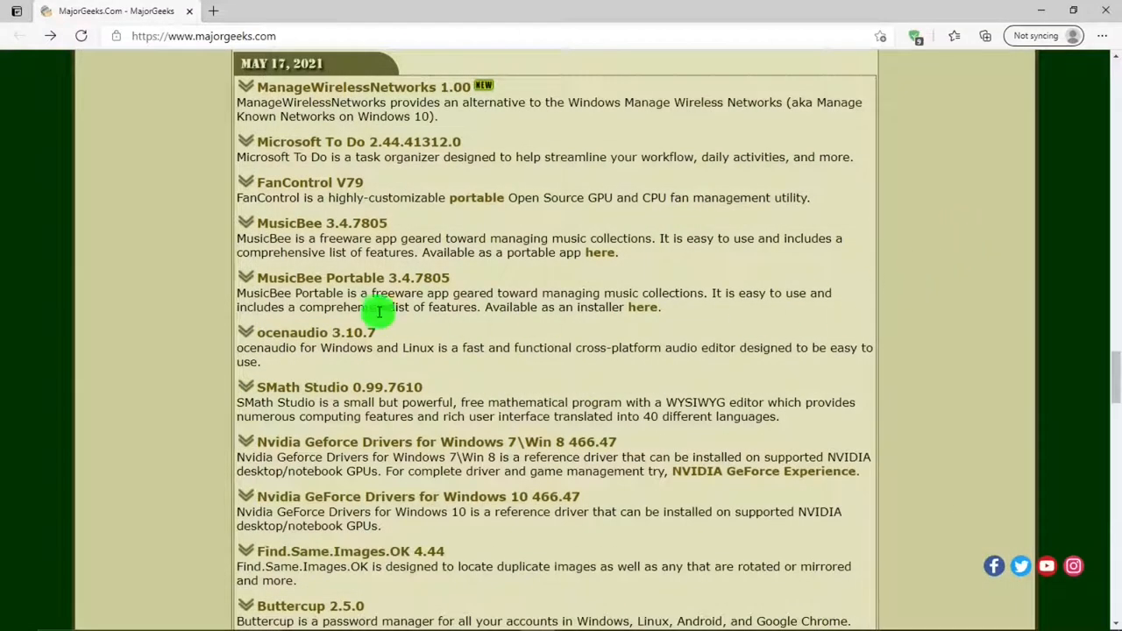
click(315, 334)
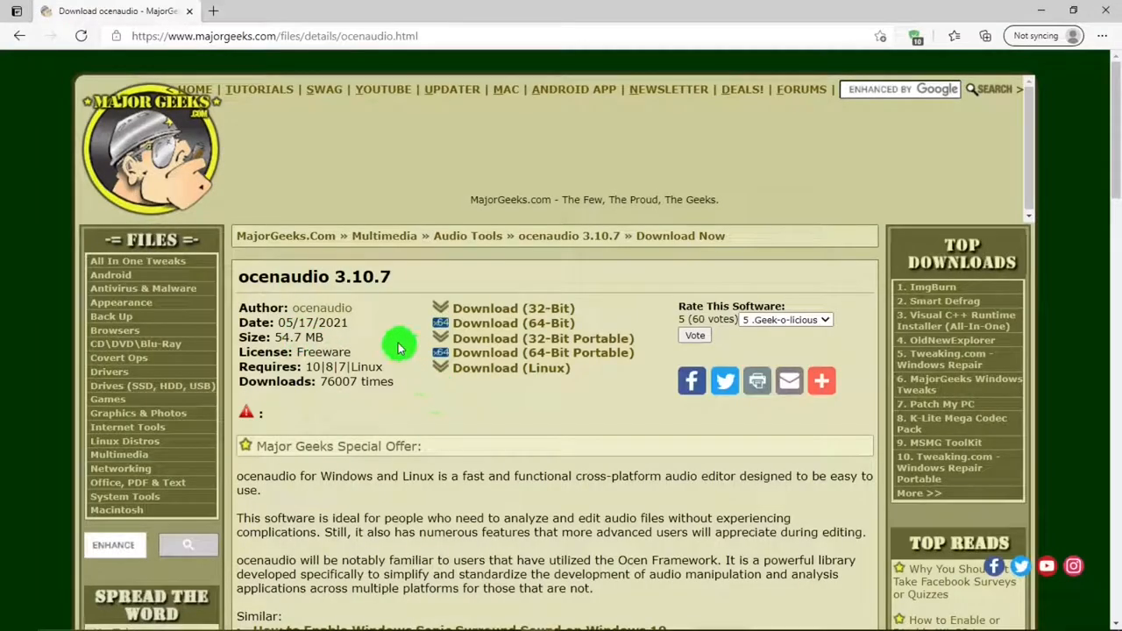
mouse_move(323, 308)
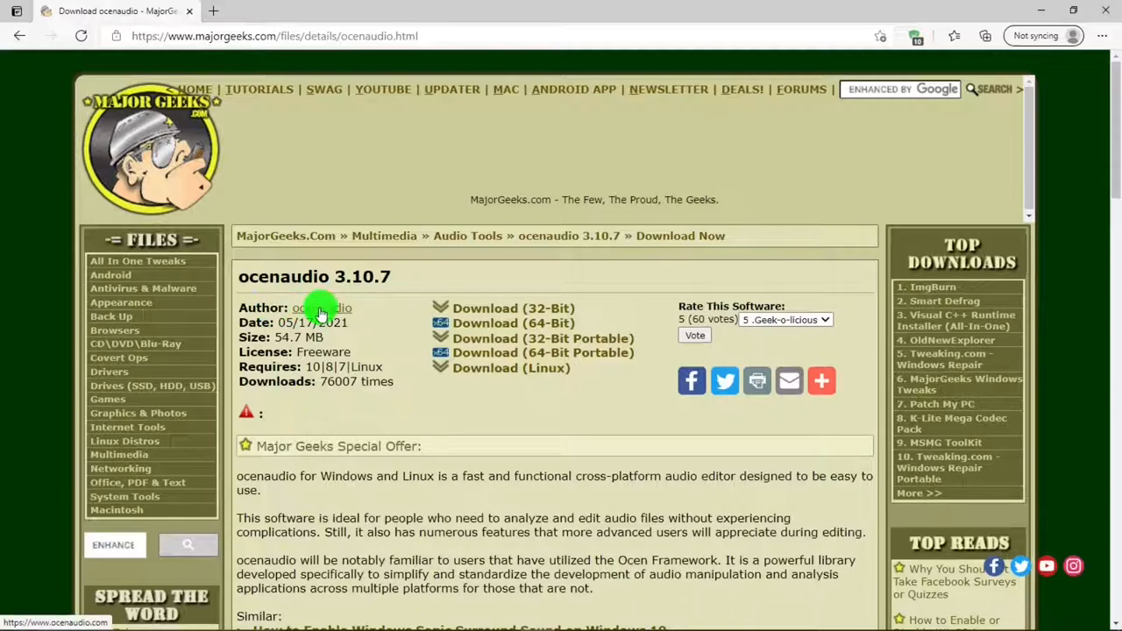
- Visit the developer's ocenaudio website from the author link, then close its tab
click(321, 309)
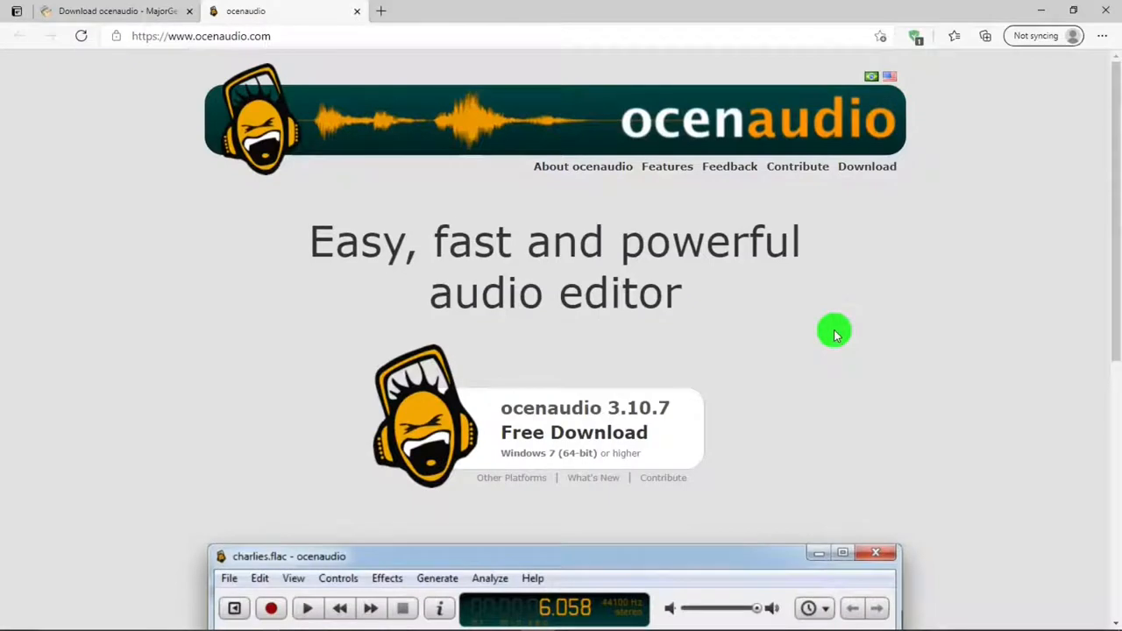
mouse_move(360, 12)
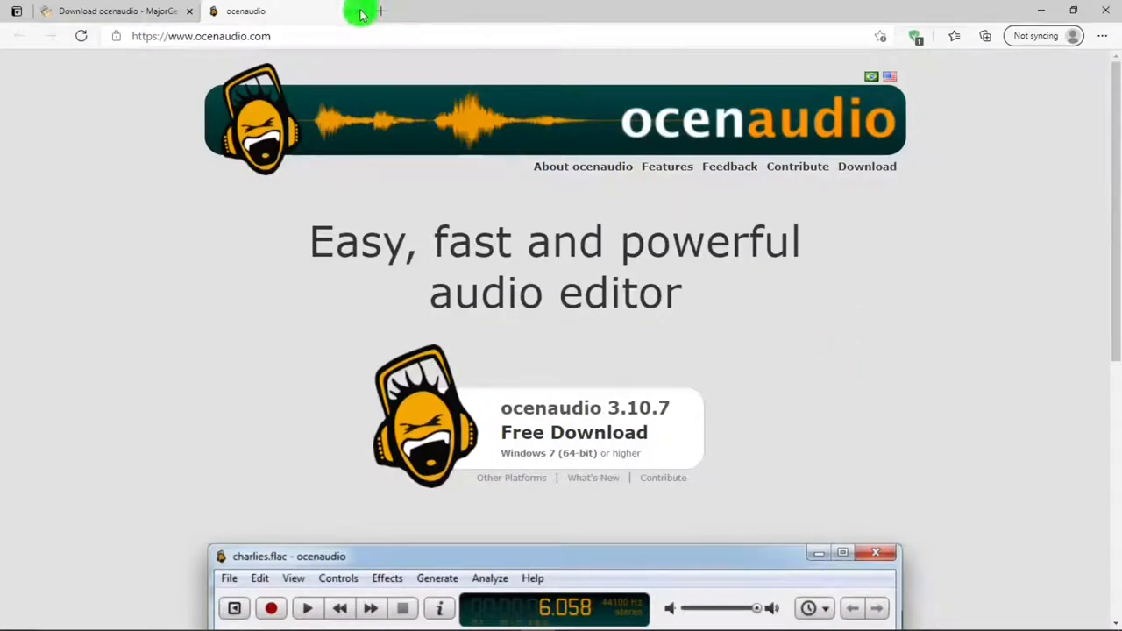
click(114, 11)
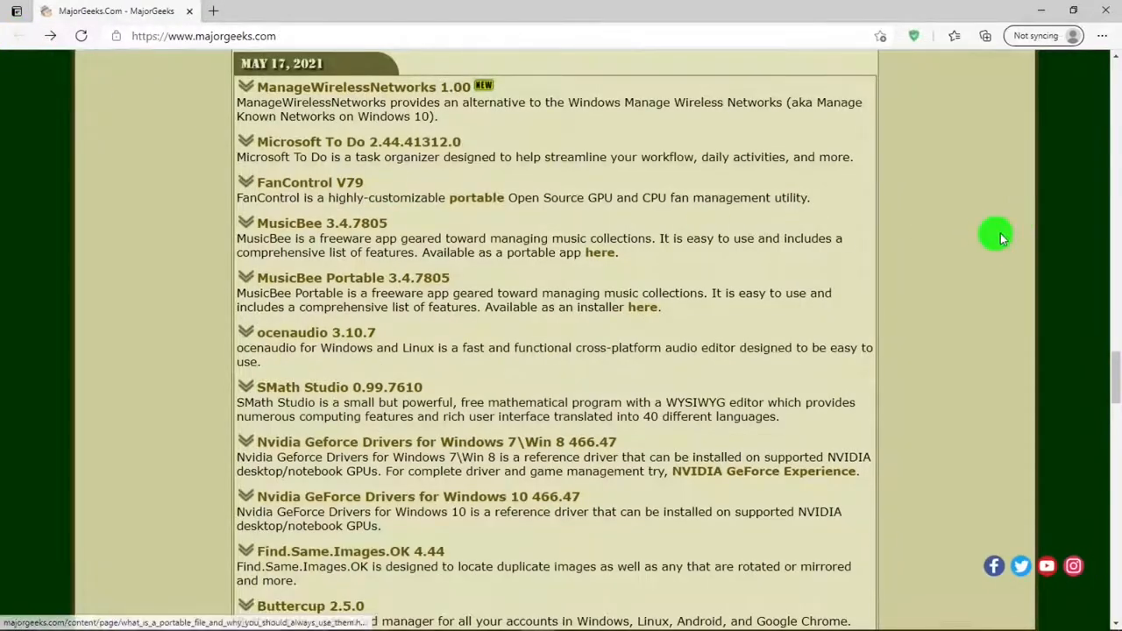
scroll(up, 3)
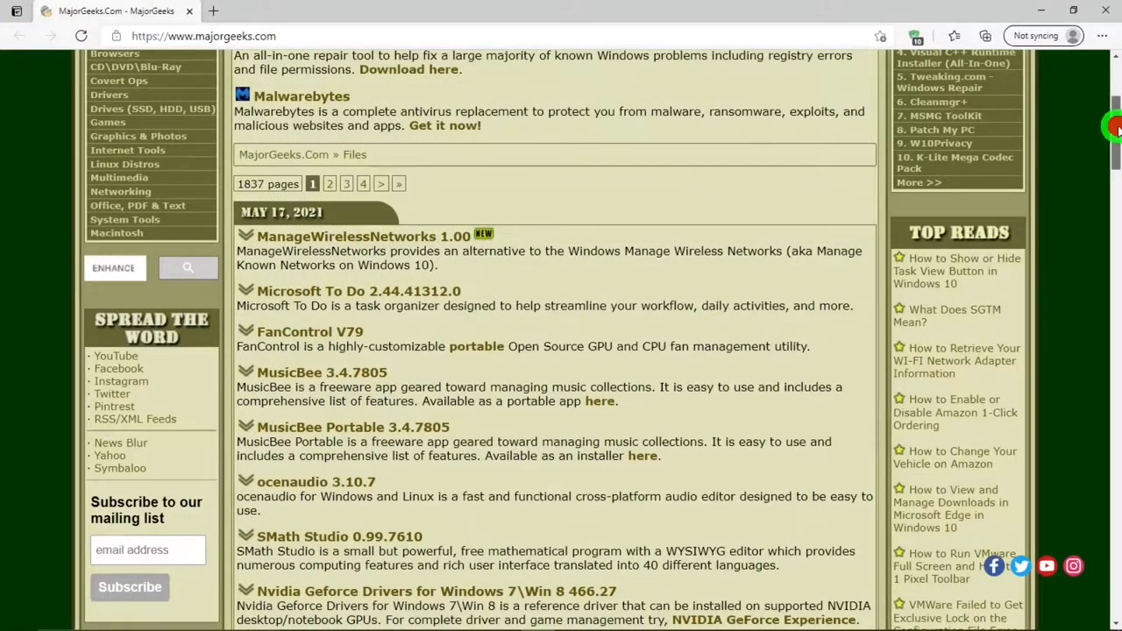
scroll(down, 3)
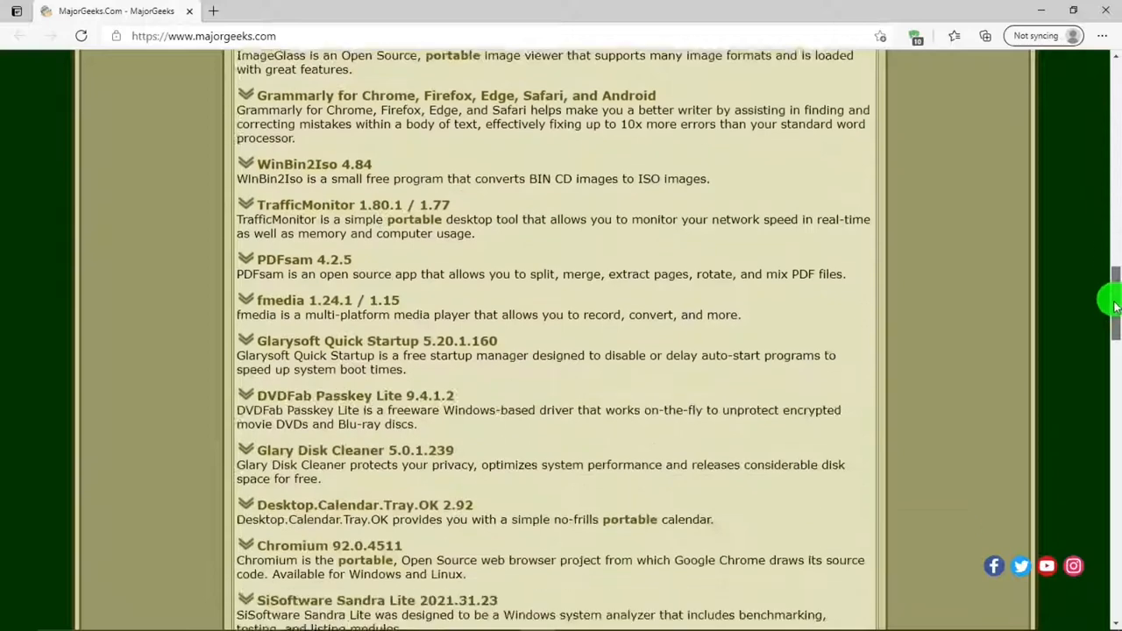
scroll(down, 3)
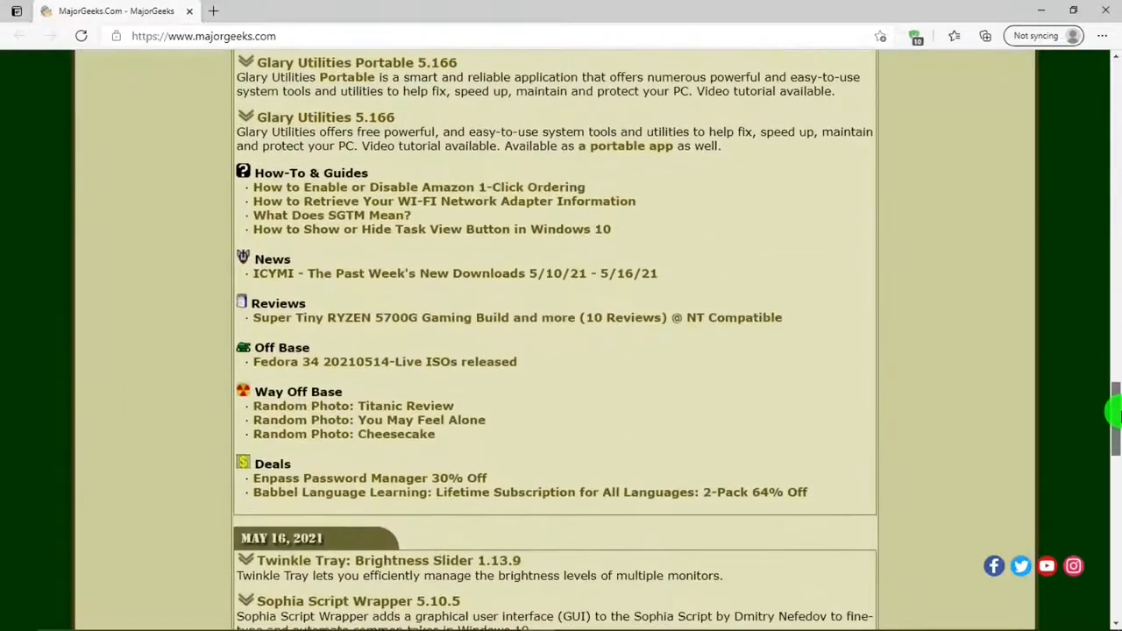
mouse_move(887, 320)
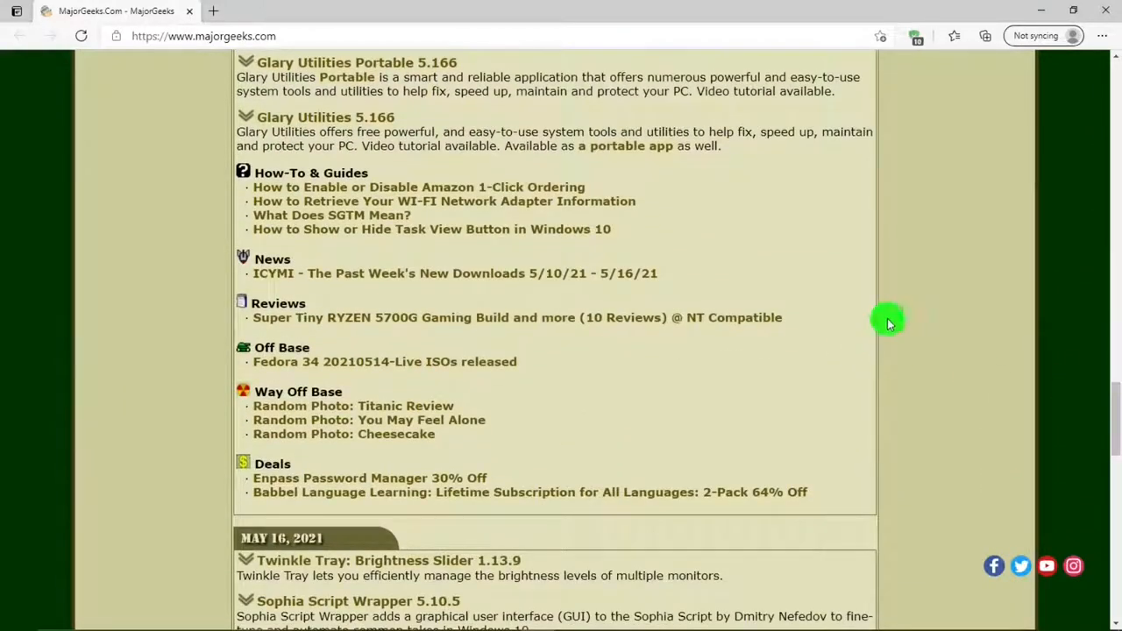
mouse_move(414, 174)
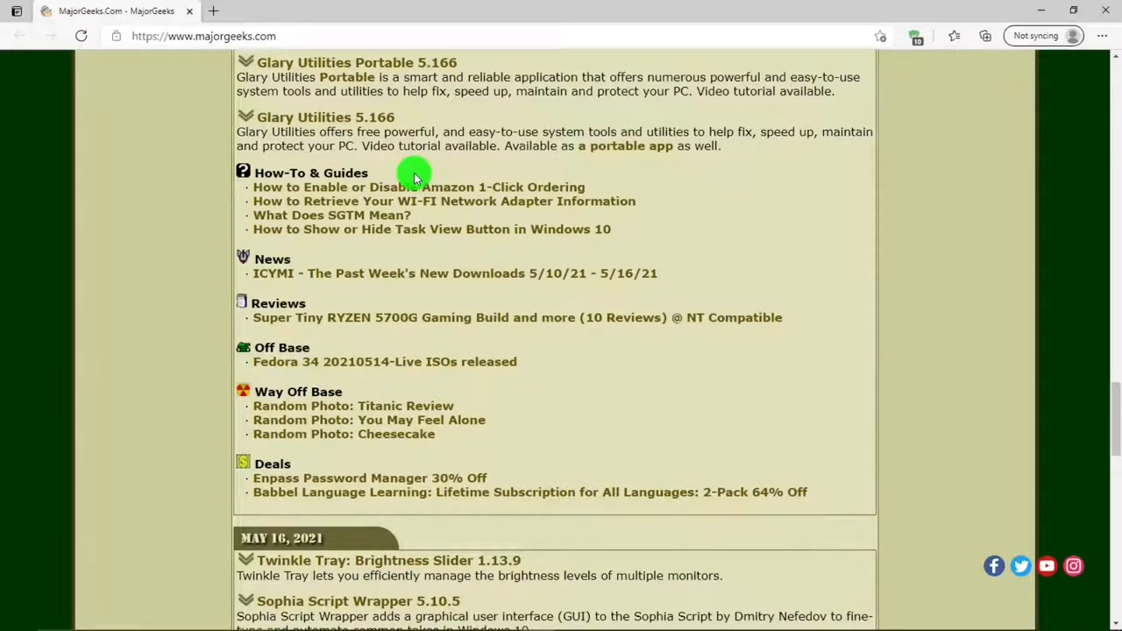
mouse_move(320, 263)
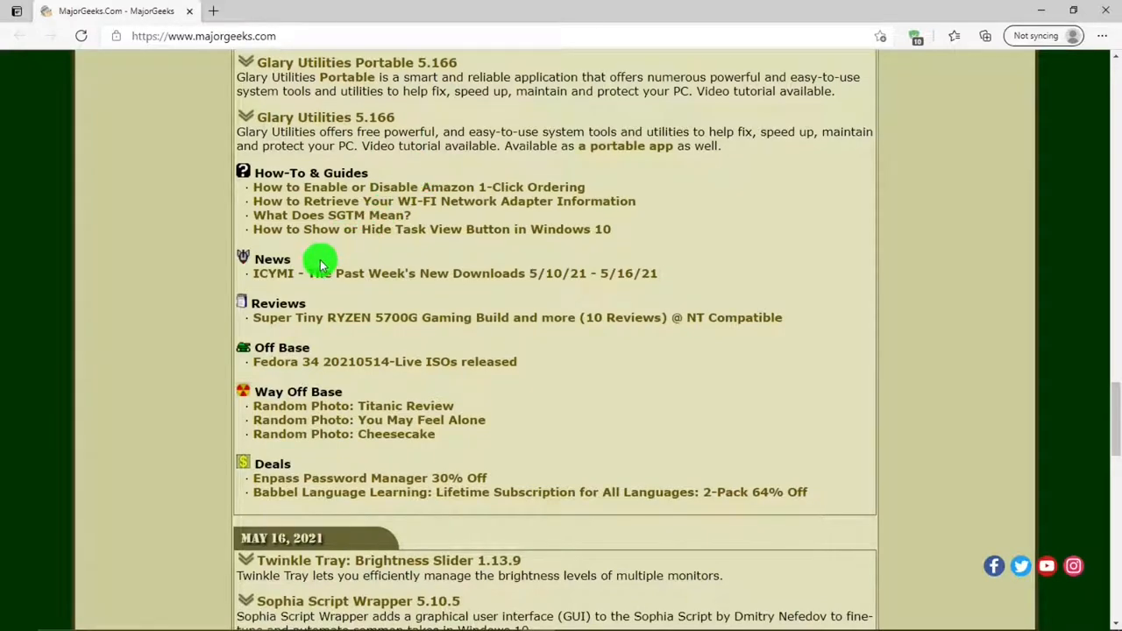
mouse_move(693, 273)
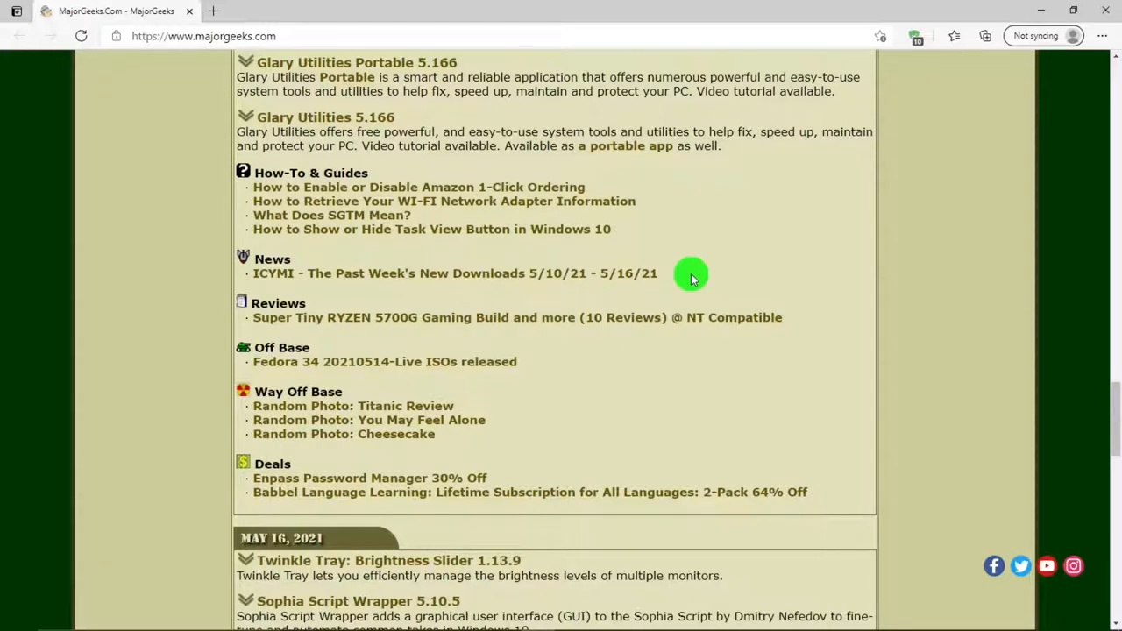
mouse_move(319, 296)
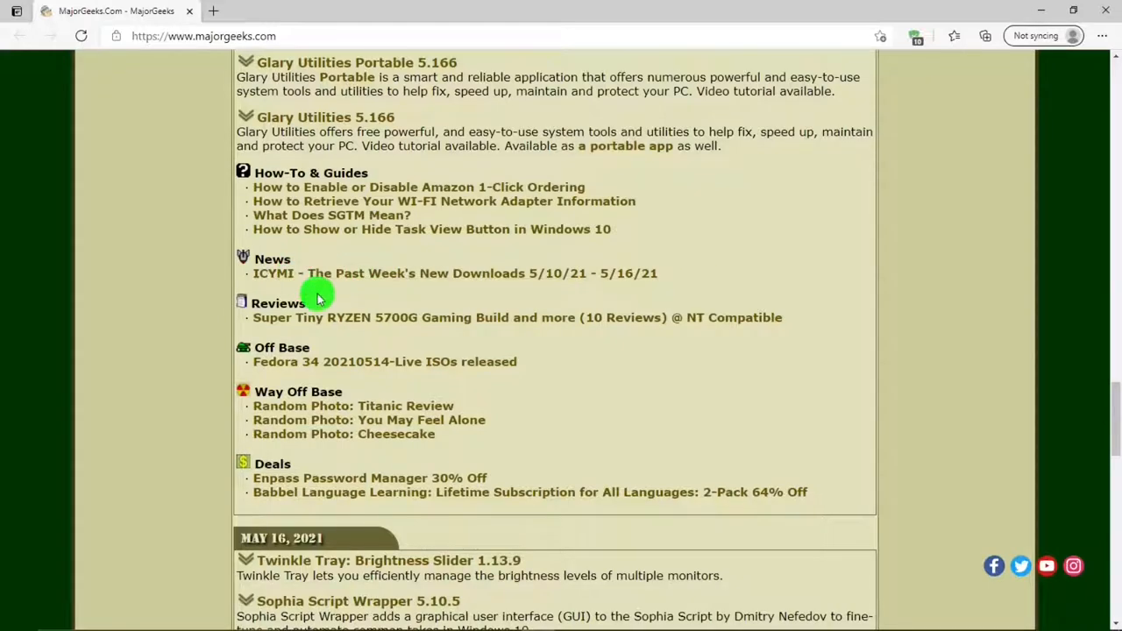
mouse_move(807, 316)
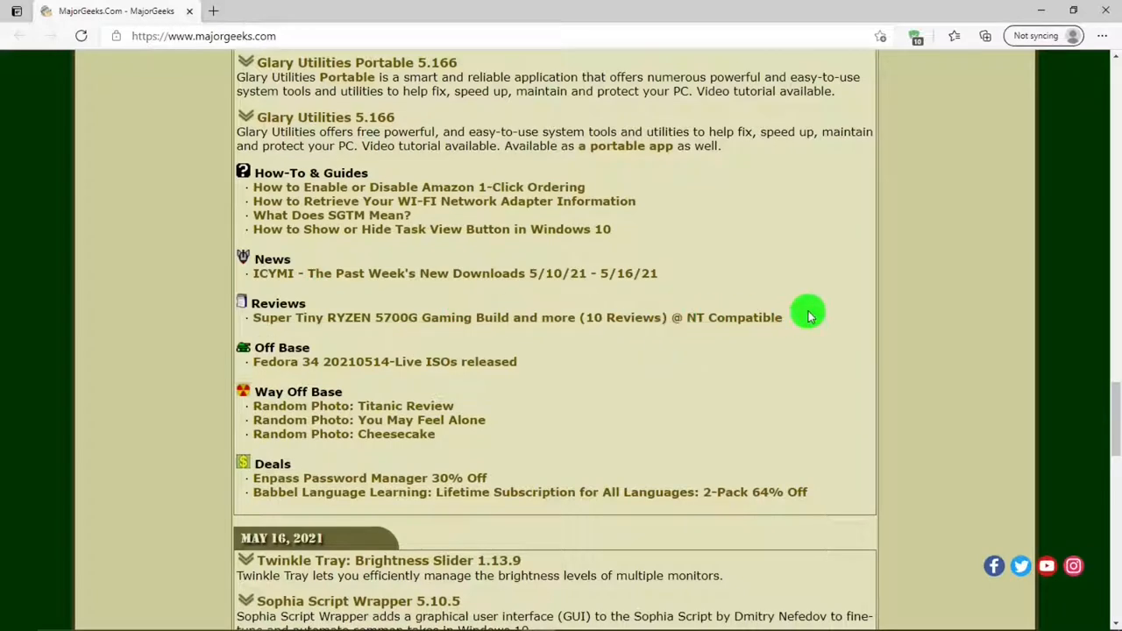
mouse_move(807, 319)
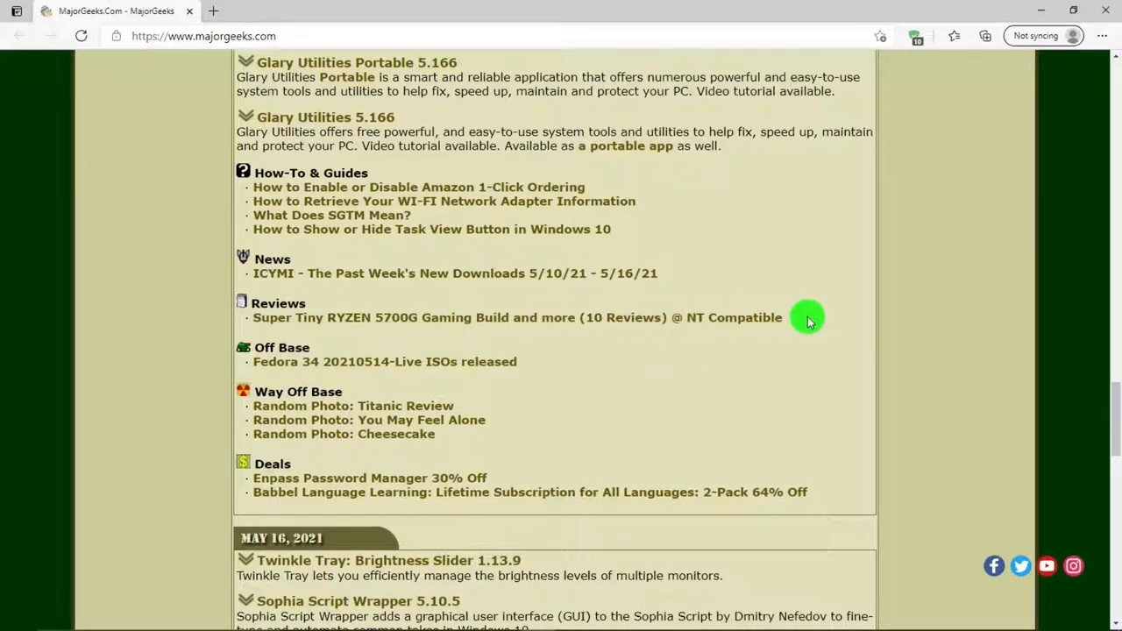
mouse_move(551, 369)
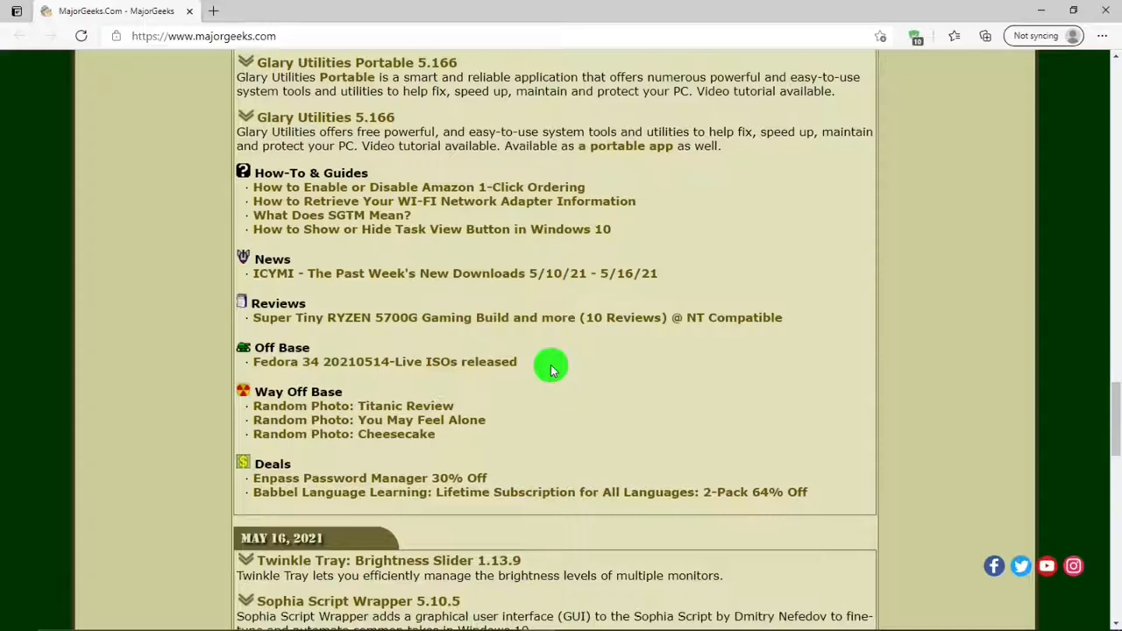
mouse_move(357, 389)
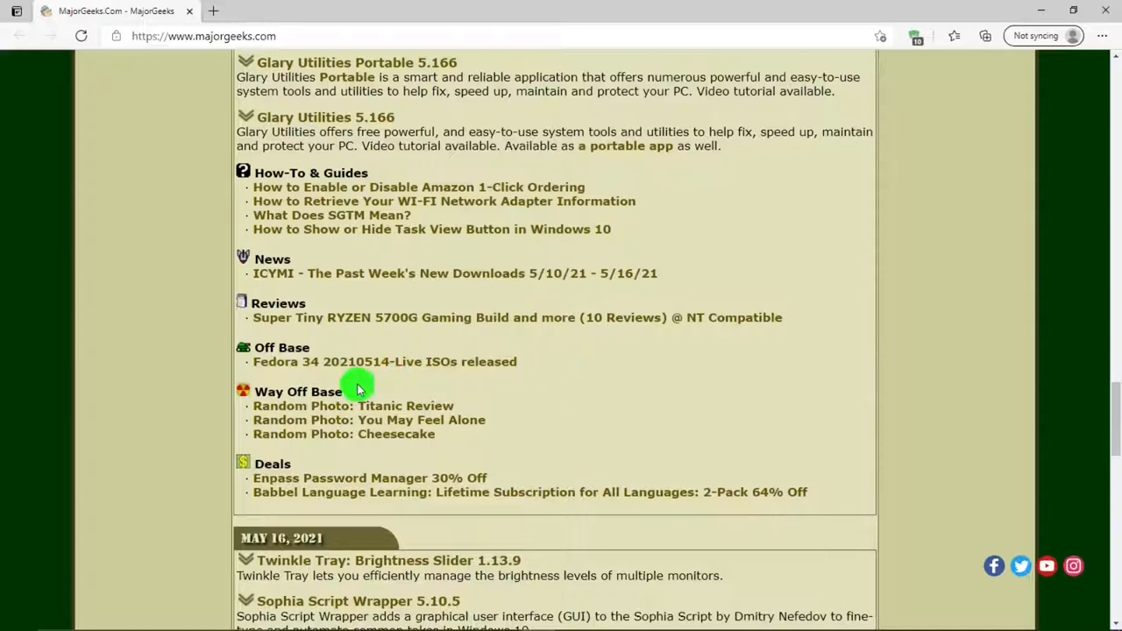
mouse_move(366, 391)
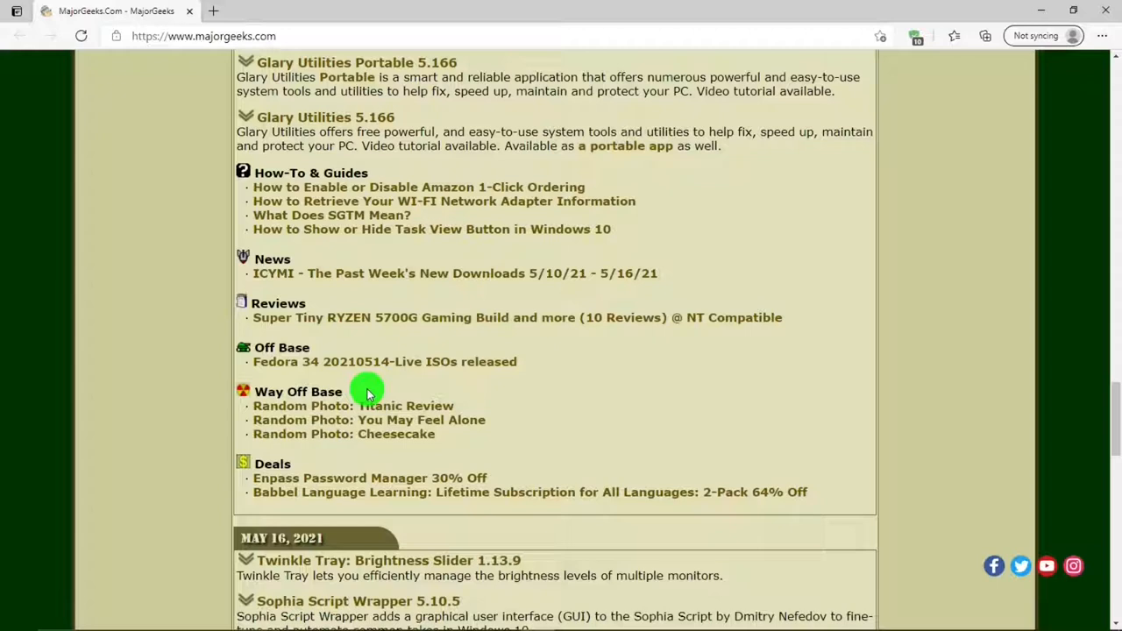
mouse_move(515, 412)
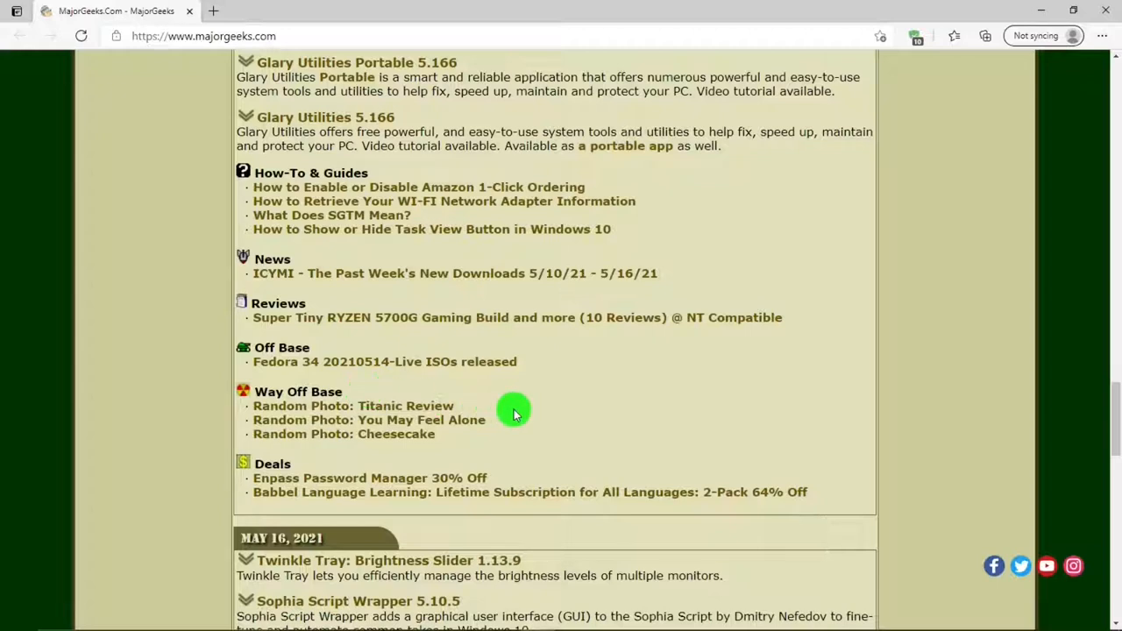
mouse_move(309, 456)
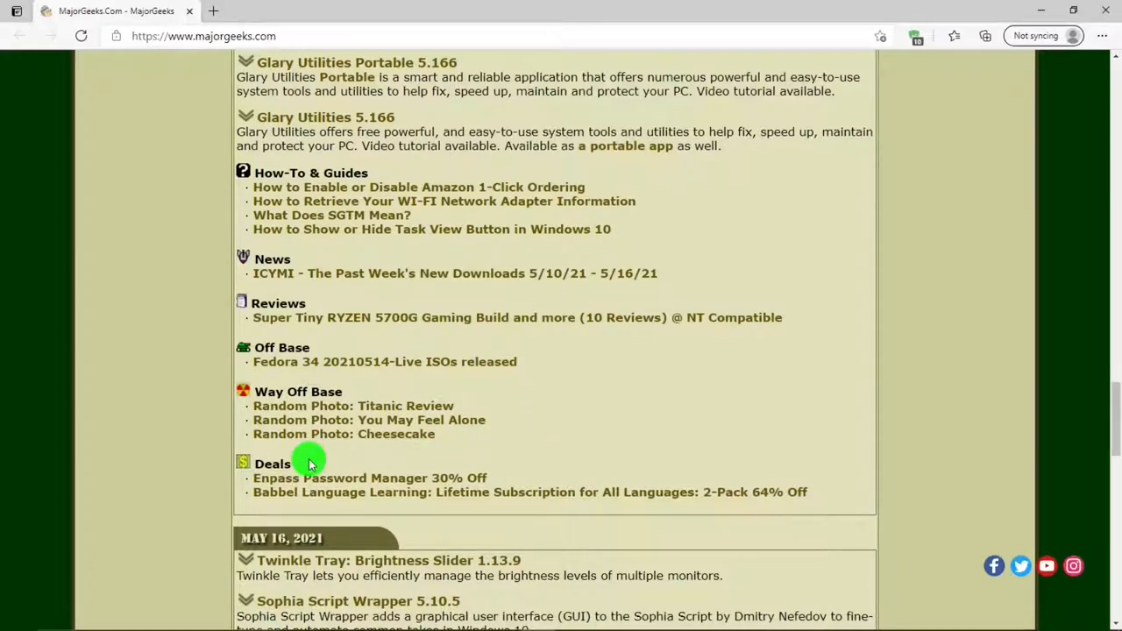
mouse_move(341, 465)
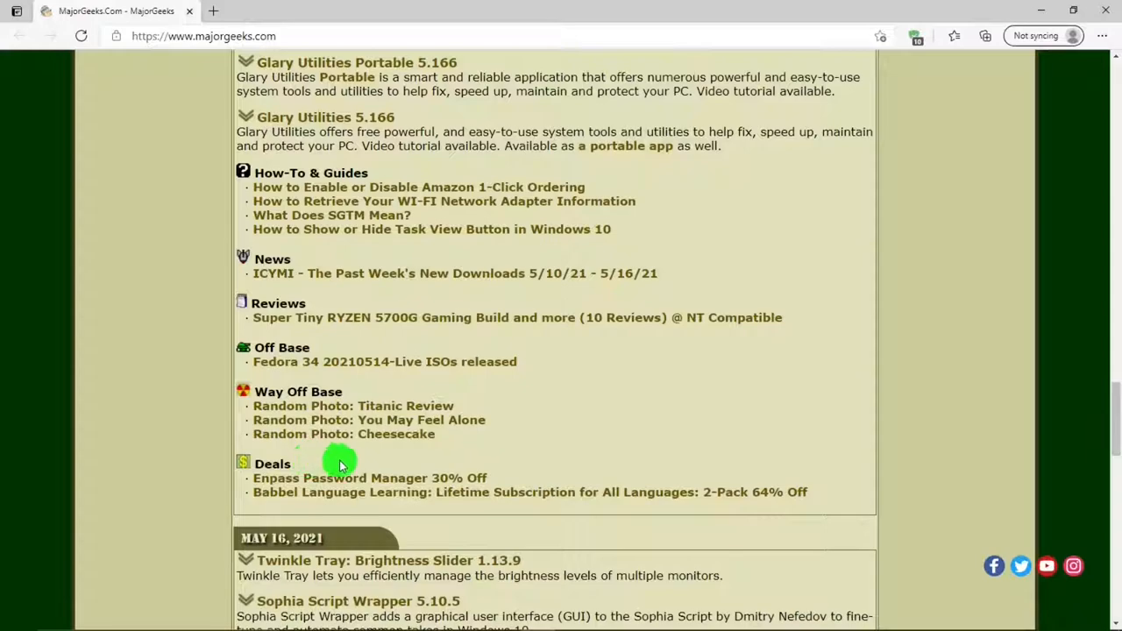
mouse_move(877, 495)
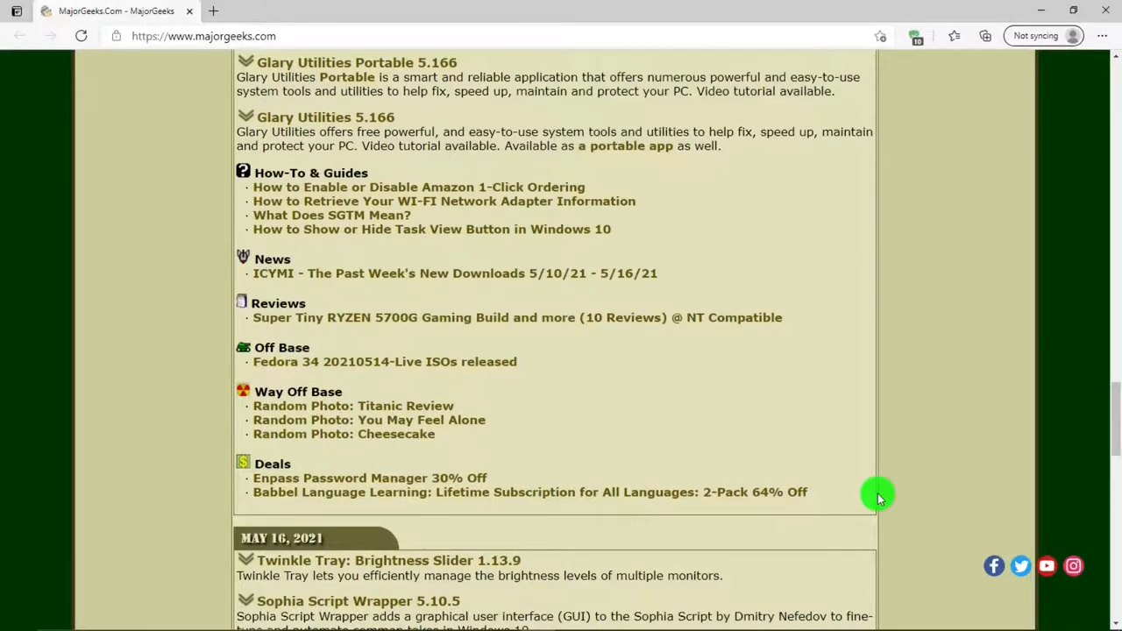
scroll(down, 3)
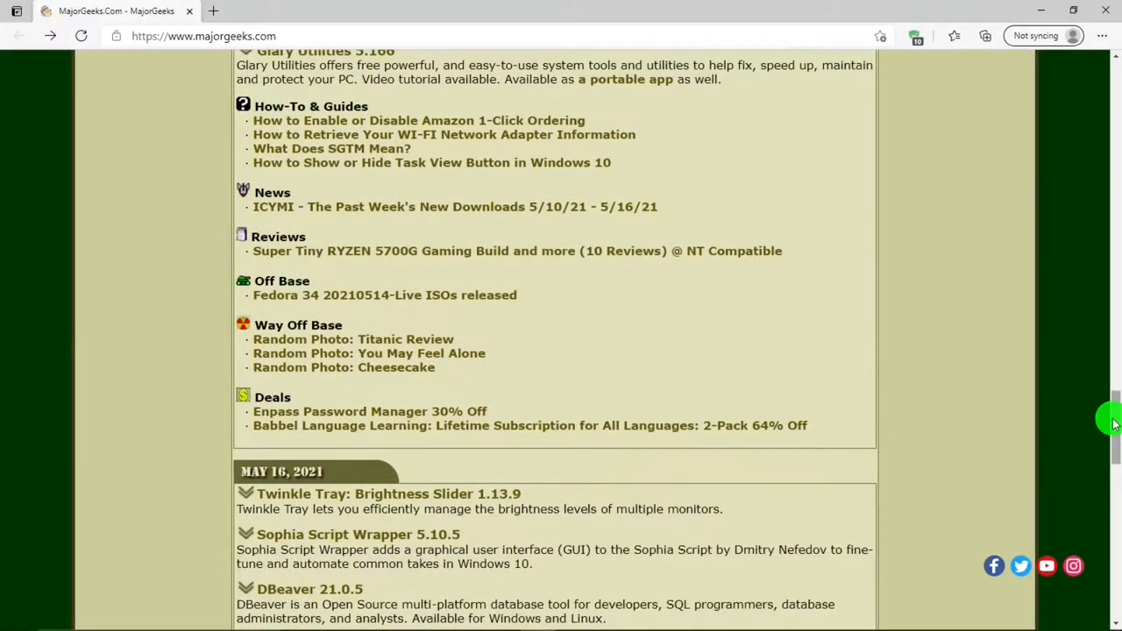
scroll(up, 3)
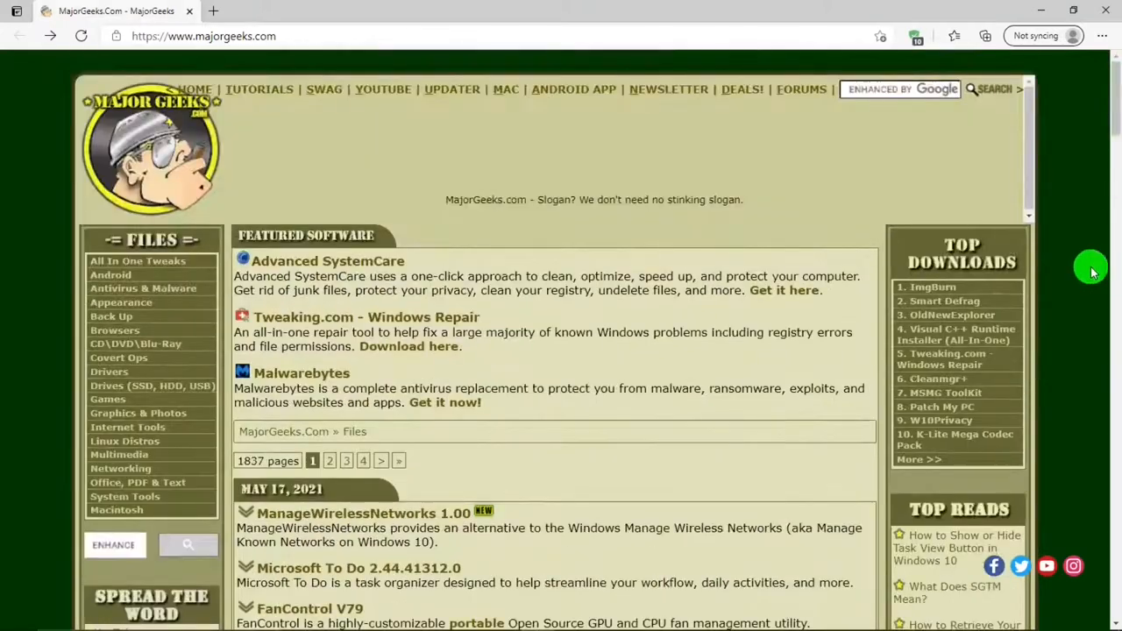
mouse_move(1017, 245)
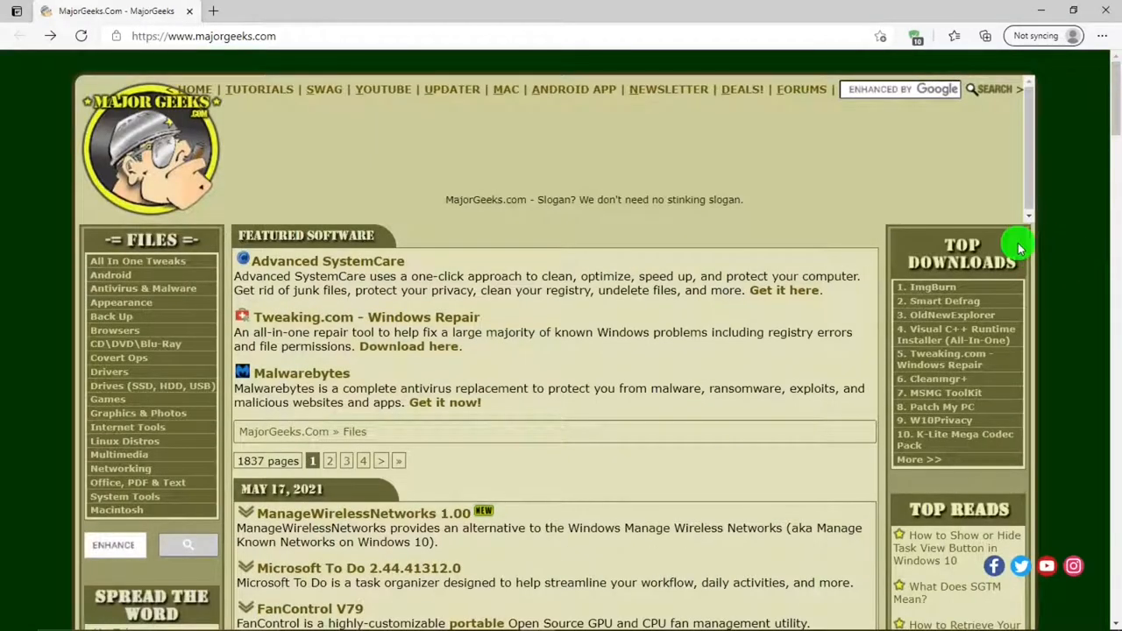
mouse_move(1044, 348)
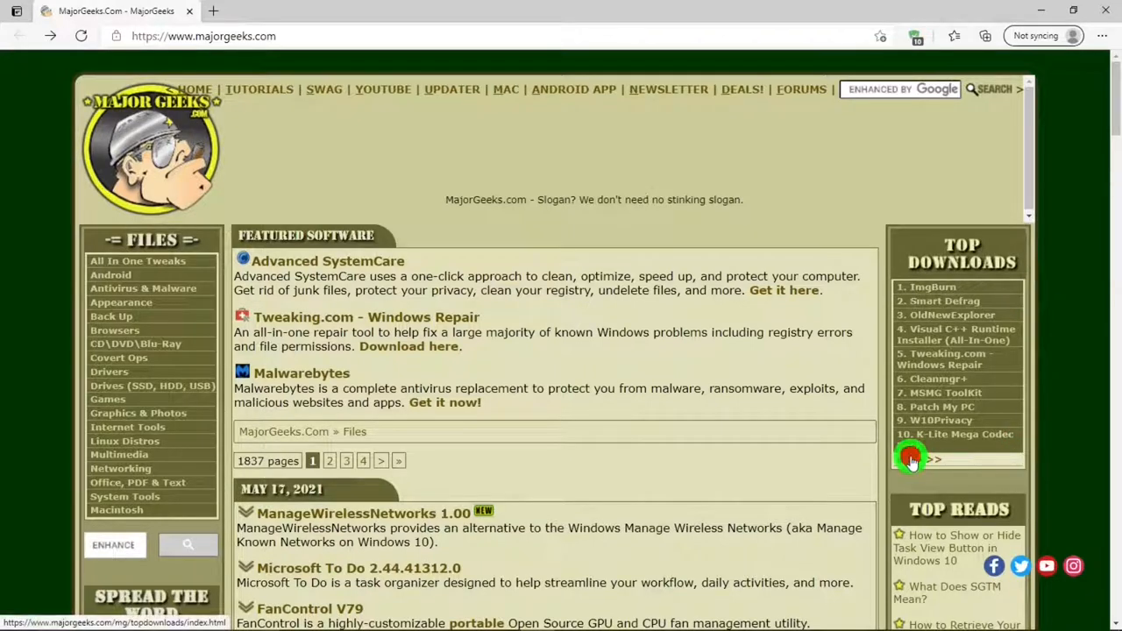
- Browse the full Top Downloads top-100 ranking and return to its top
click(933, 459)
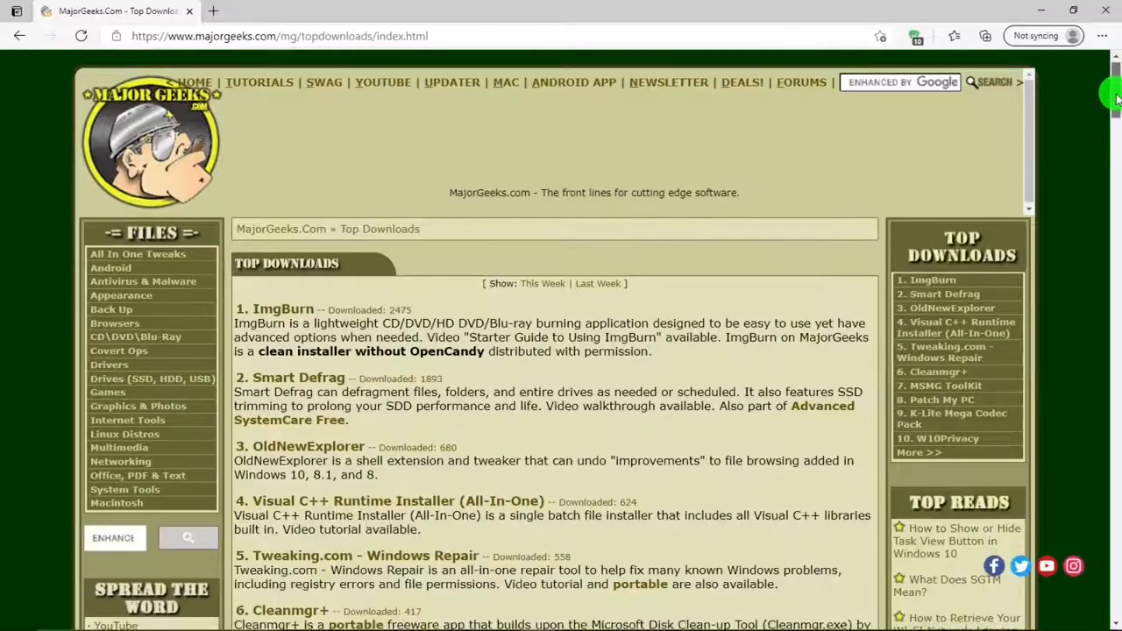
scroll(down, 3)
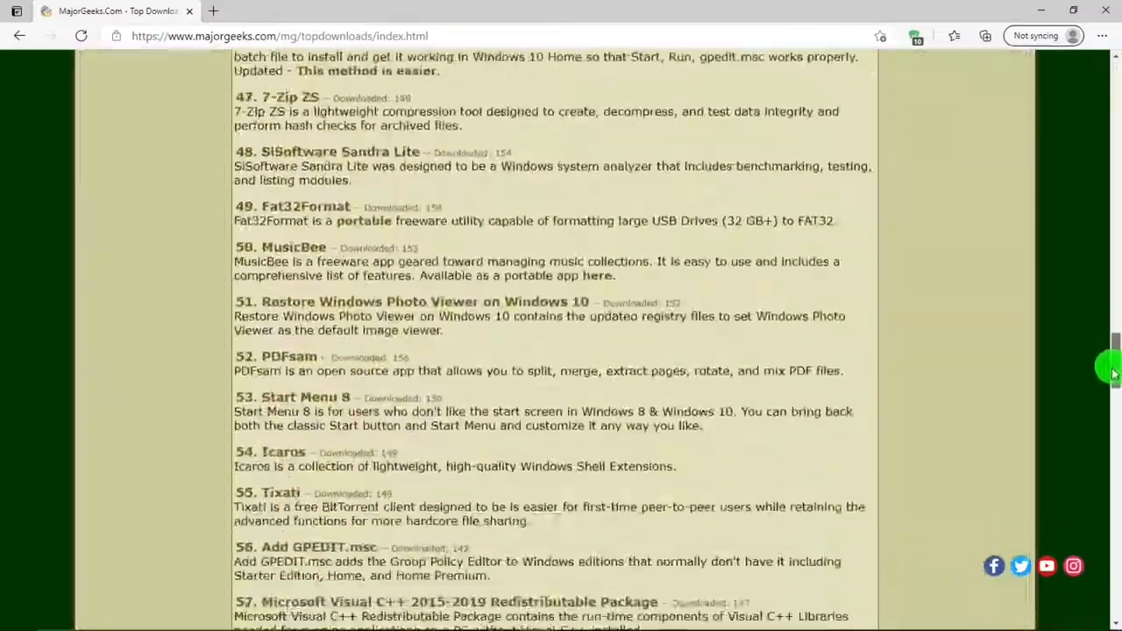
scroll(down, 3)
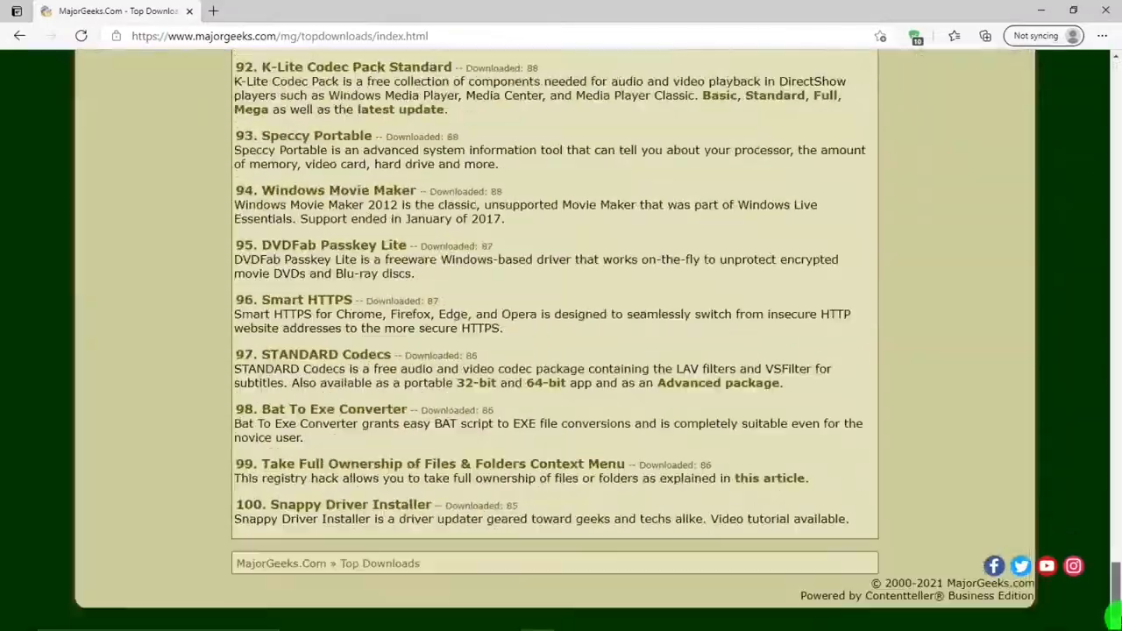
scroll(up, 3)
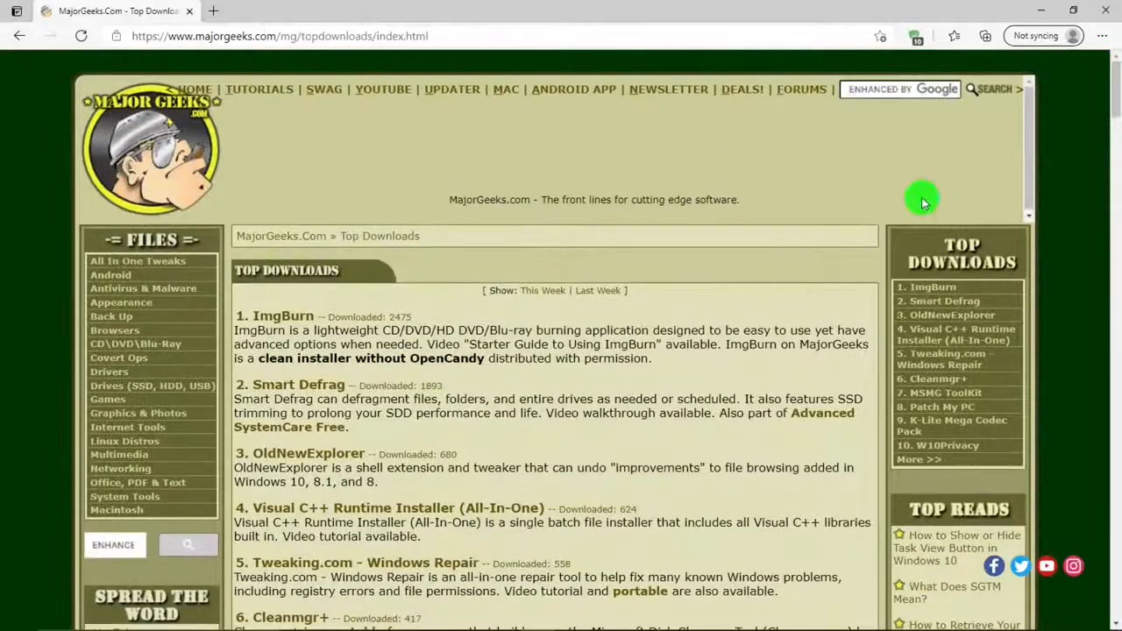
mouse_move(472, 270)
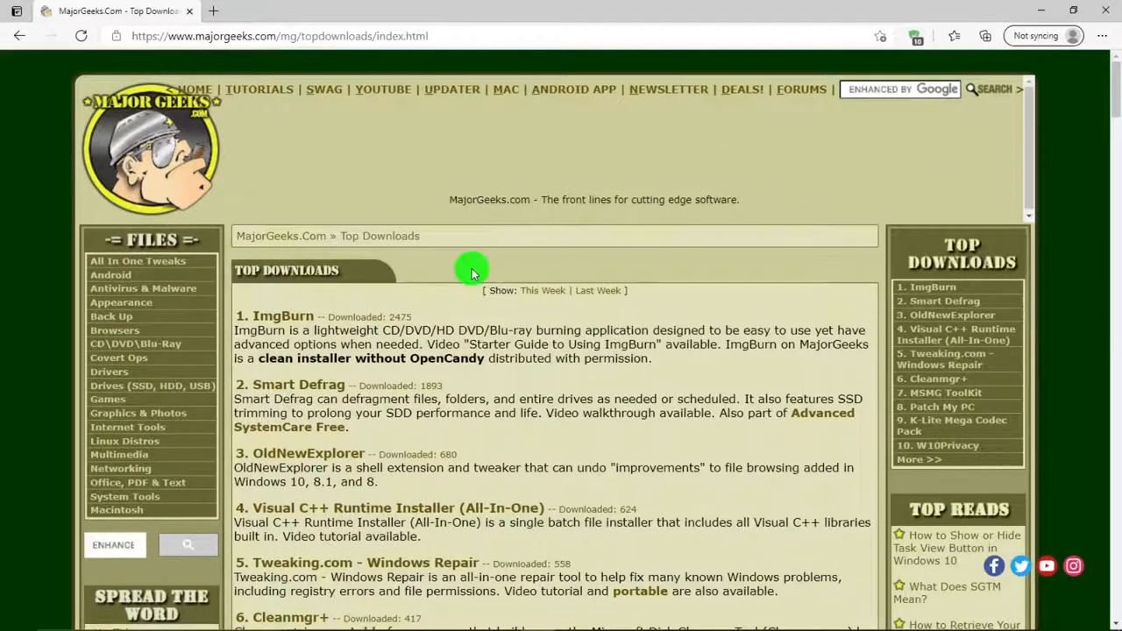
mouse_move(288, 316)
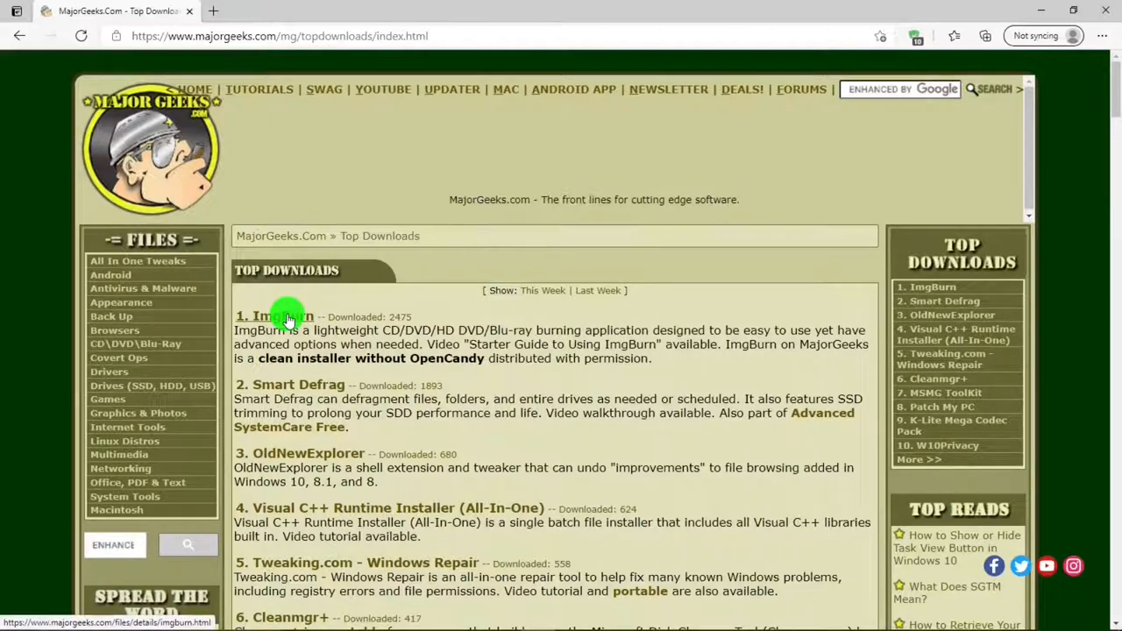
- View the ImgBurn 2.5.8.0 download page, then go back to the homepage
click(267, 315)
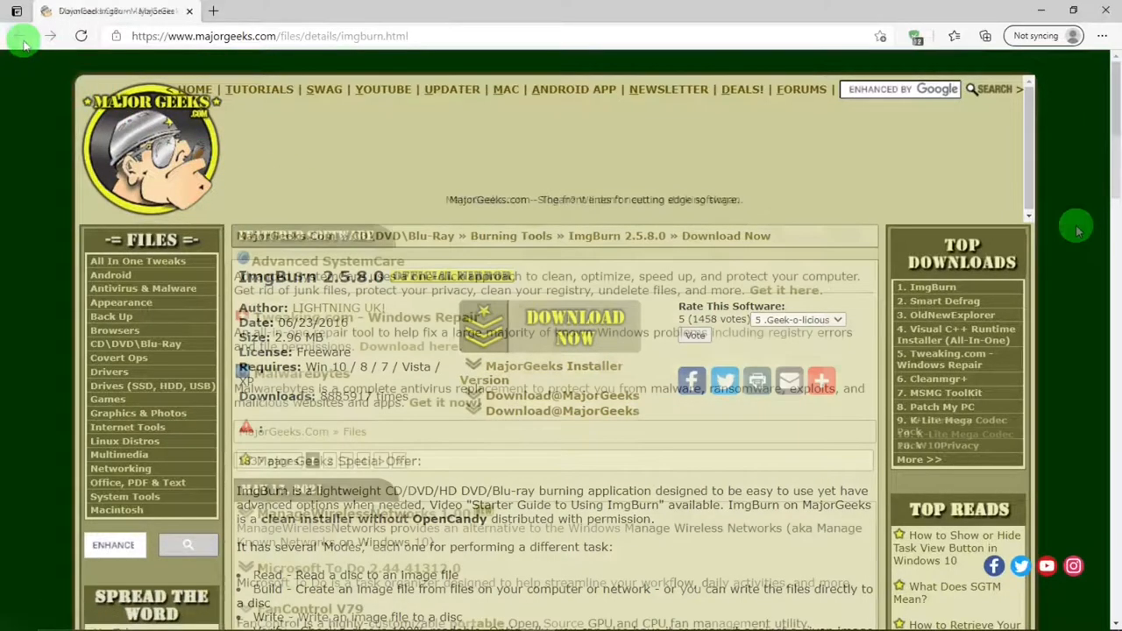
click(21, 35)
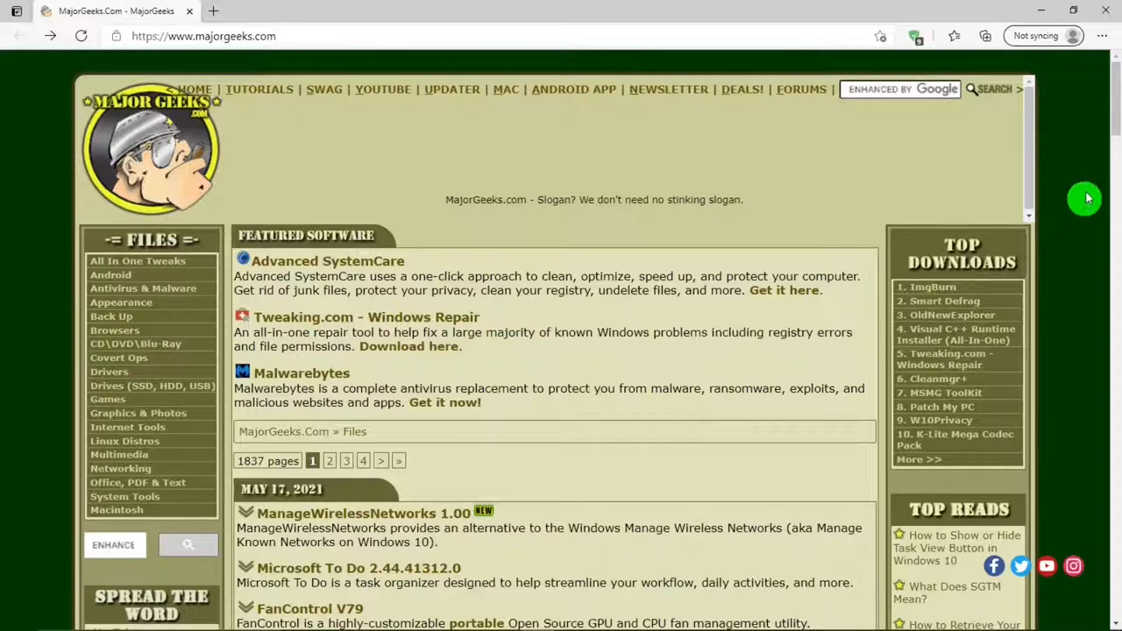
scroll(down, 3)
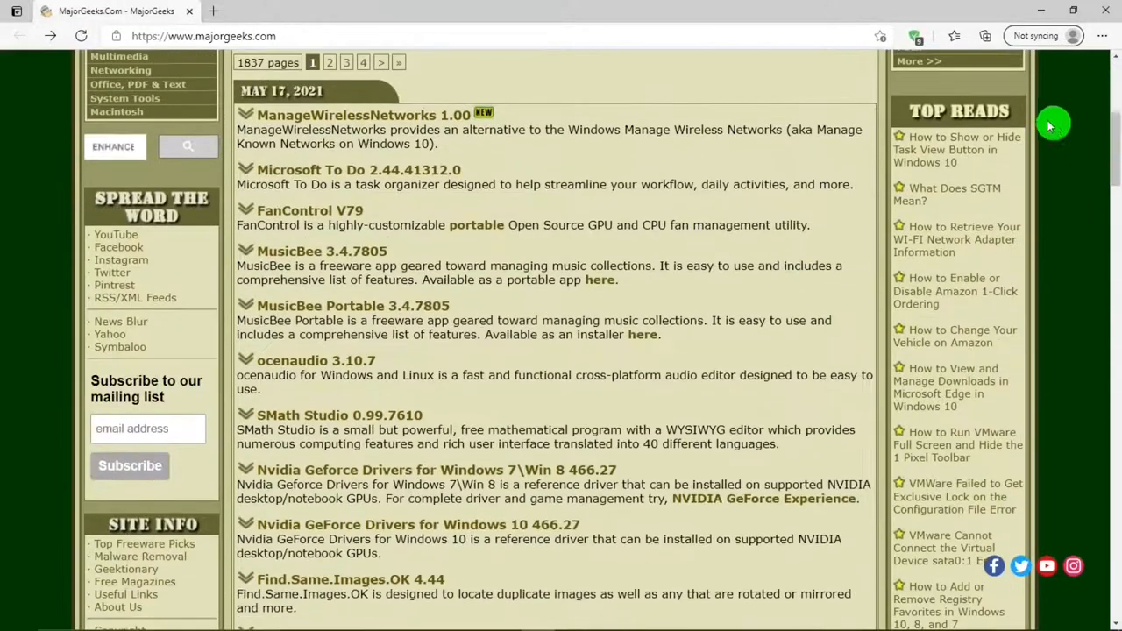
mouse_move(1051, 116)
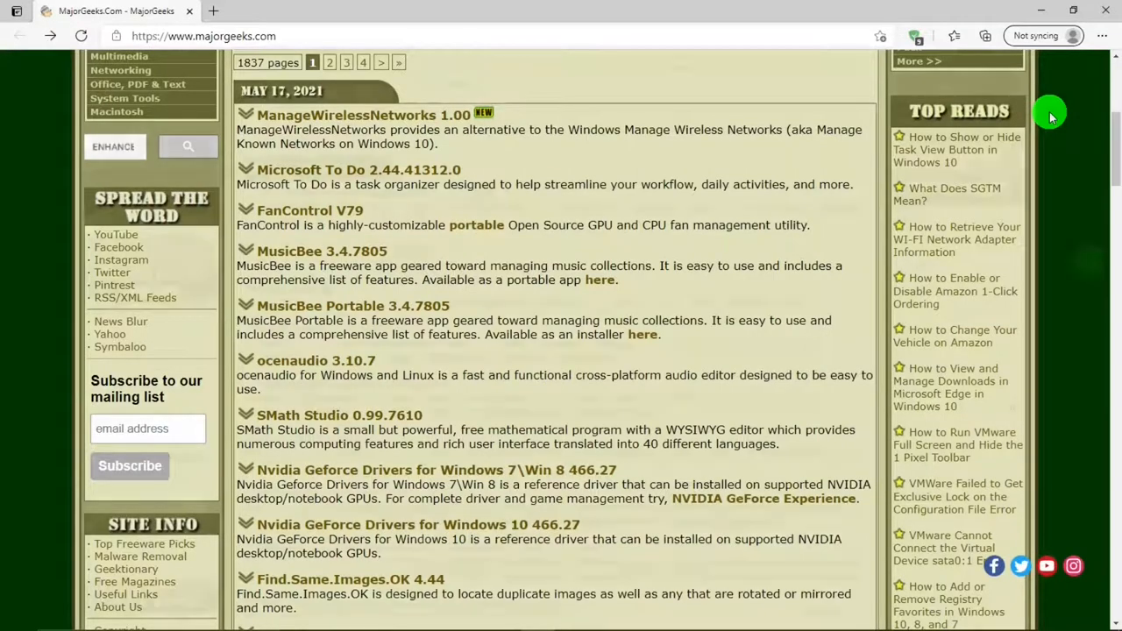
scroll(up, 3)
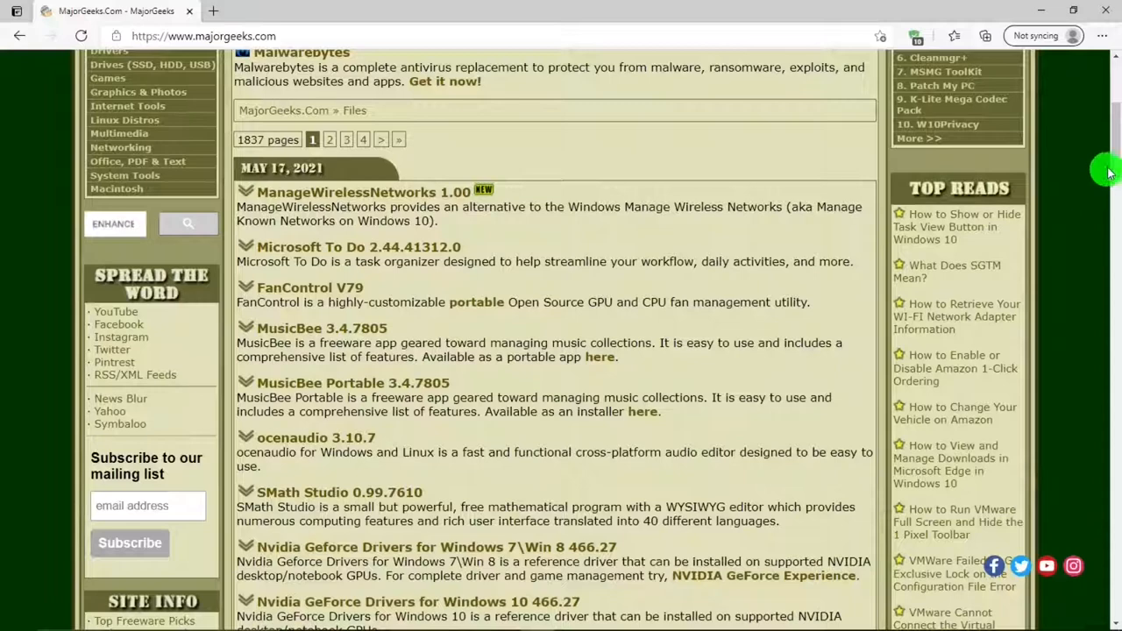
scroll(up, 3)
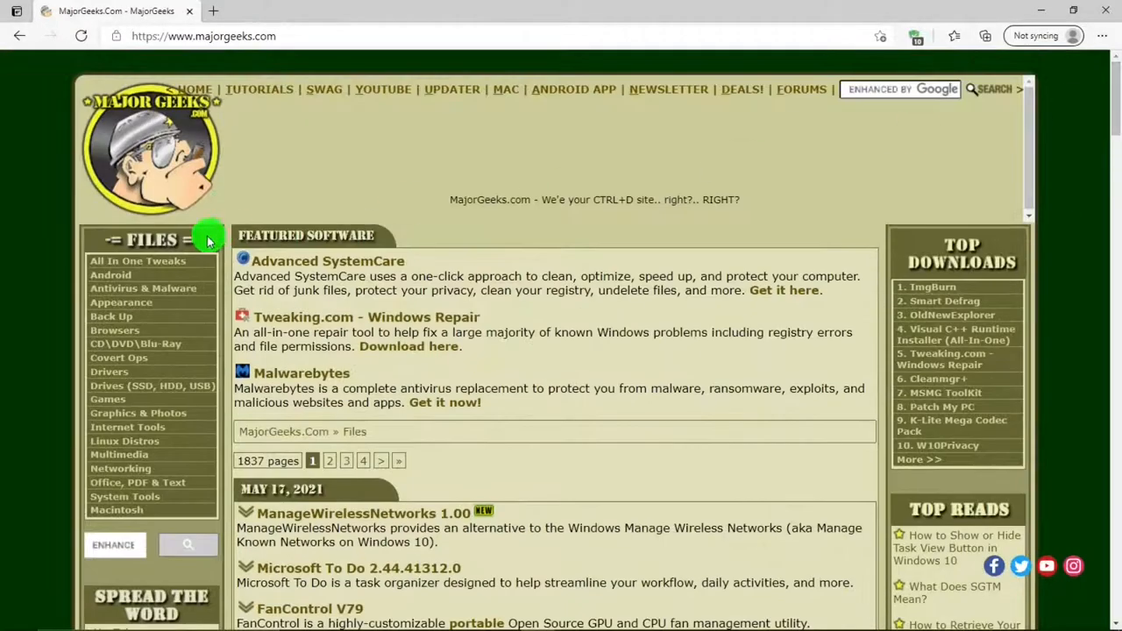
mouse_move(173, 242)
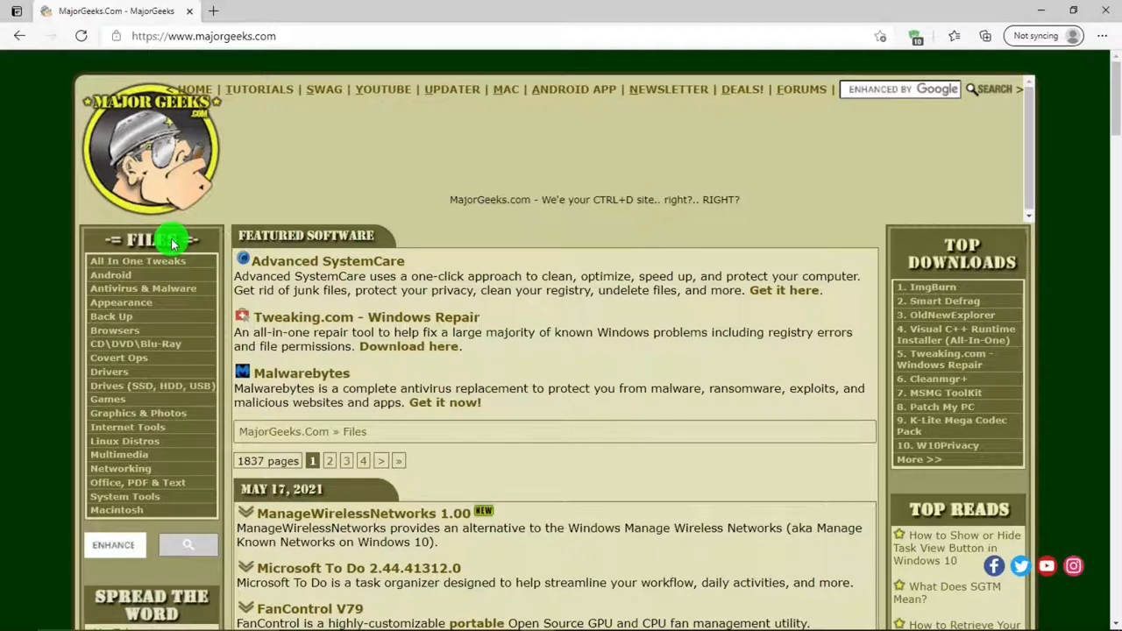
mouse_move(158, 414)
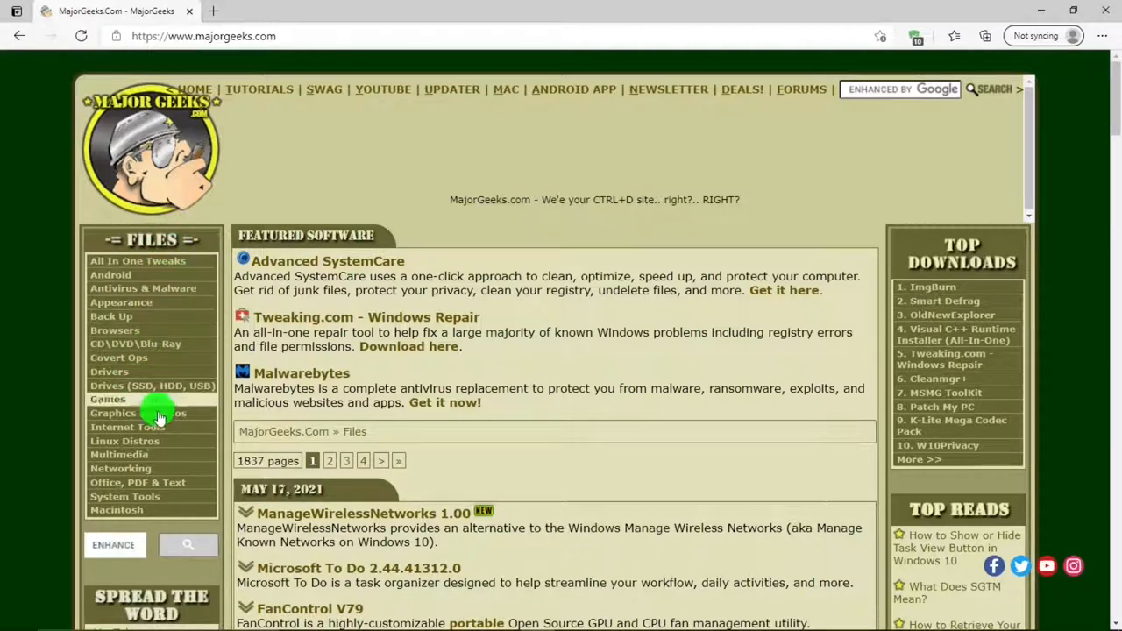
- Go to the Office, PDF & Text category from the FILES sidebar
click(136, 482)
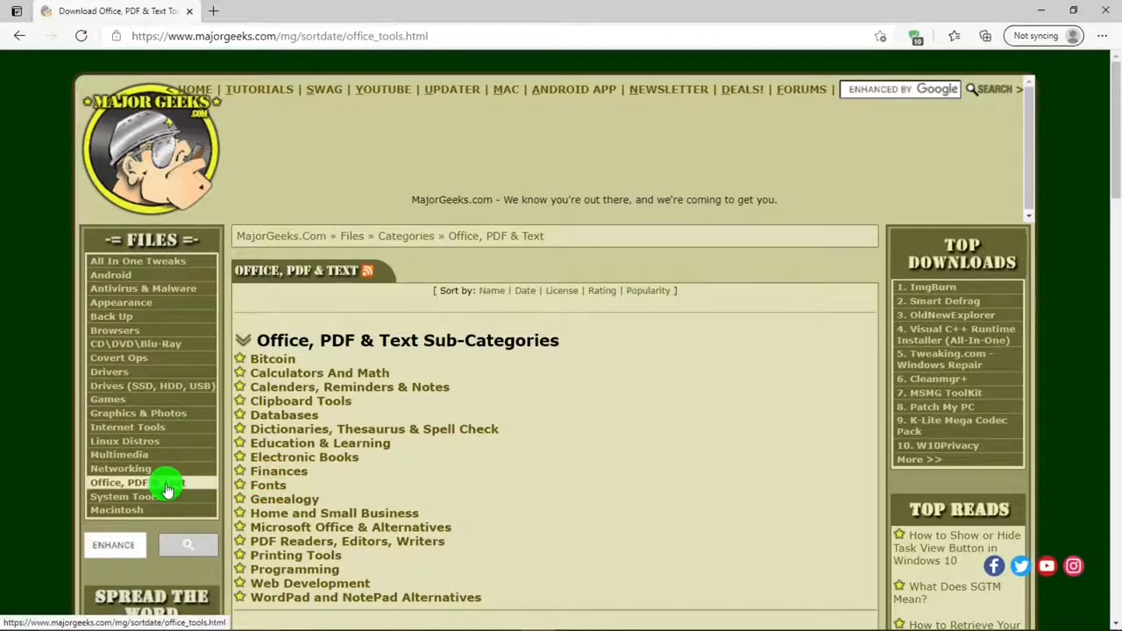
mouse_move(367, 339)
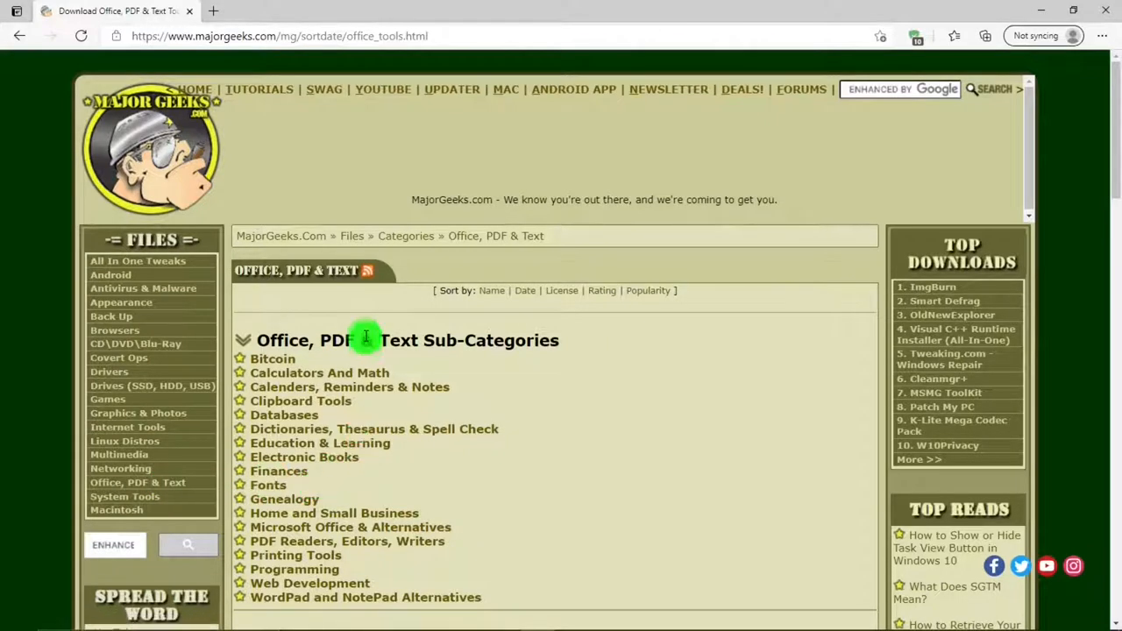
mouse_move(319, 603)
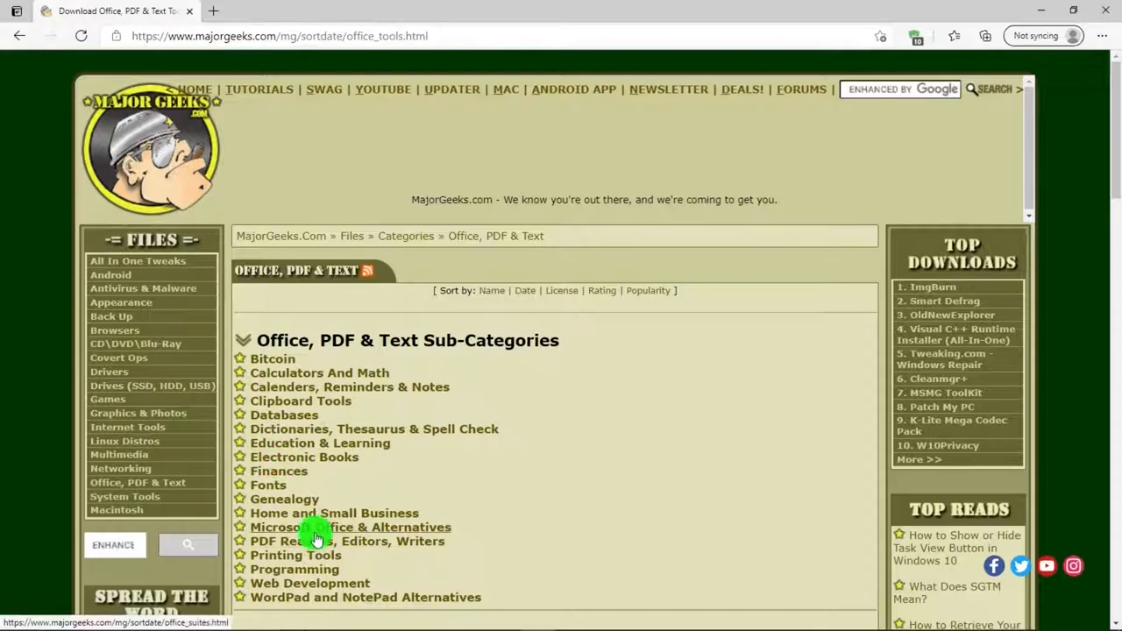
mouse_move(332, 530)
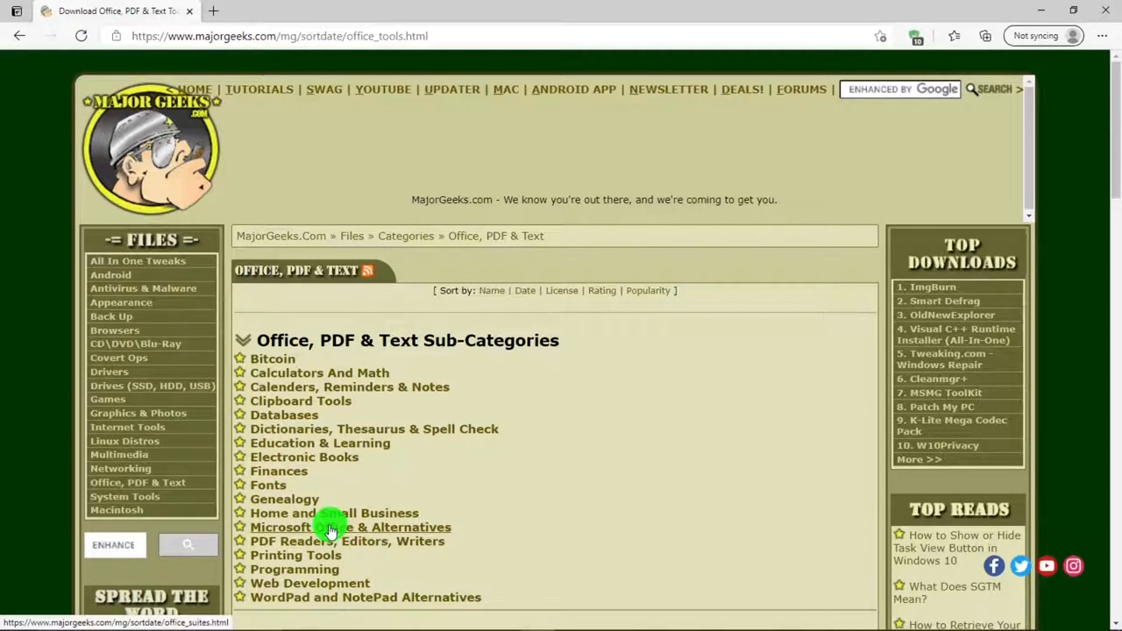
mouse_move(412, 526)
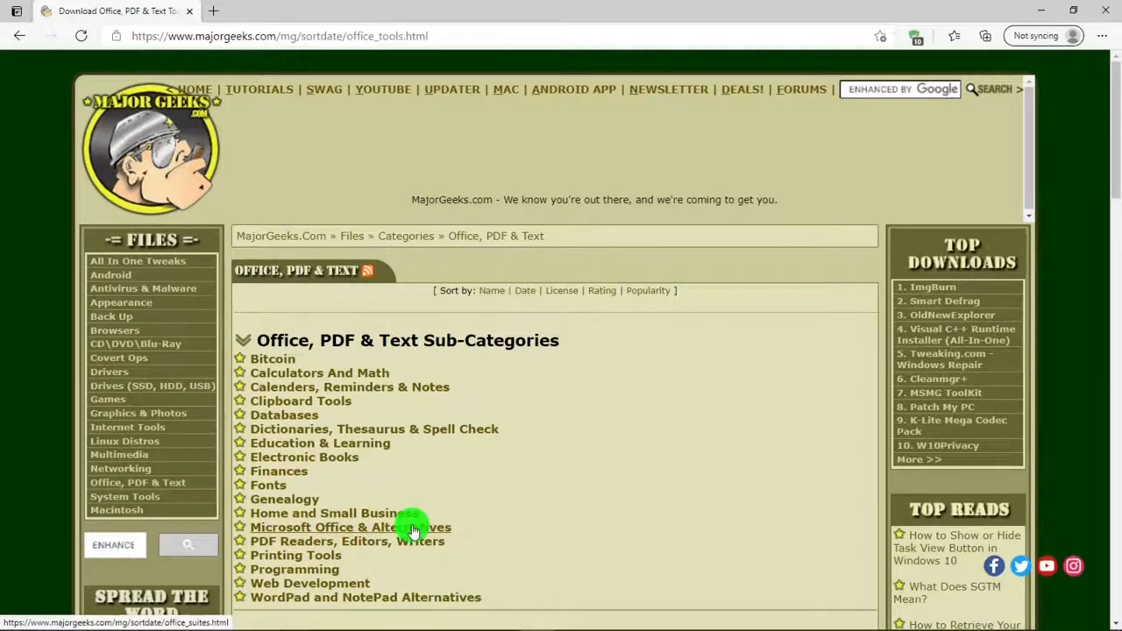
- Go to the Microsoft Office & Alternatives sub-category listing WPS Office and LibreOffice
click(351, 526)
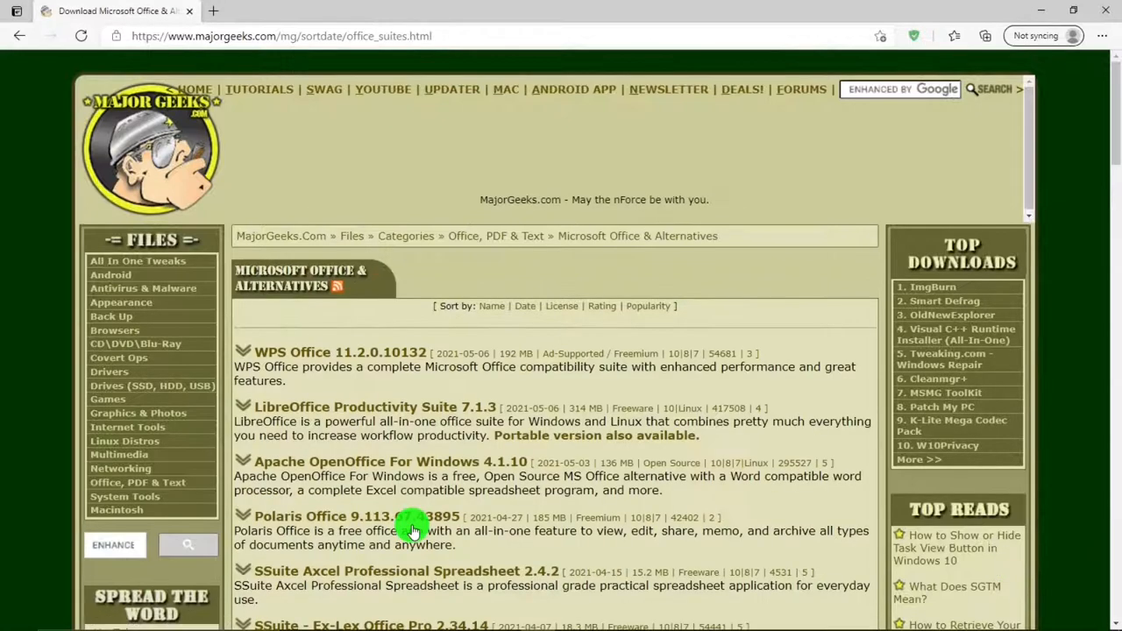
mouse_move(588, 354)
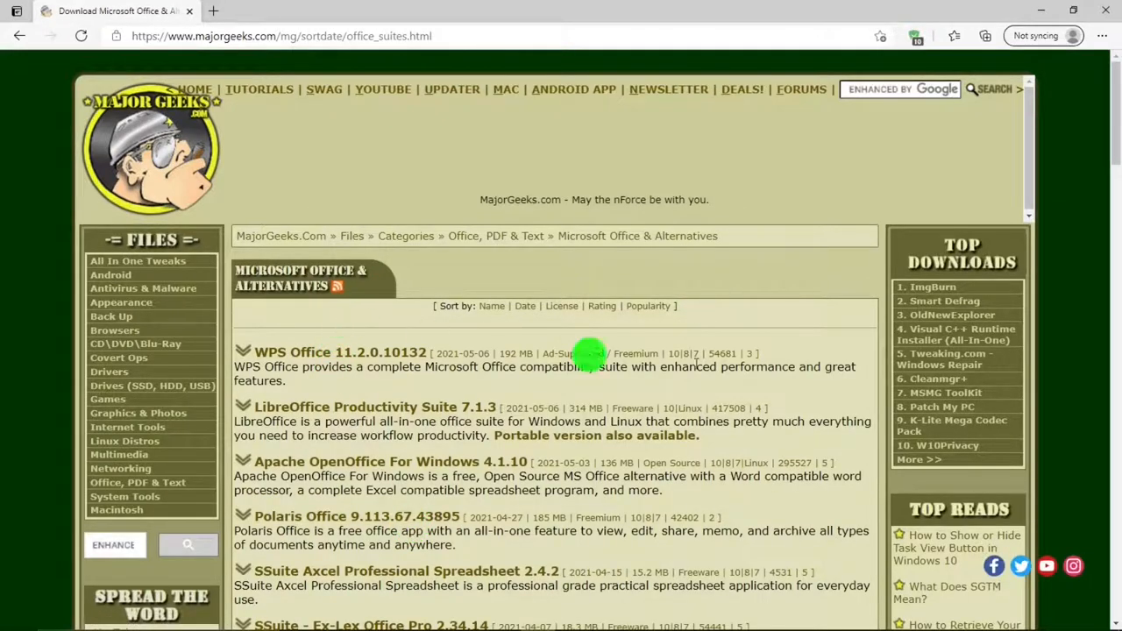
- Scroll through the Microsoft Office & Alternatives list and back to the top
scroll(down, 3)
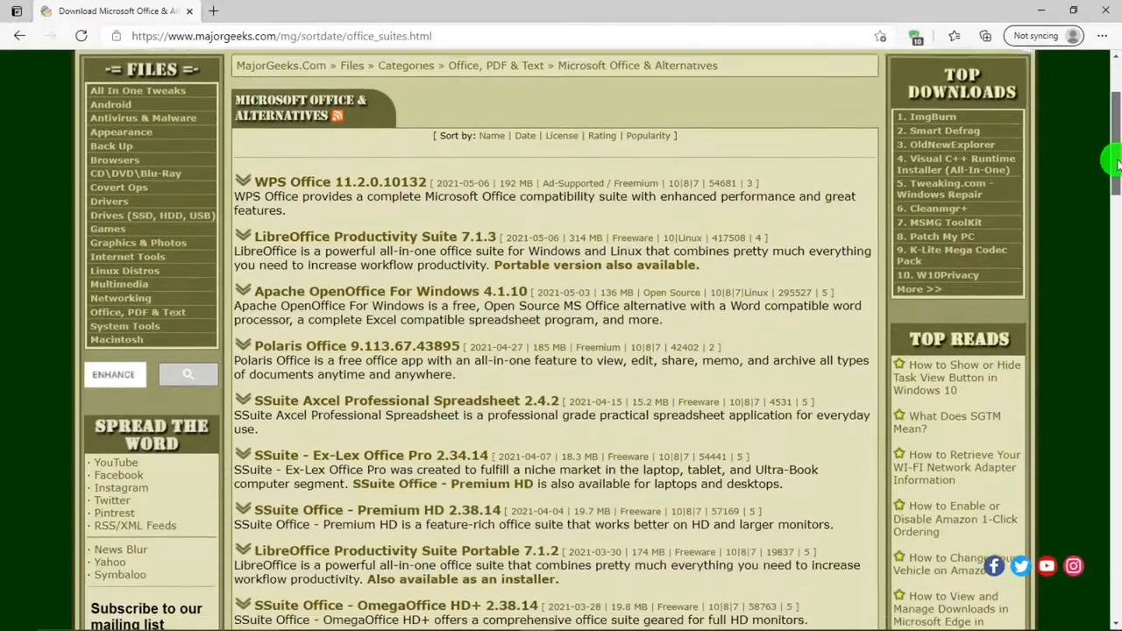
scroll(down, 3)
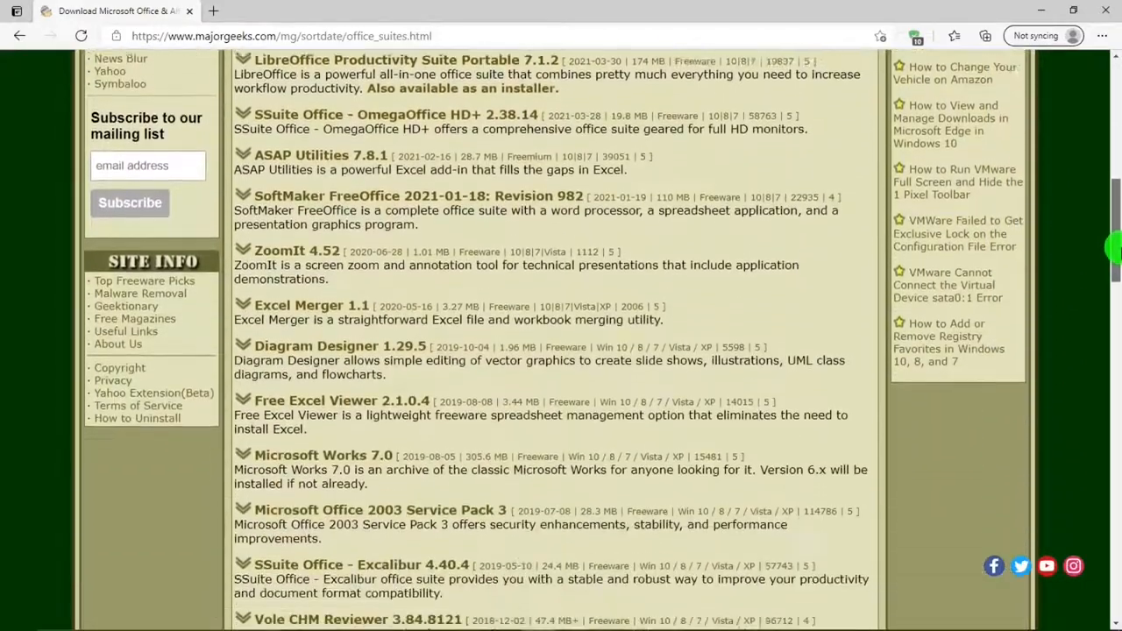
scroll(down, 3)
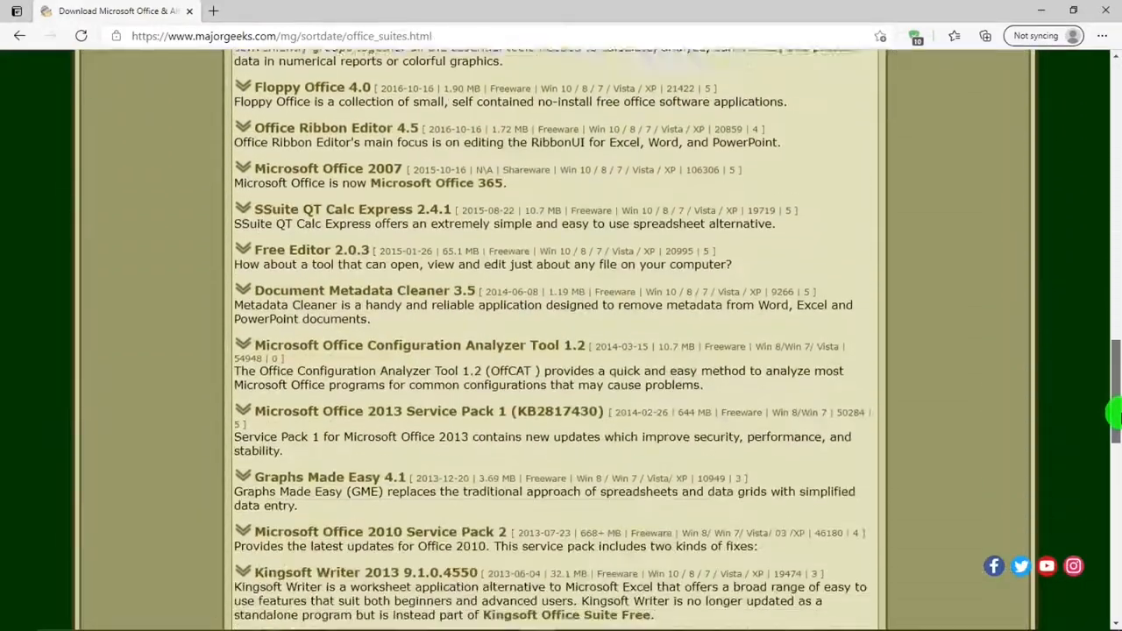
scroll(down, 3)
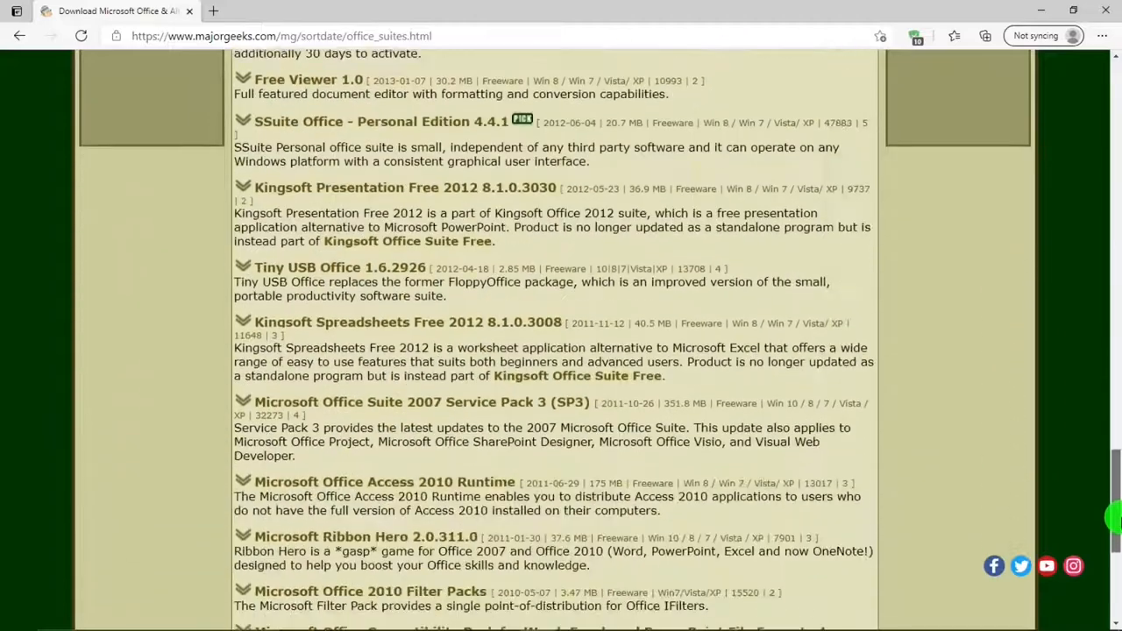
scroll(down, 3)
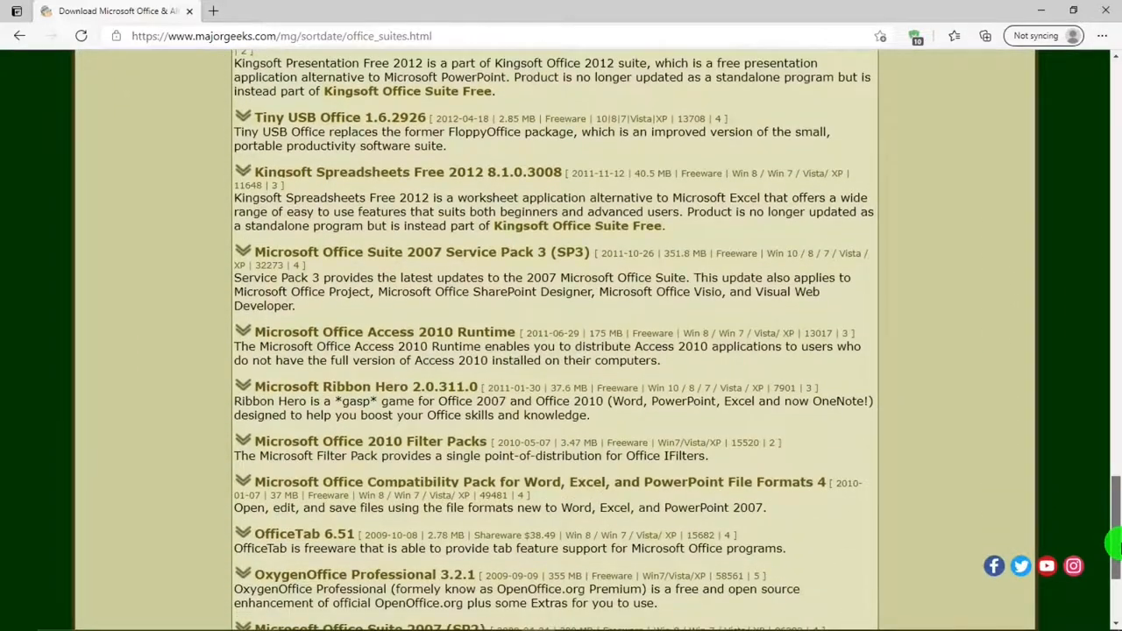
scroll(up, 3)
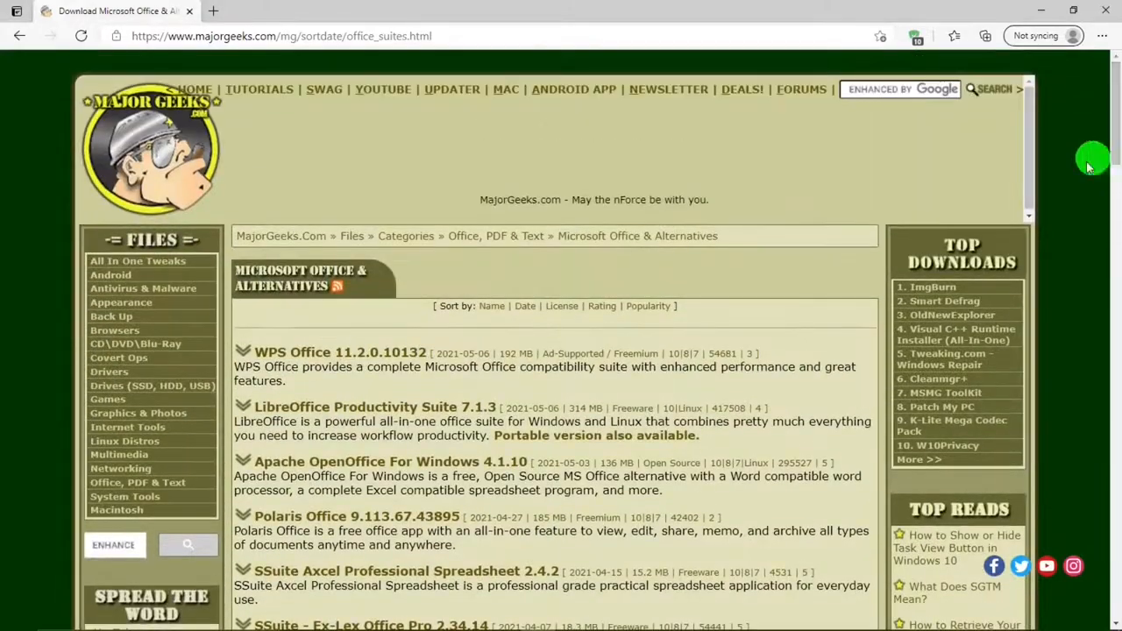
- Re-sort the office alternatives by Name, Date, Rating and finally Popularity
click(491, 305)
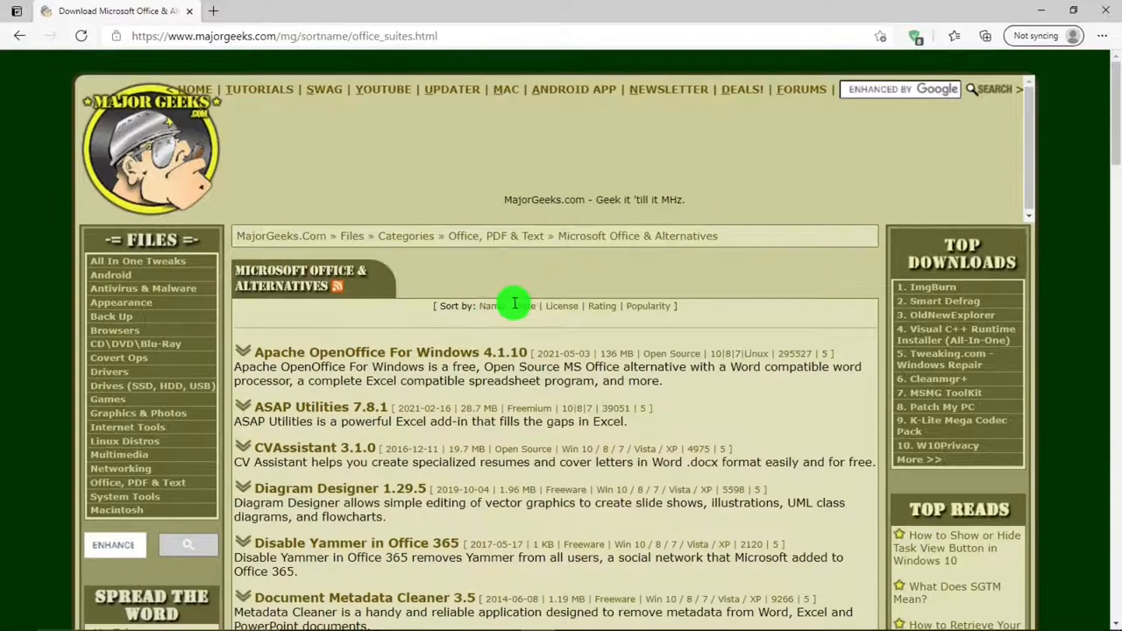
click(525, 305)
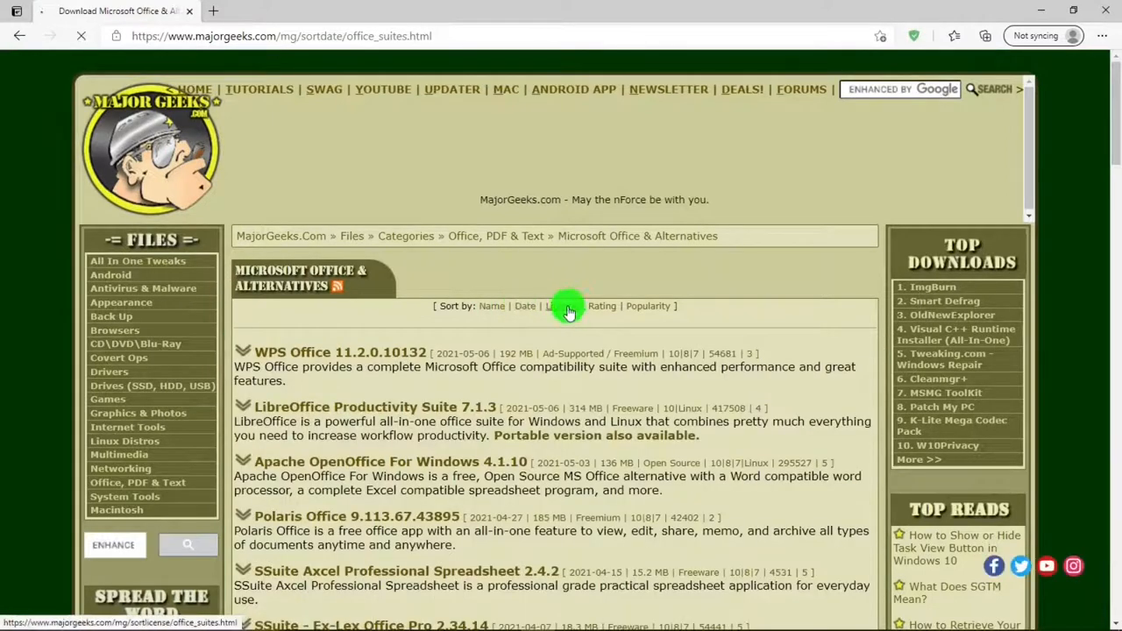
click(604, 305)
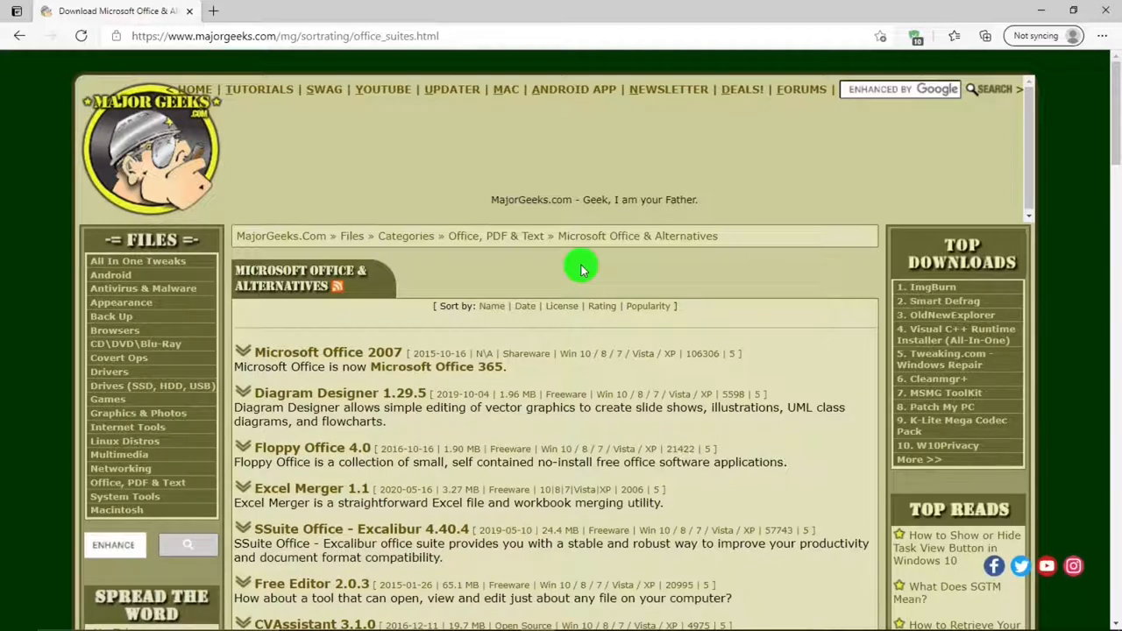
mouse_move(639, 288)
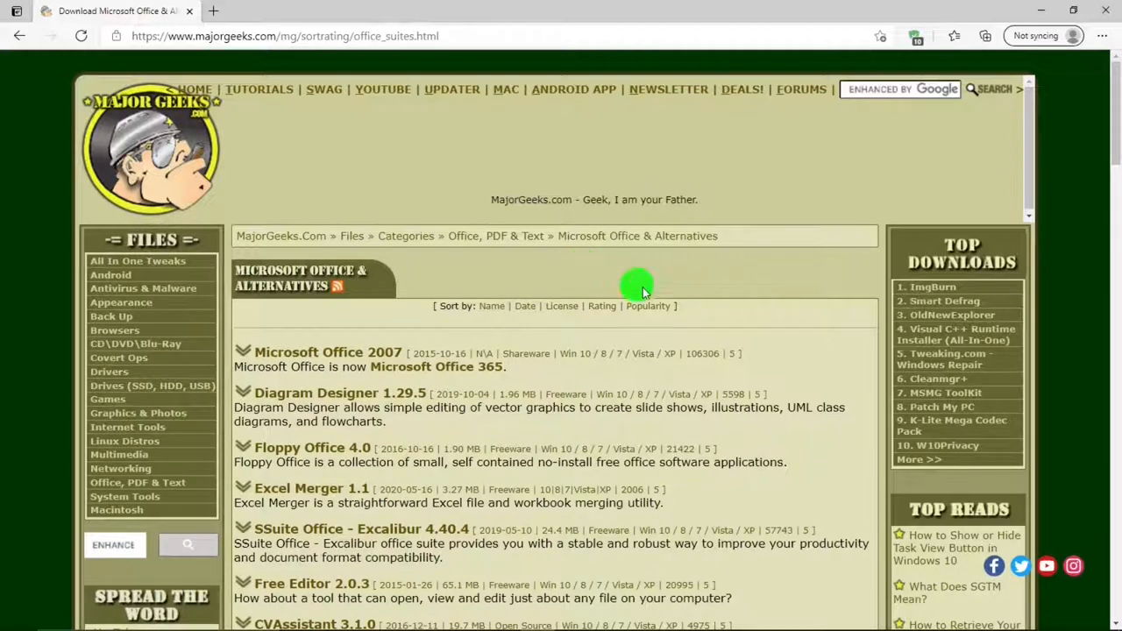
click(649, 306)
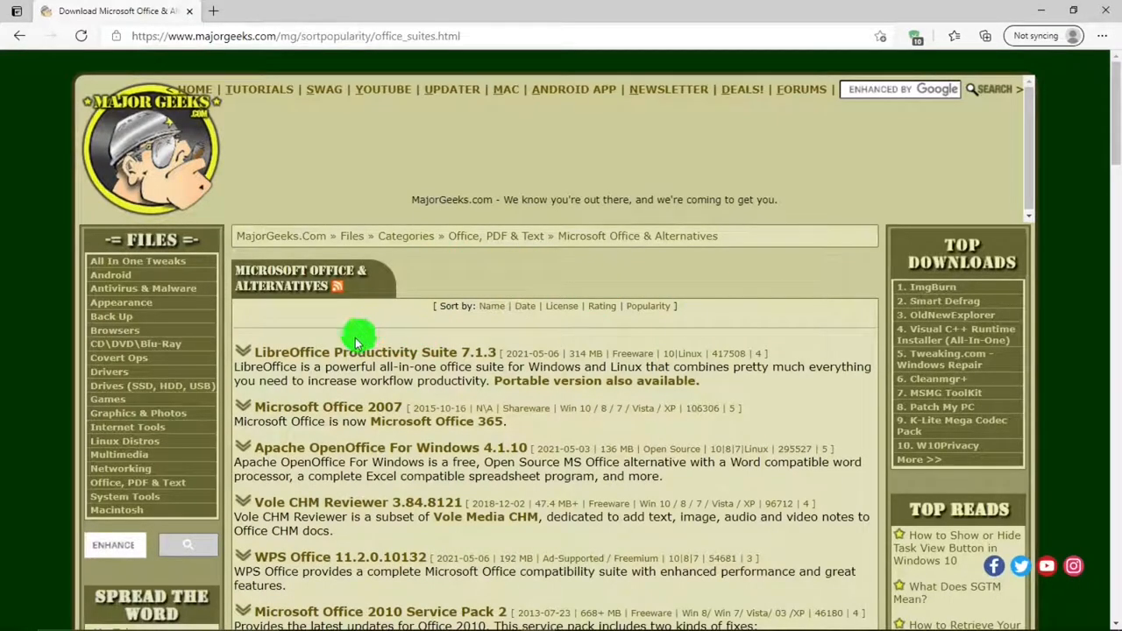
mouse_move(376, 328)
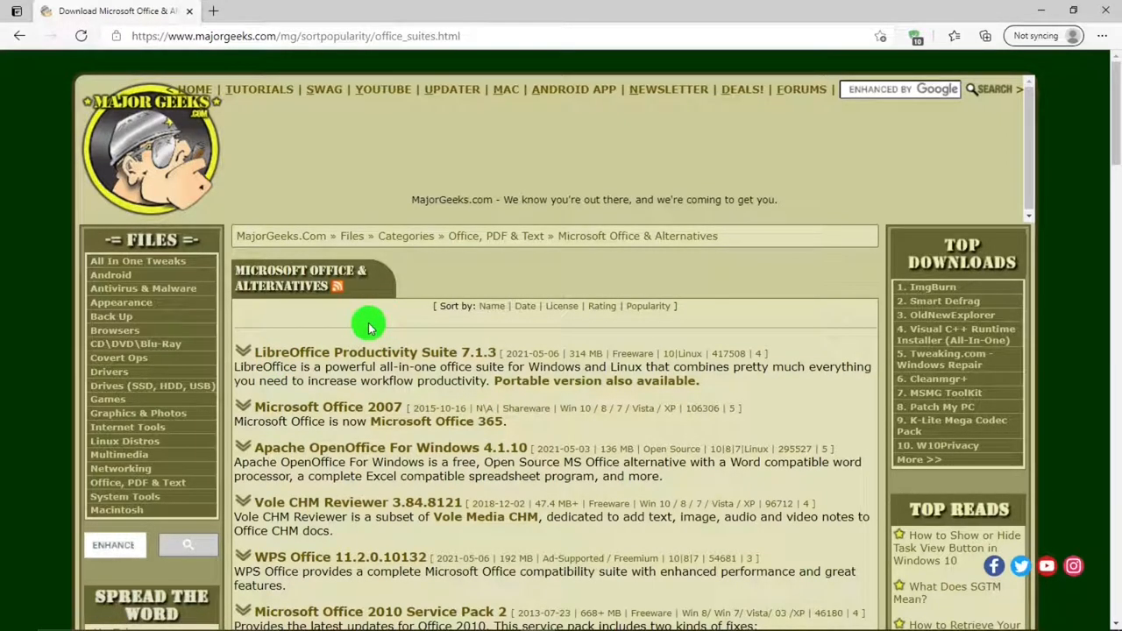
mouse_move(376, 337)
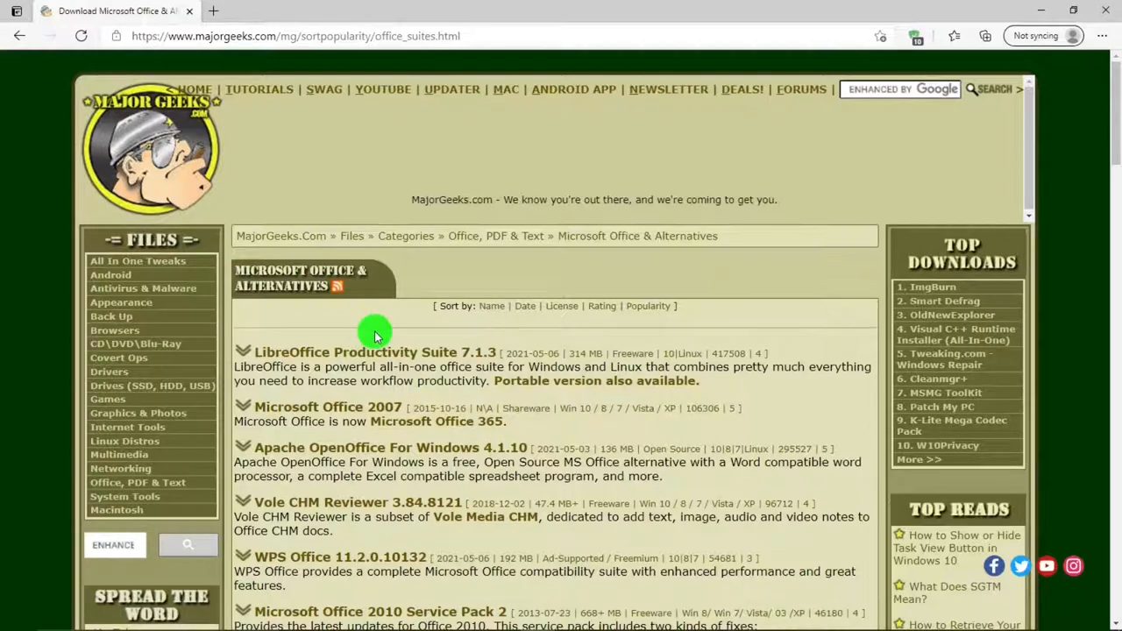
mouse_move(707, 324)
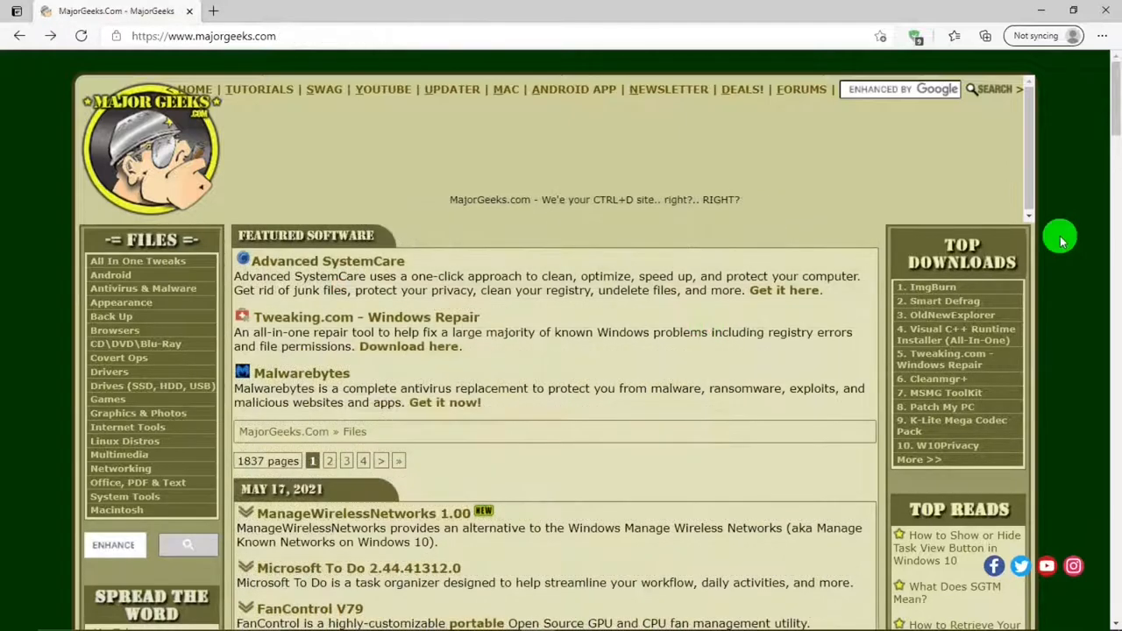
mouse_move(142, 473)
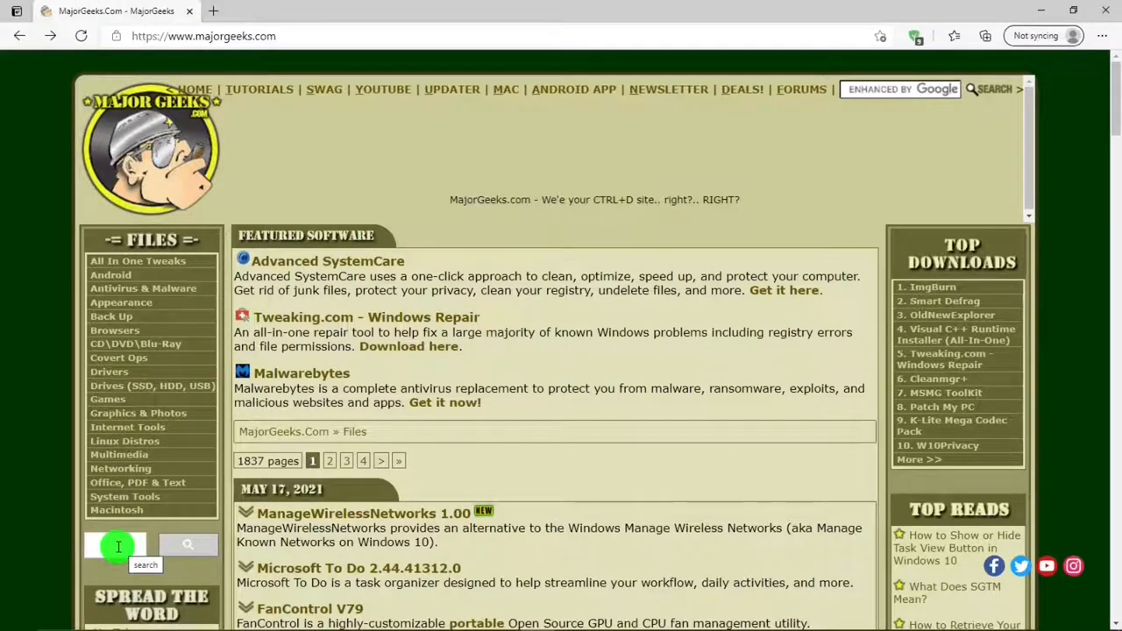
click(114, 546)
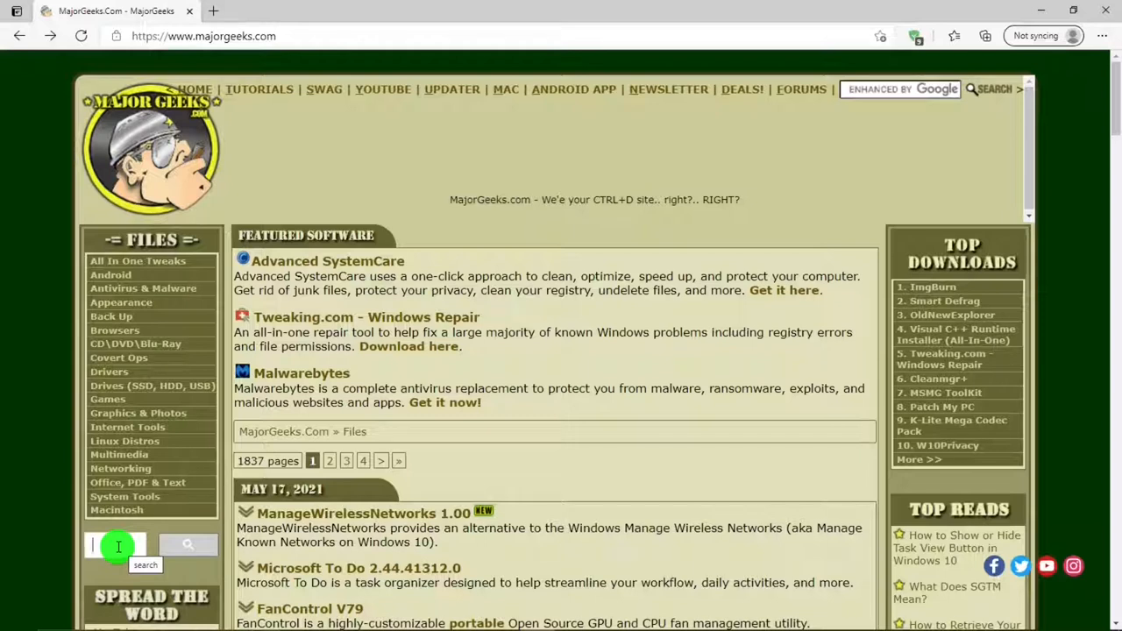
text(li)
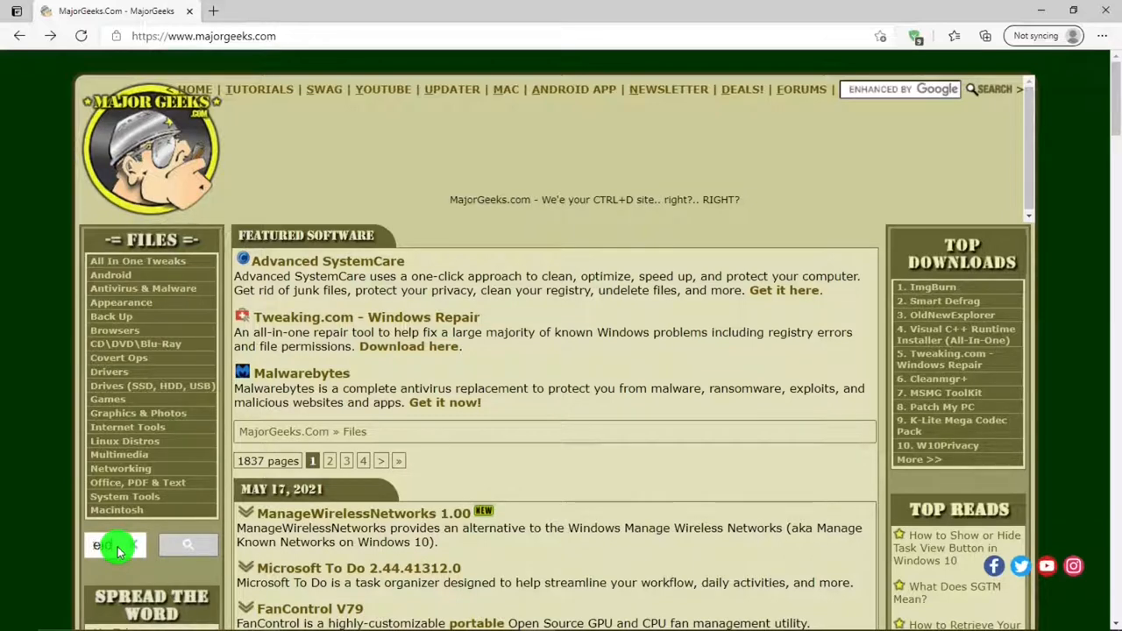
text(fice)
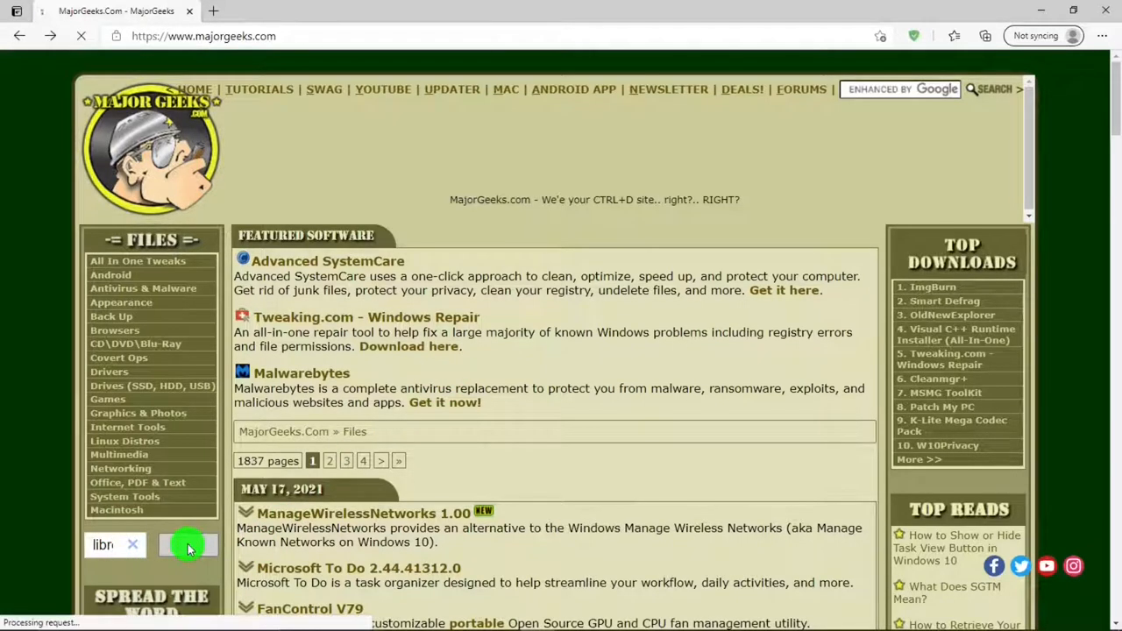
click(187, 543)
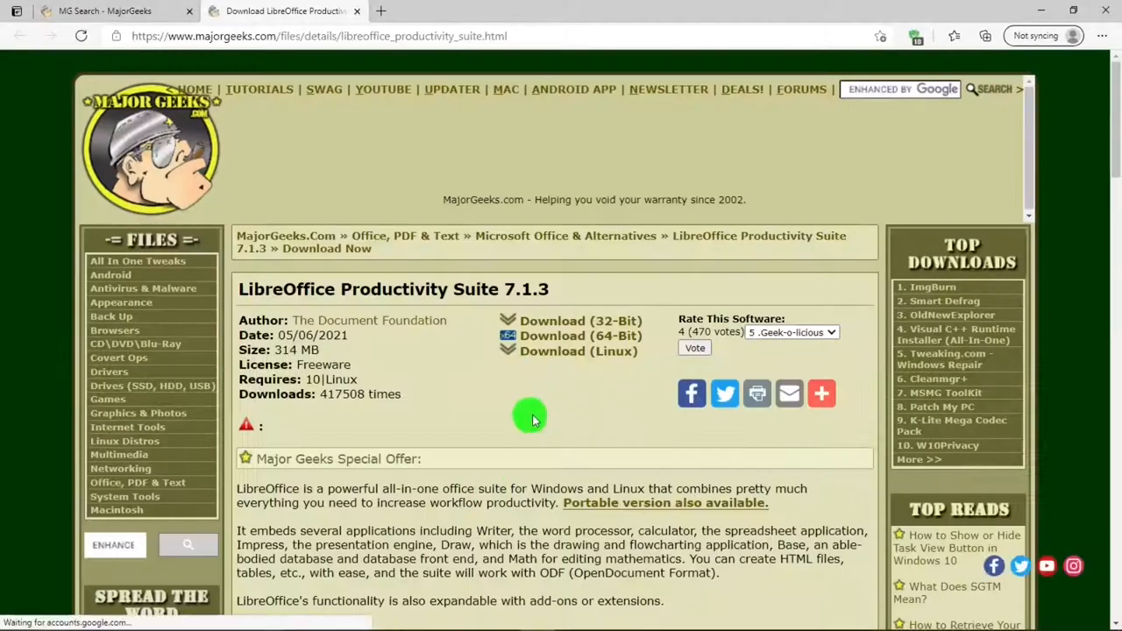
mouse_move(552, 355)
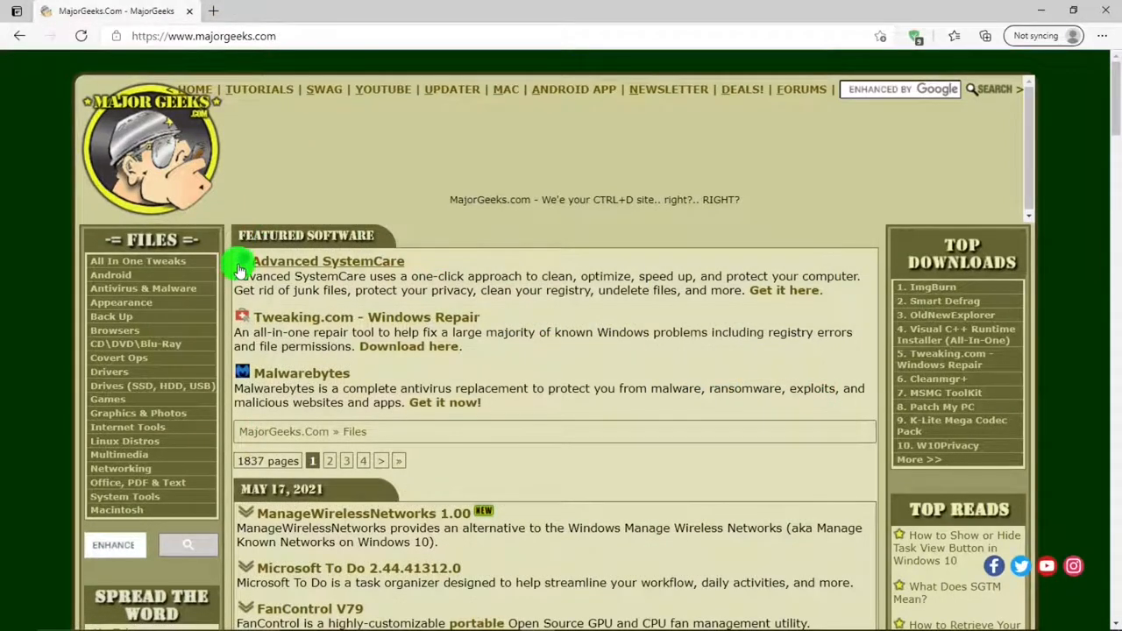
scroll(down, 3)
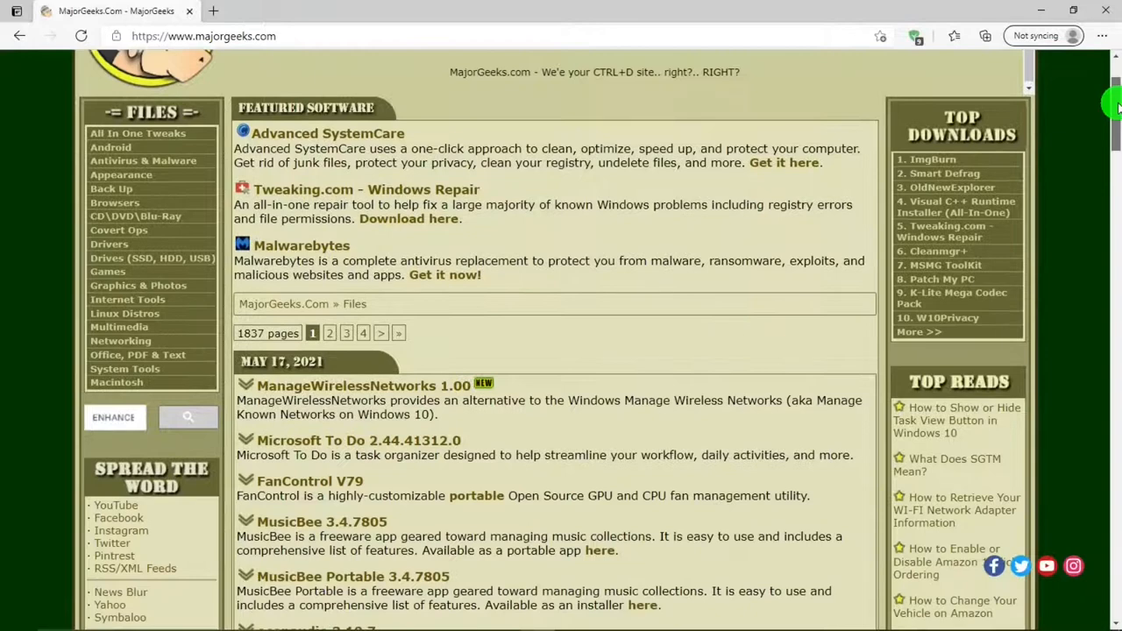
scroll(down, 3)
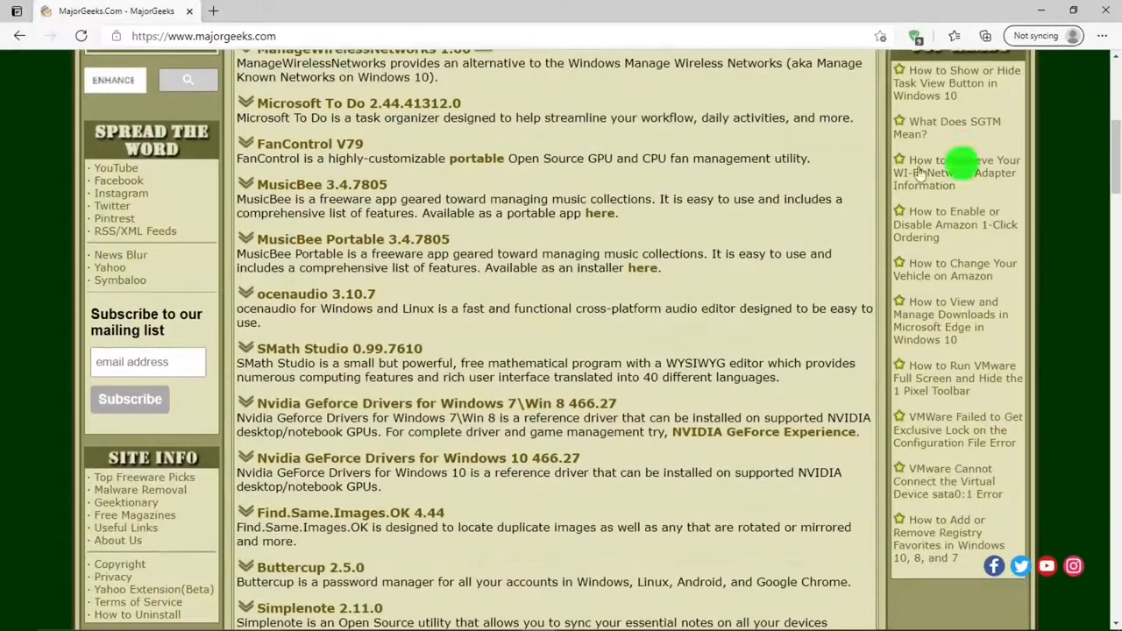
mouse_move(216, 154)
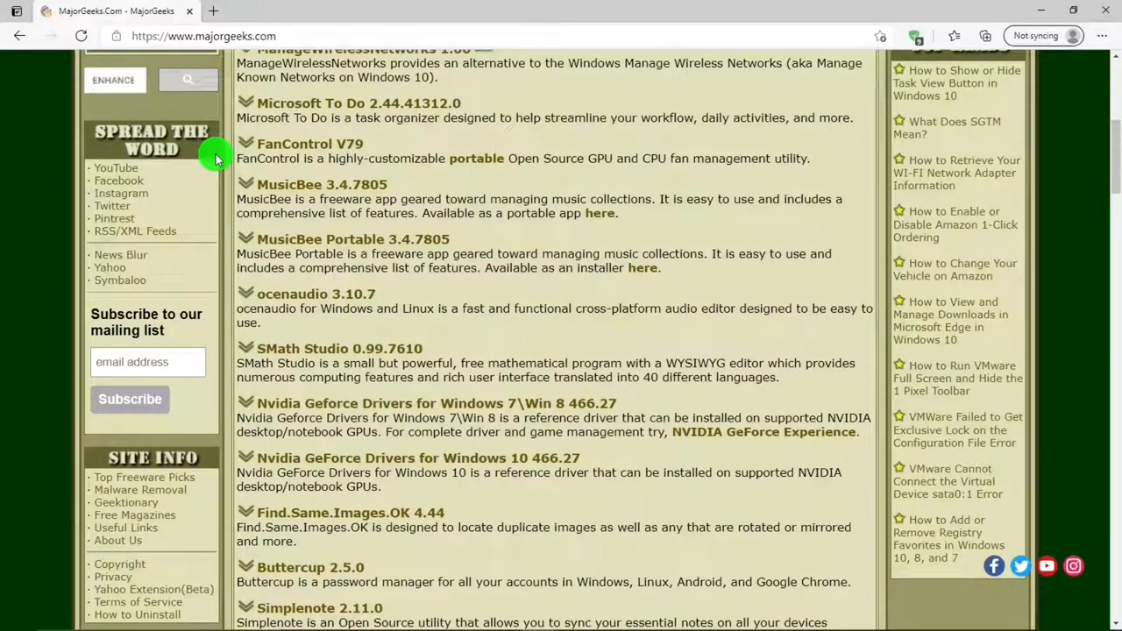
mouse_move(175, 475)
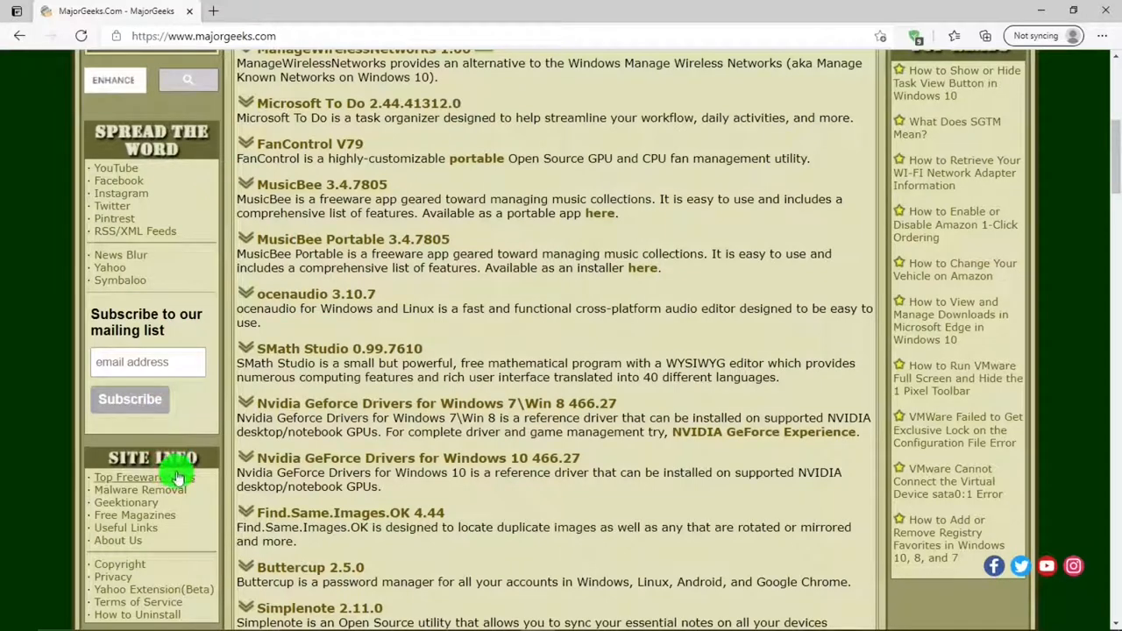
scroll(down, 3)
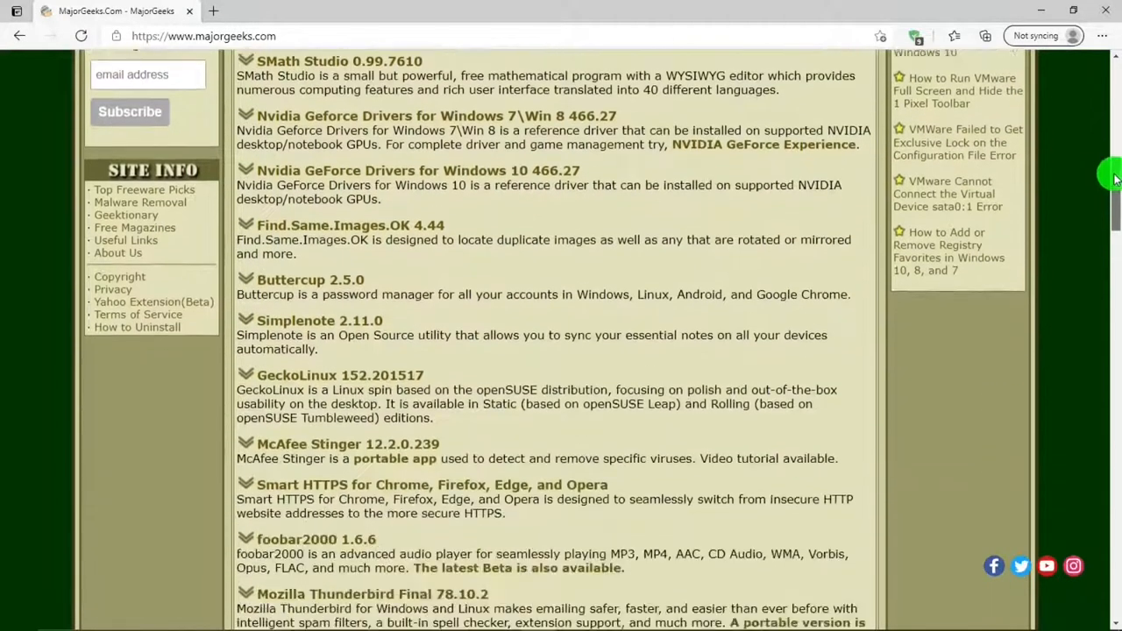
scroll(down, 3)
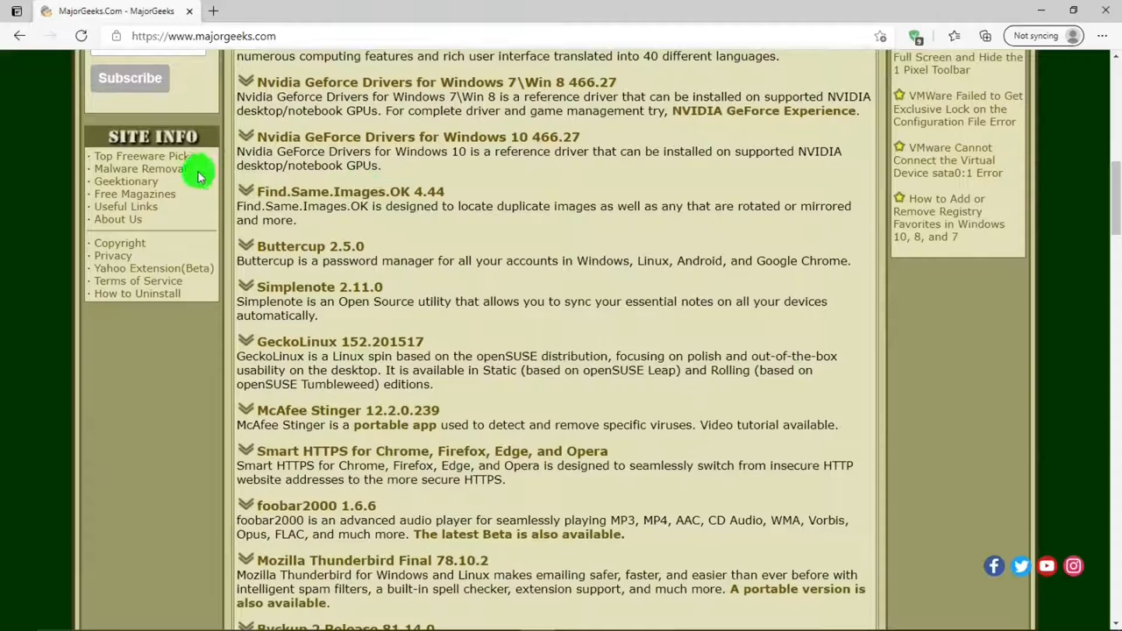
mouse_move(132, 156)
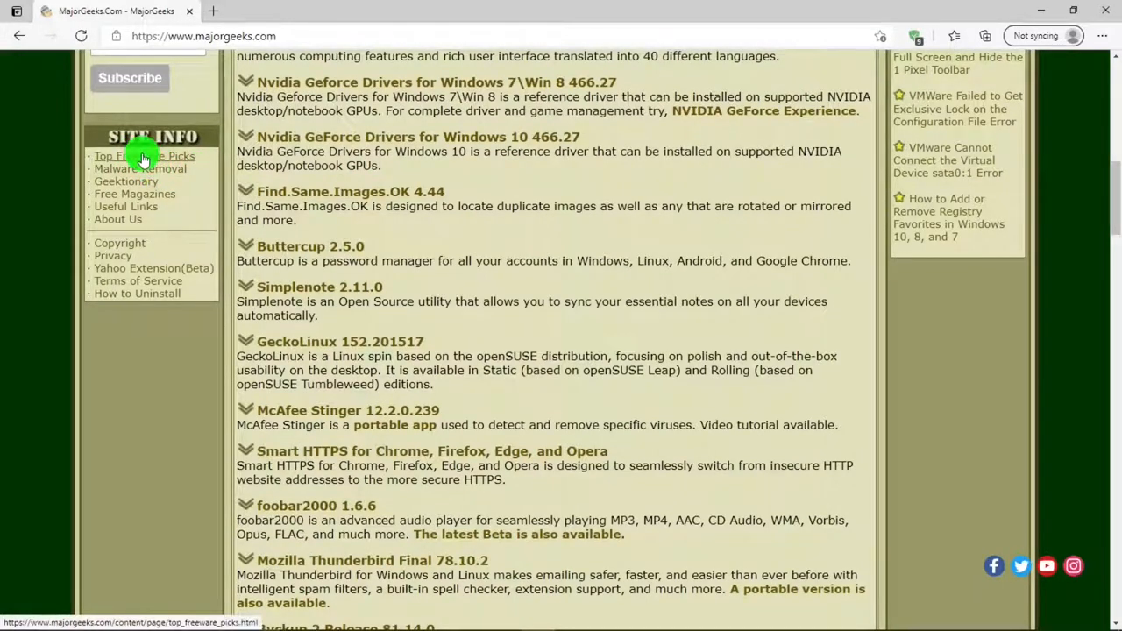
- Browse the Top Freeware Picks page from Backup and Browsers down to Graphics
click(144, 156)
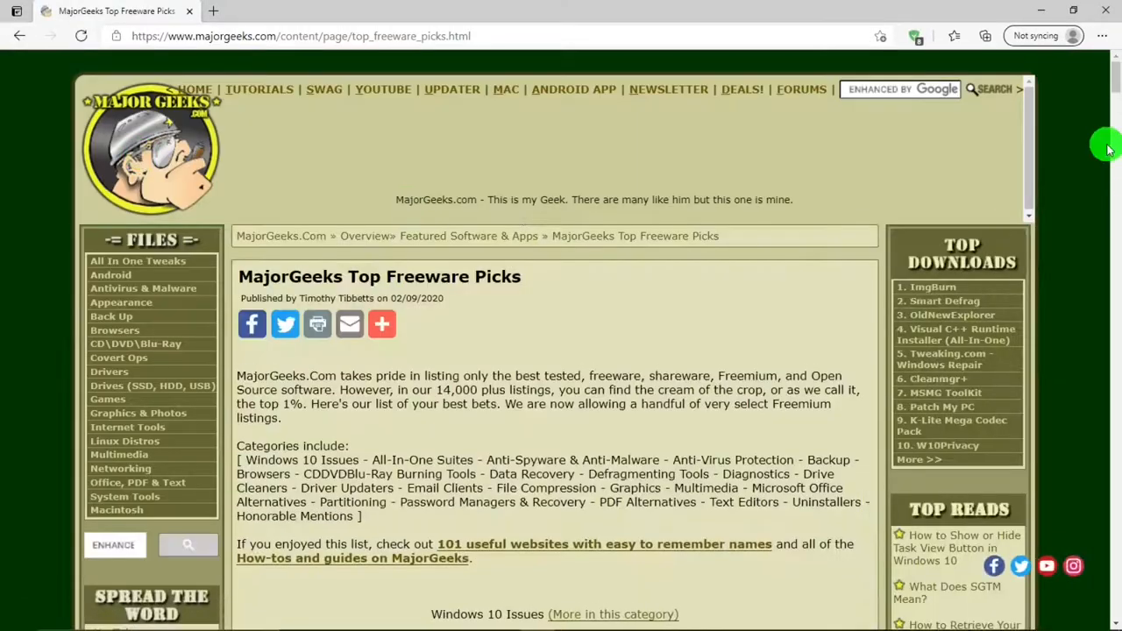
scroll(down, 3)
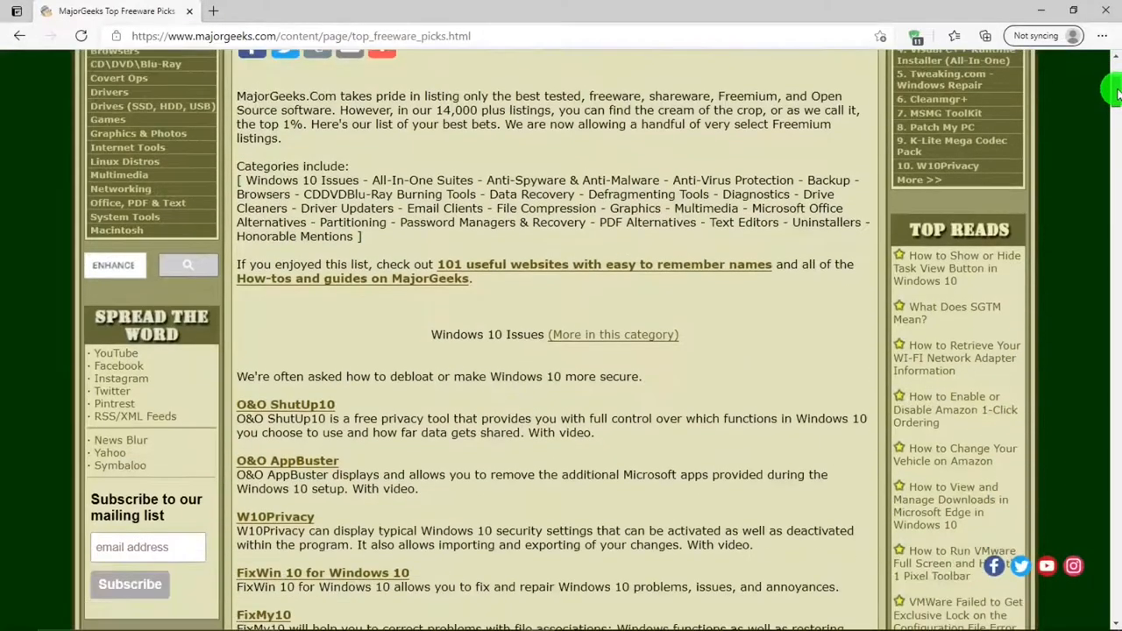
scroll(down, 3)
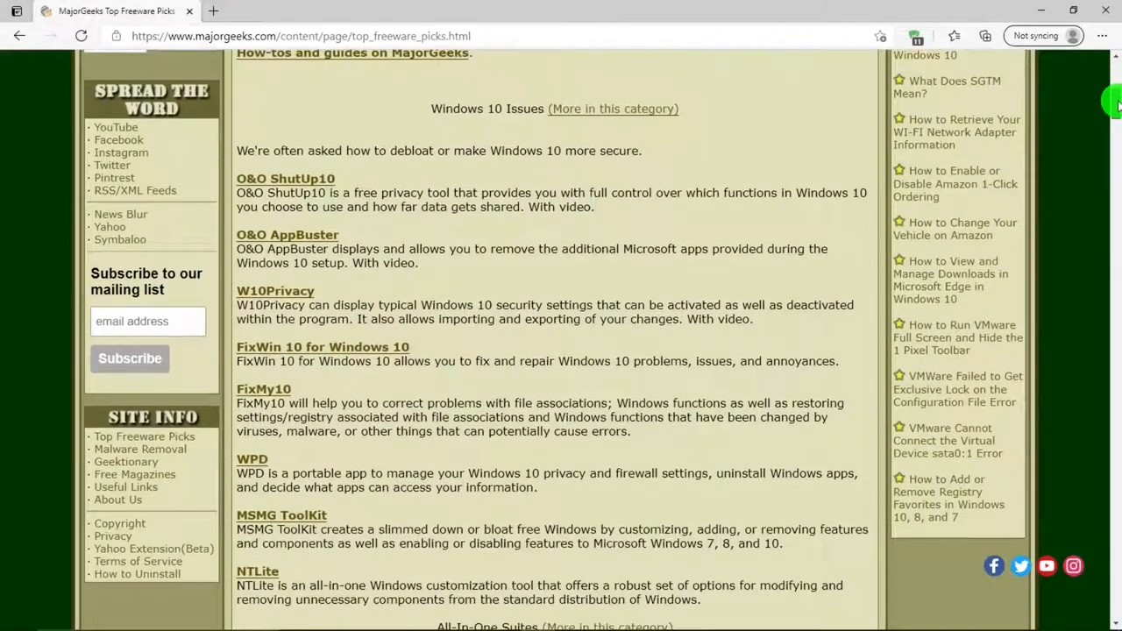
mouse_move(435, 176)
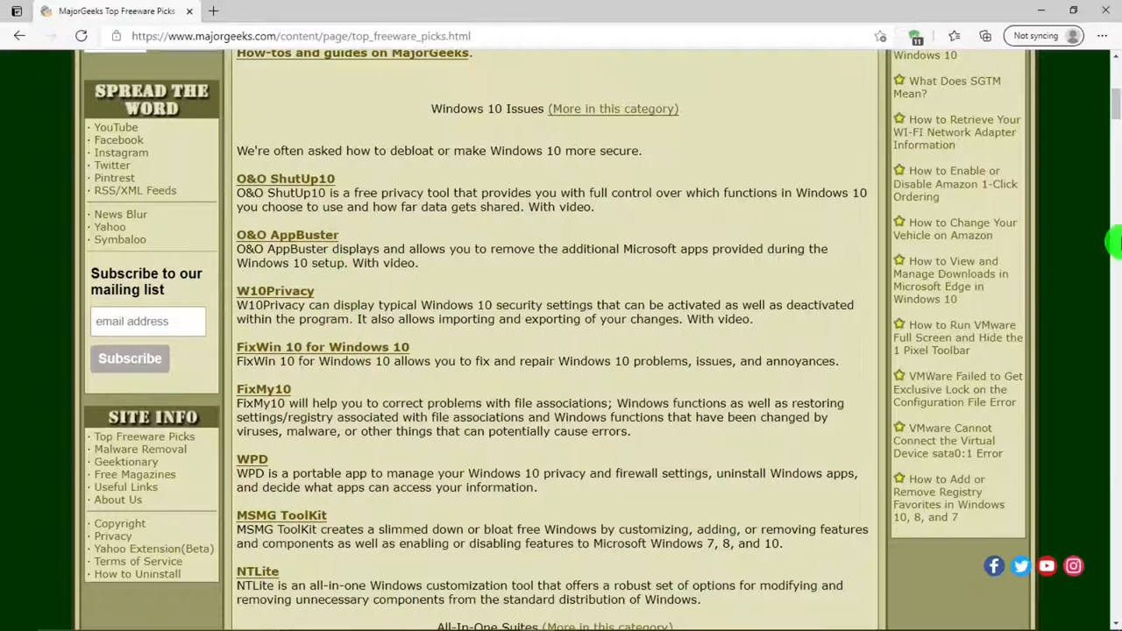
scroll(down, 3)
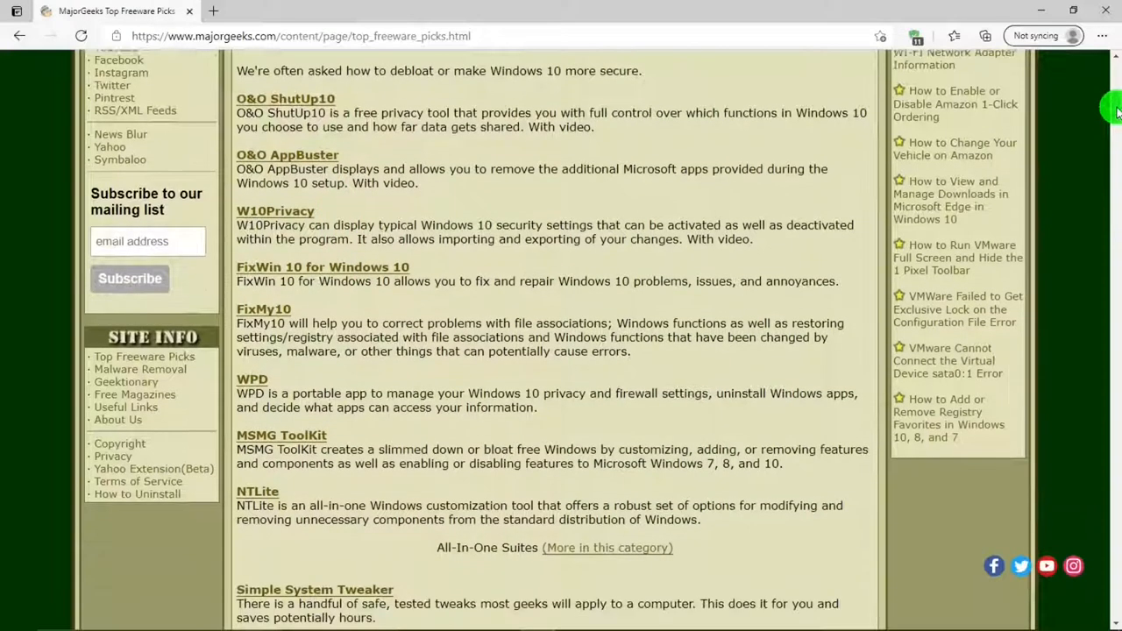
scroll(down, 3)
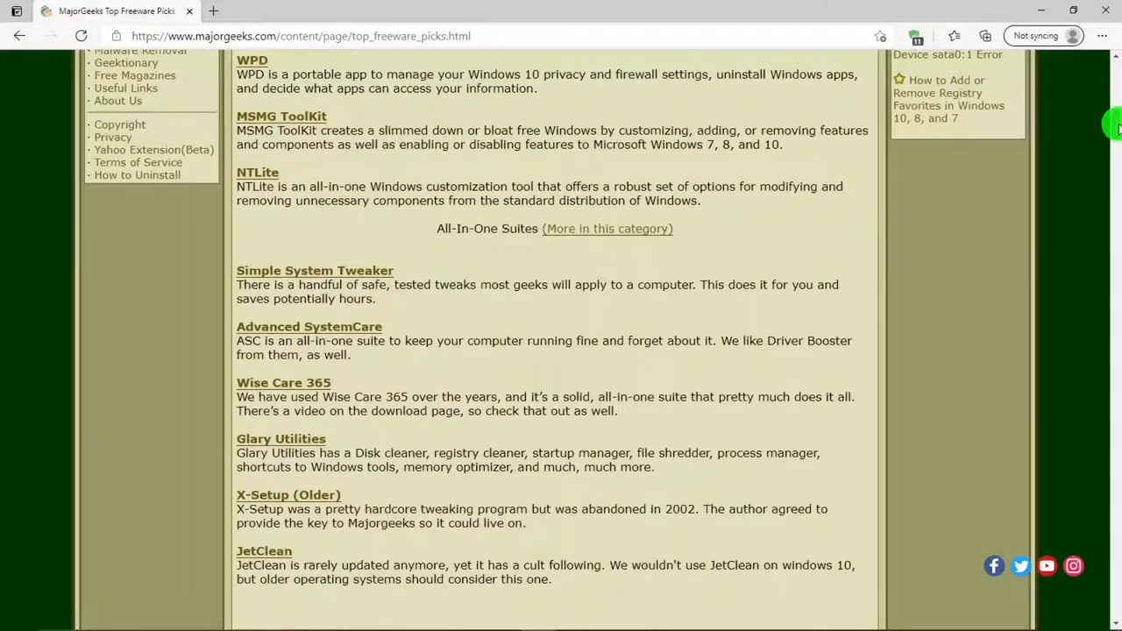
scroll(down, 3)
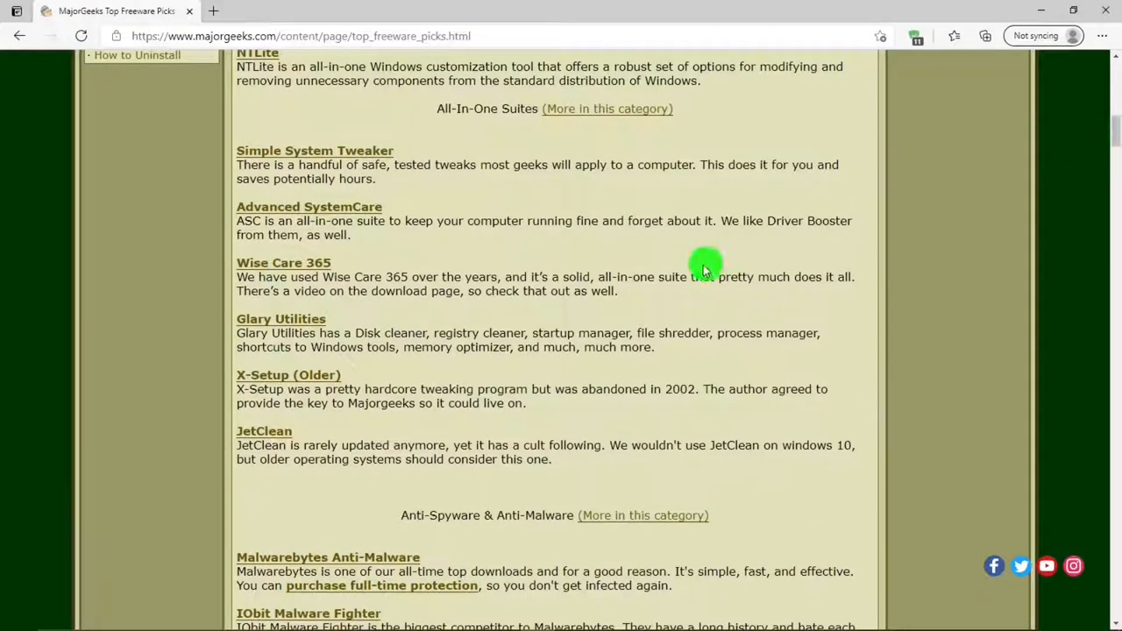
mouse_move(1113, 131)
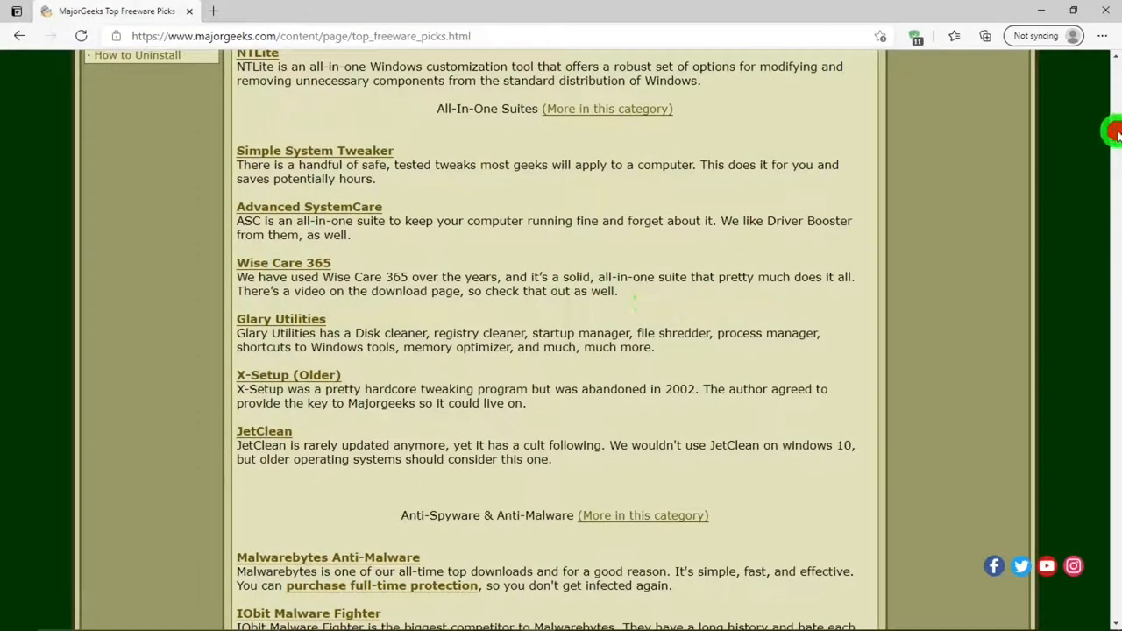
scroll(down, 3)
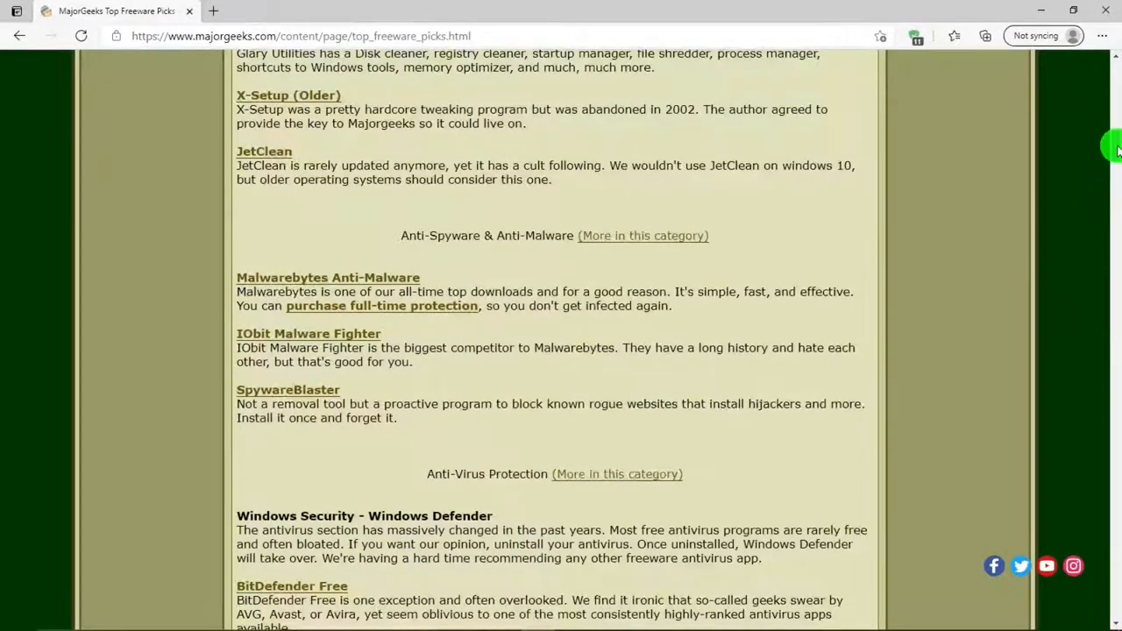
scroll(down, 3)
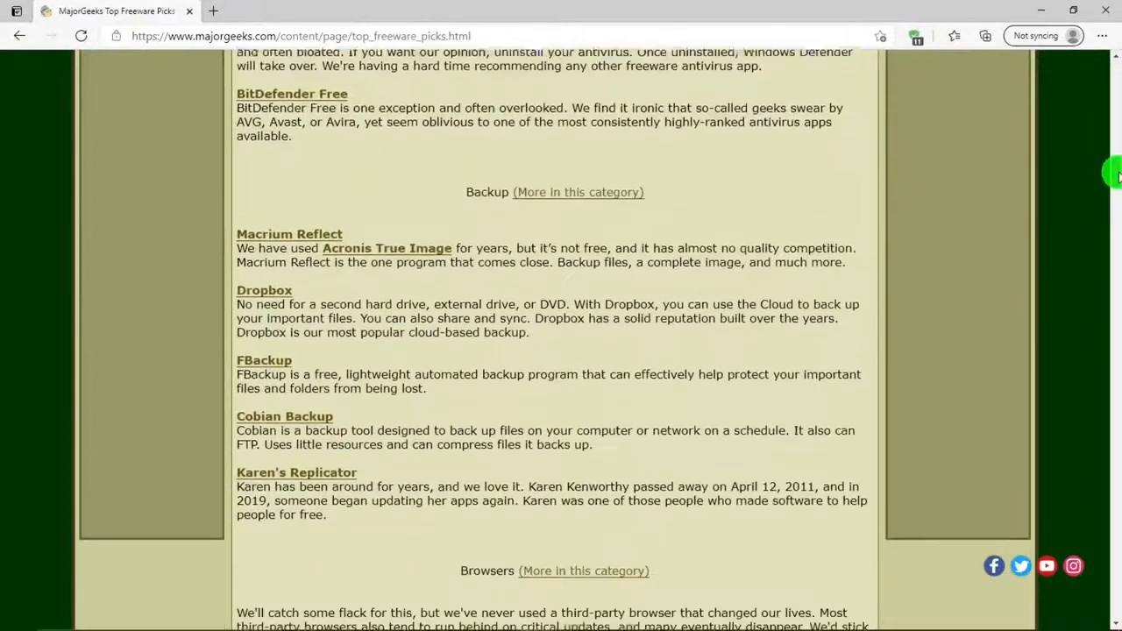
scroll(down, 3)
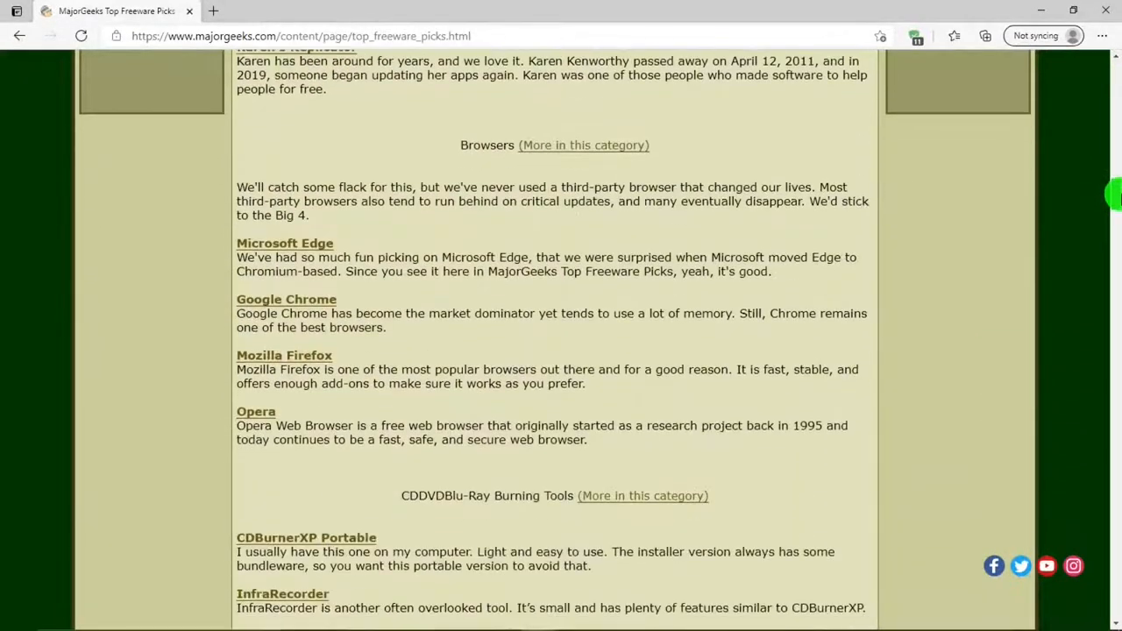
scroll(down, 3)
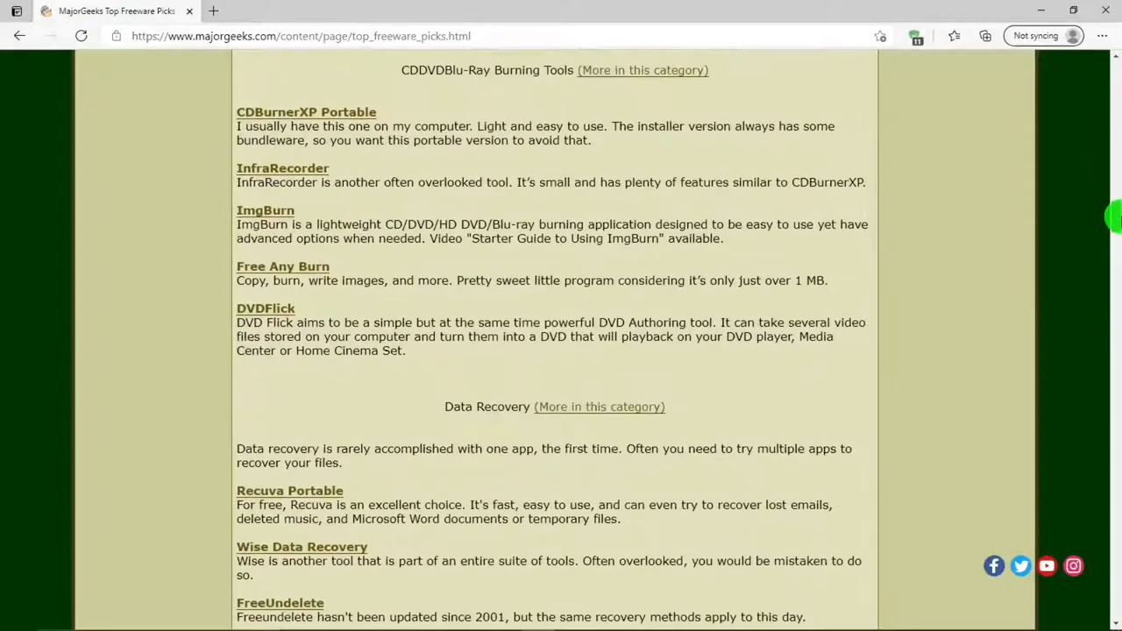
scroll(down, 3)
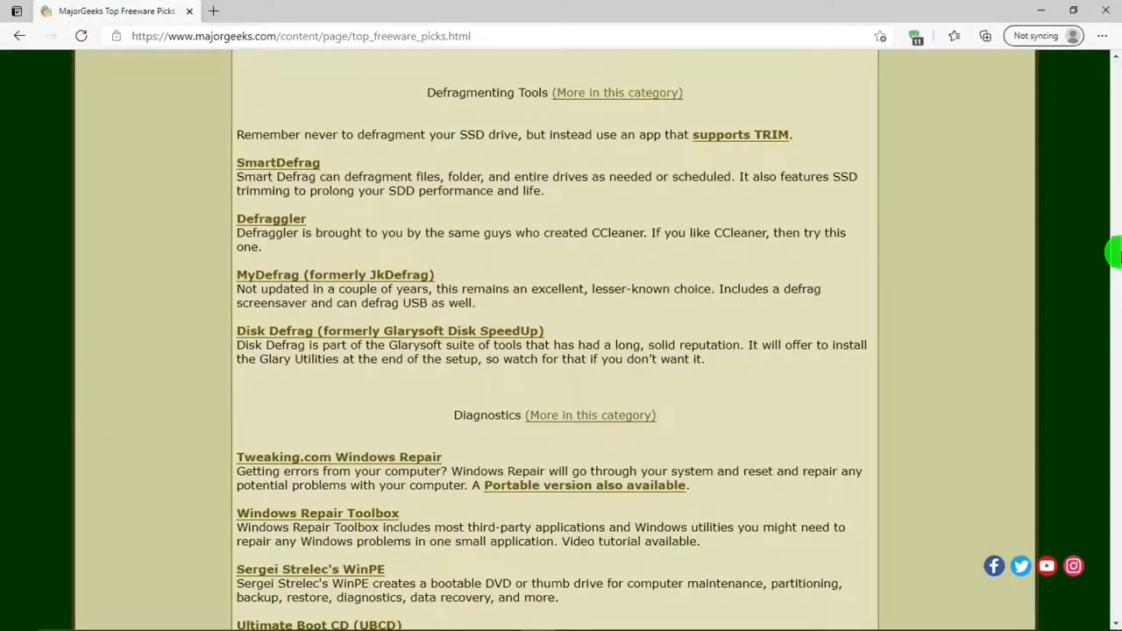
scroll(down, 3)
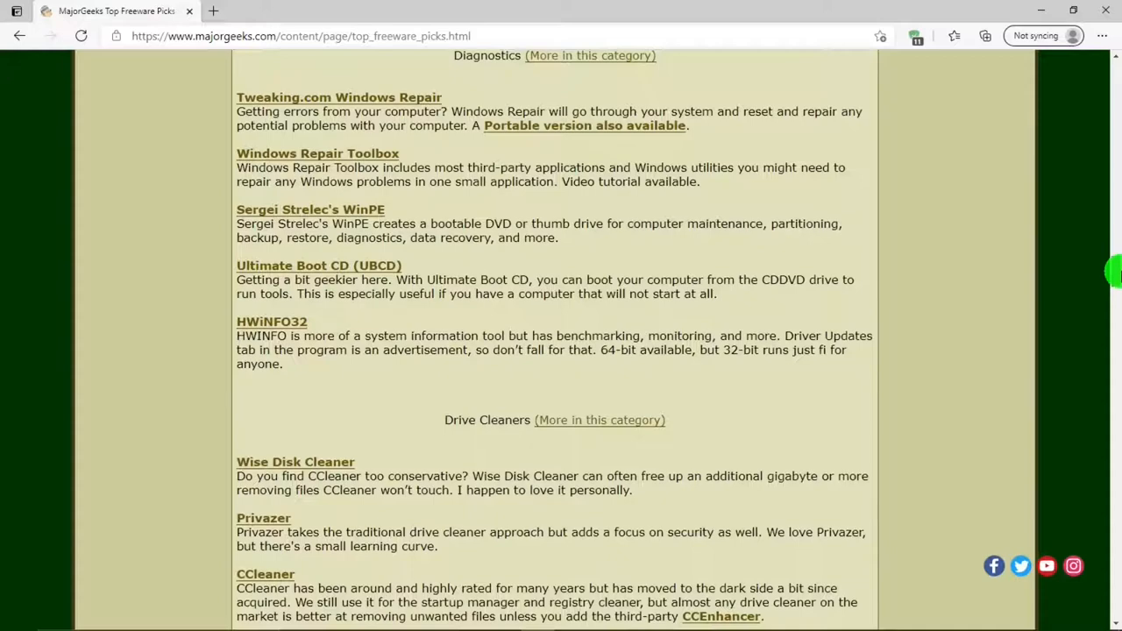
scroll(down, 3)
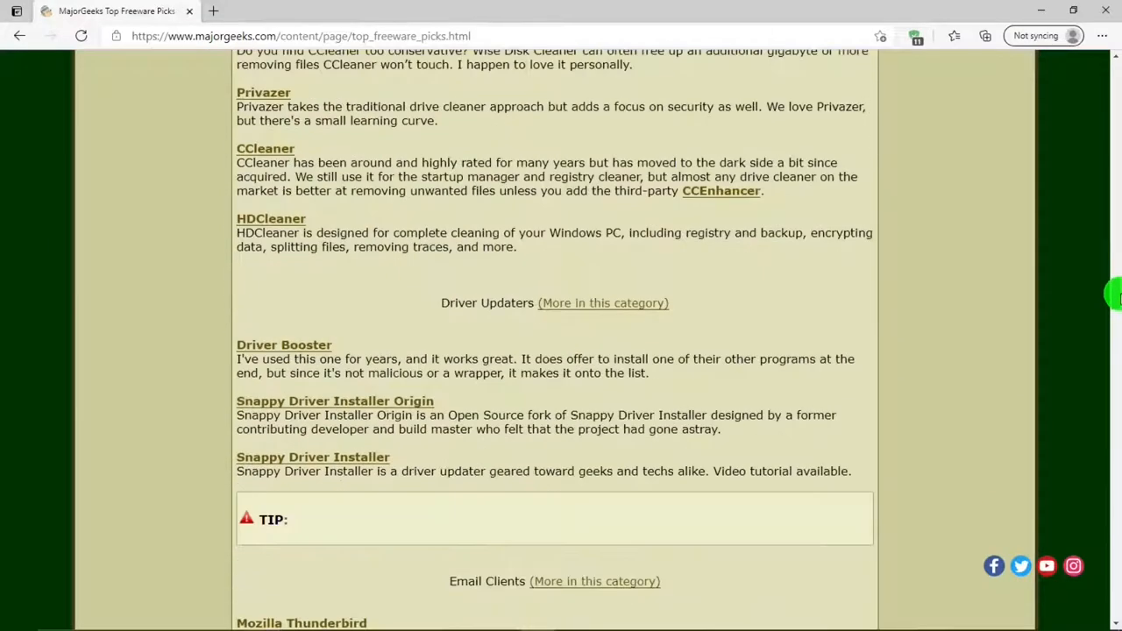
scroll(down, 3)
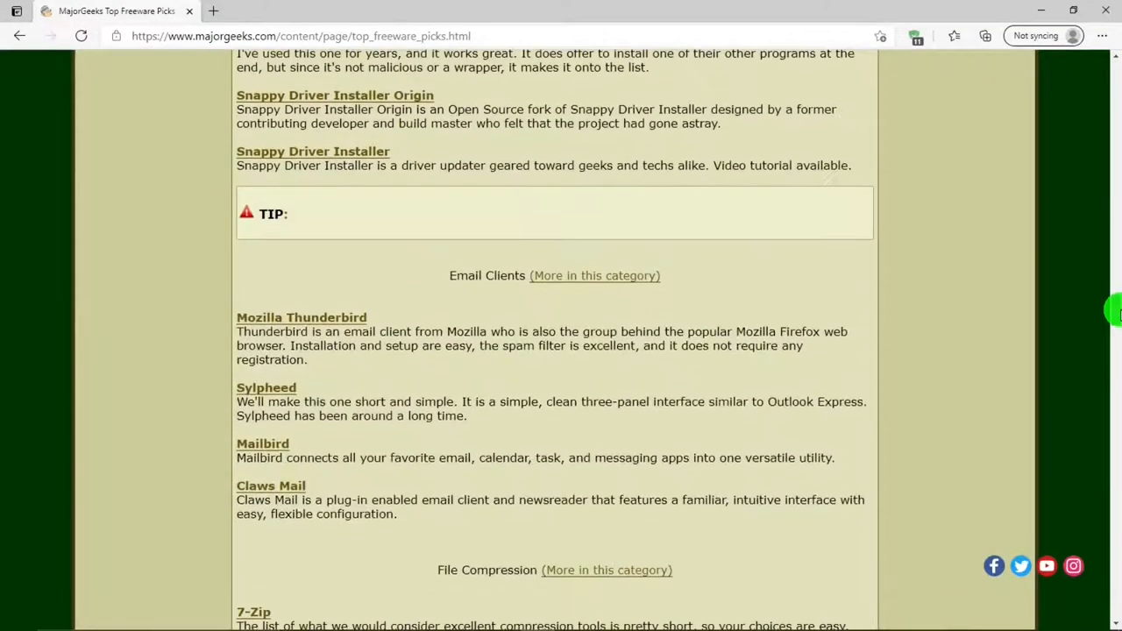
scroll(down, 3)
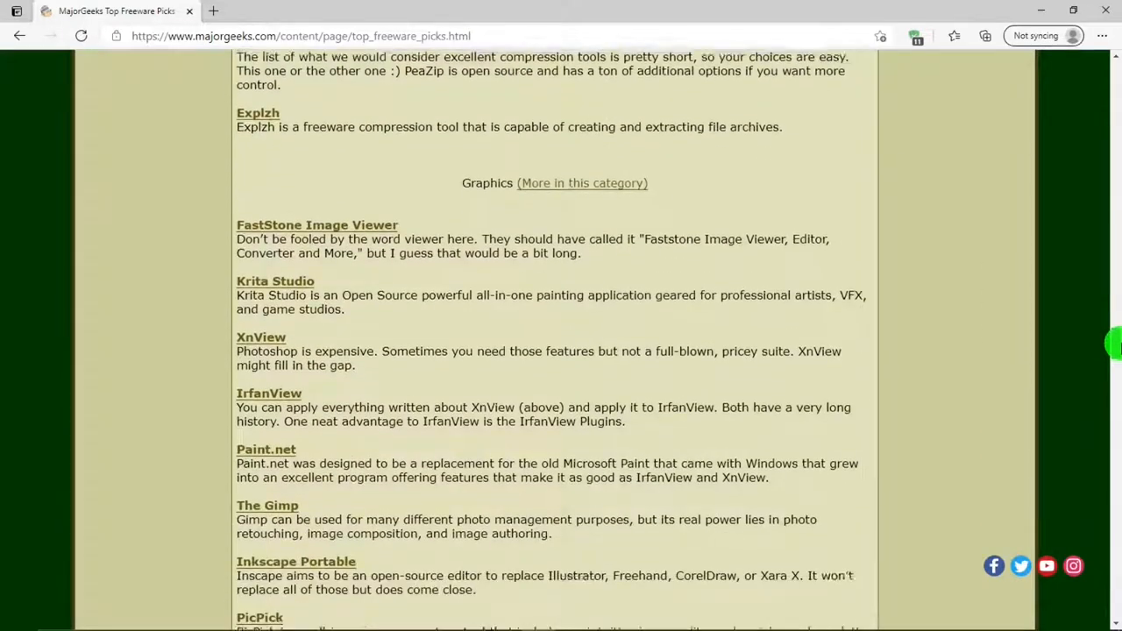